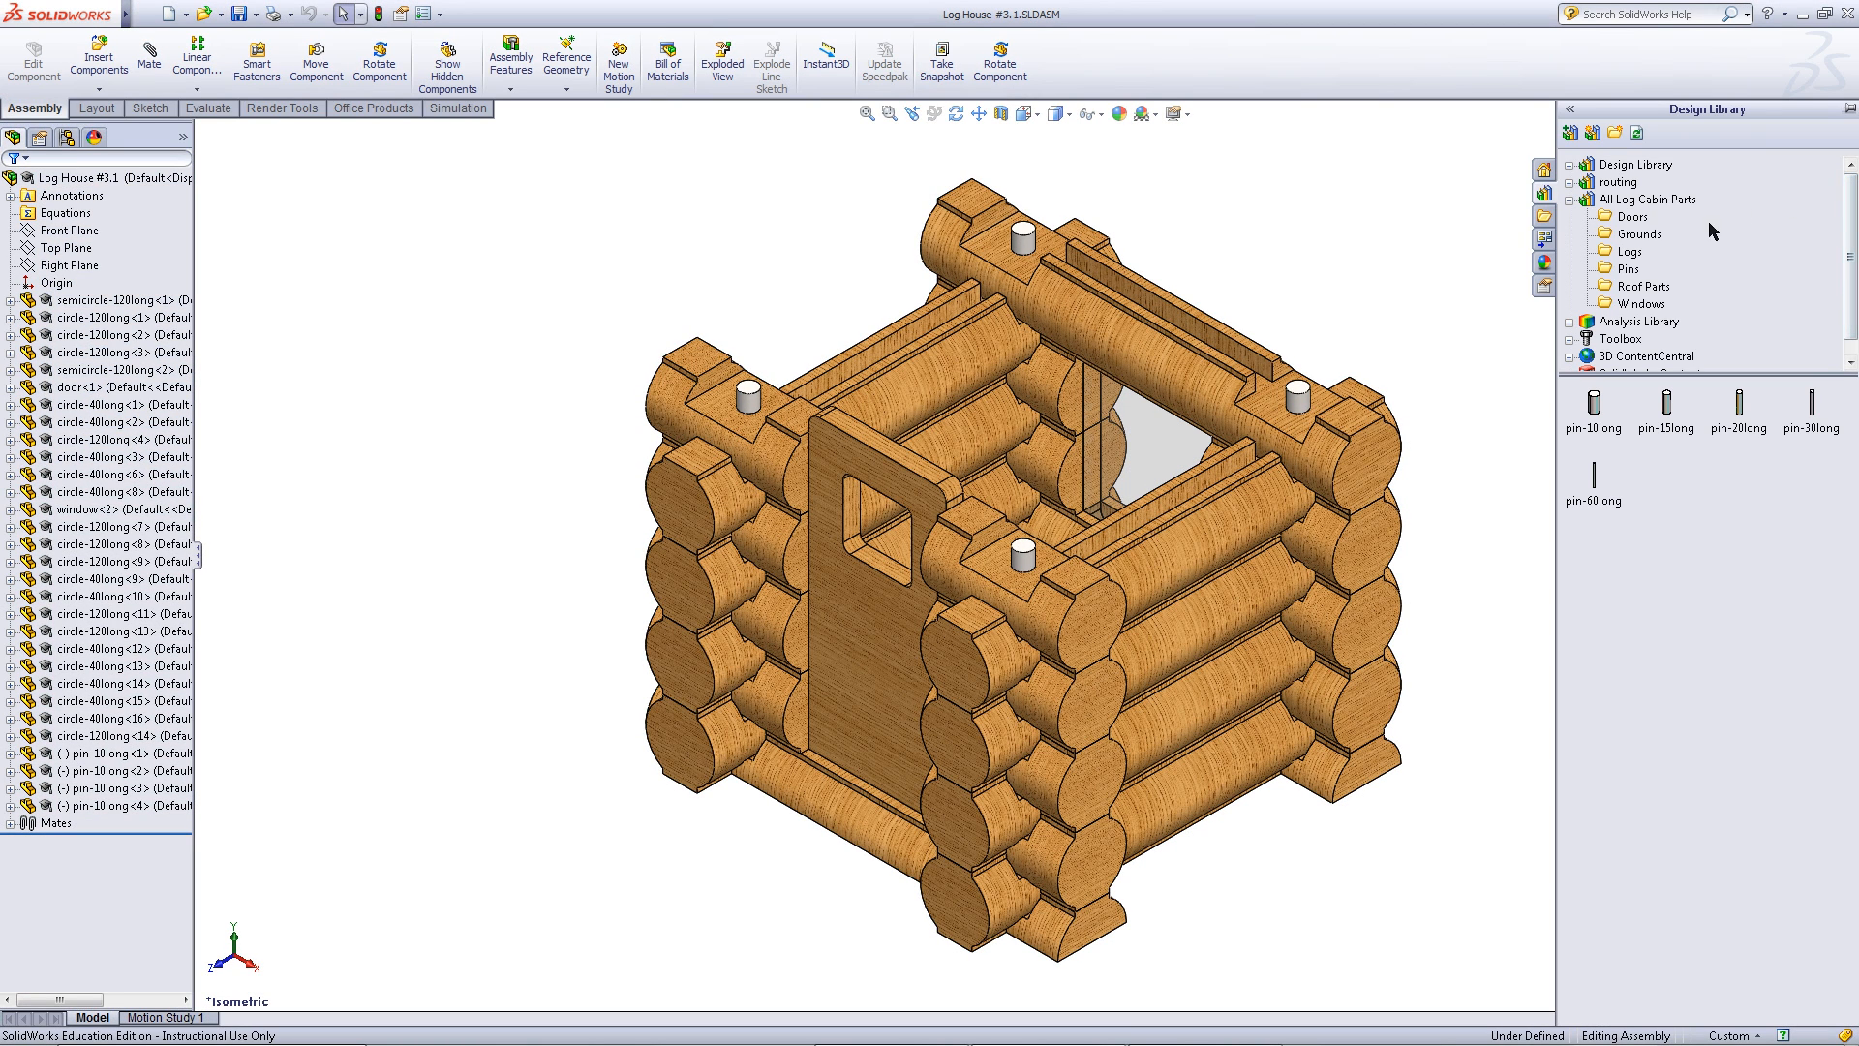
- Bring two triangle roof supports from Roof Parts into the assembly and begin mating them
click(1648, 287)
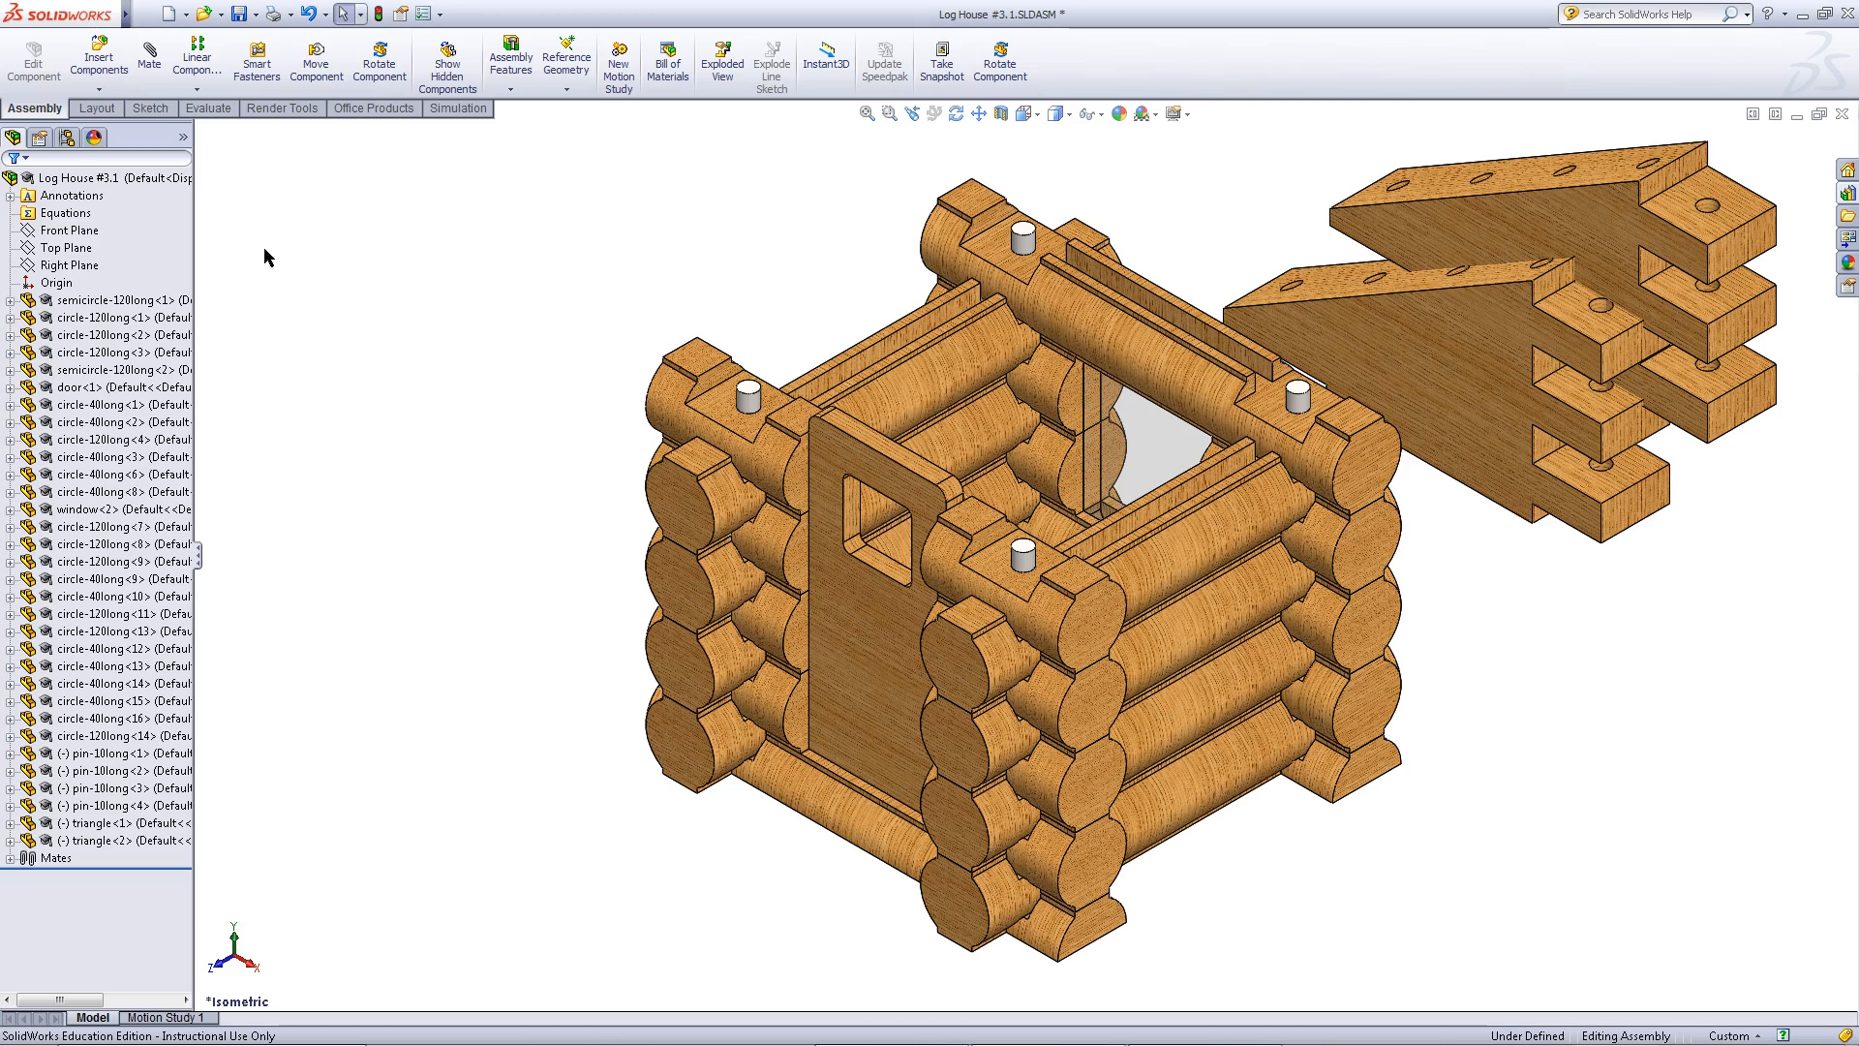
click(149, 56)
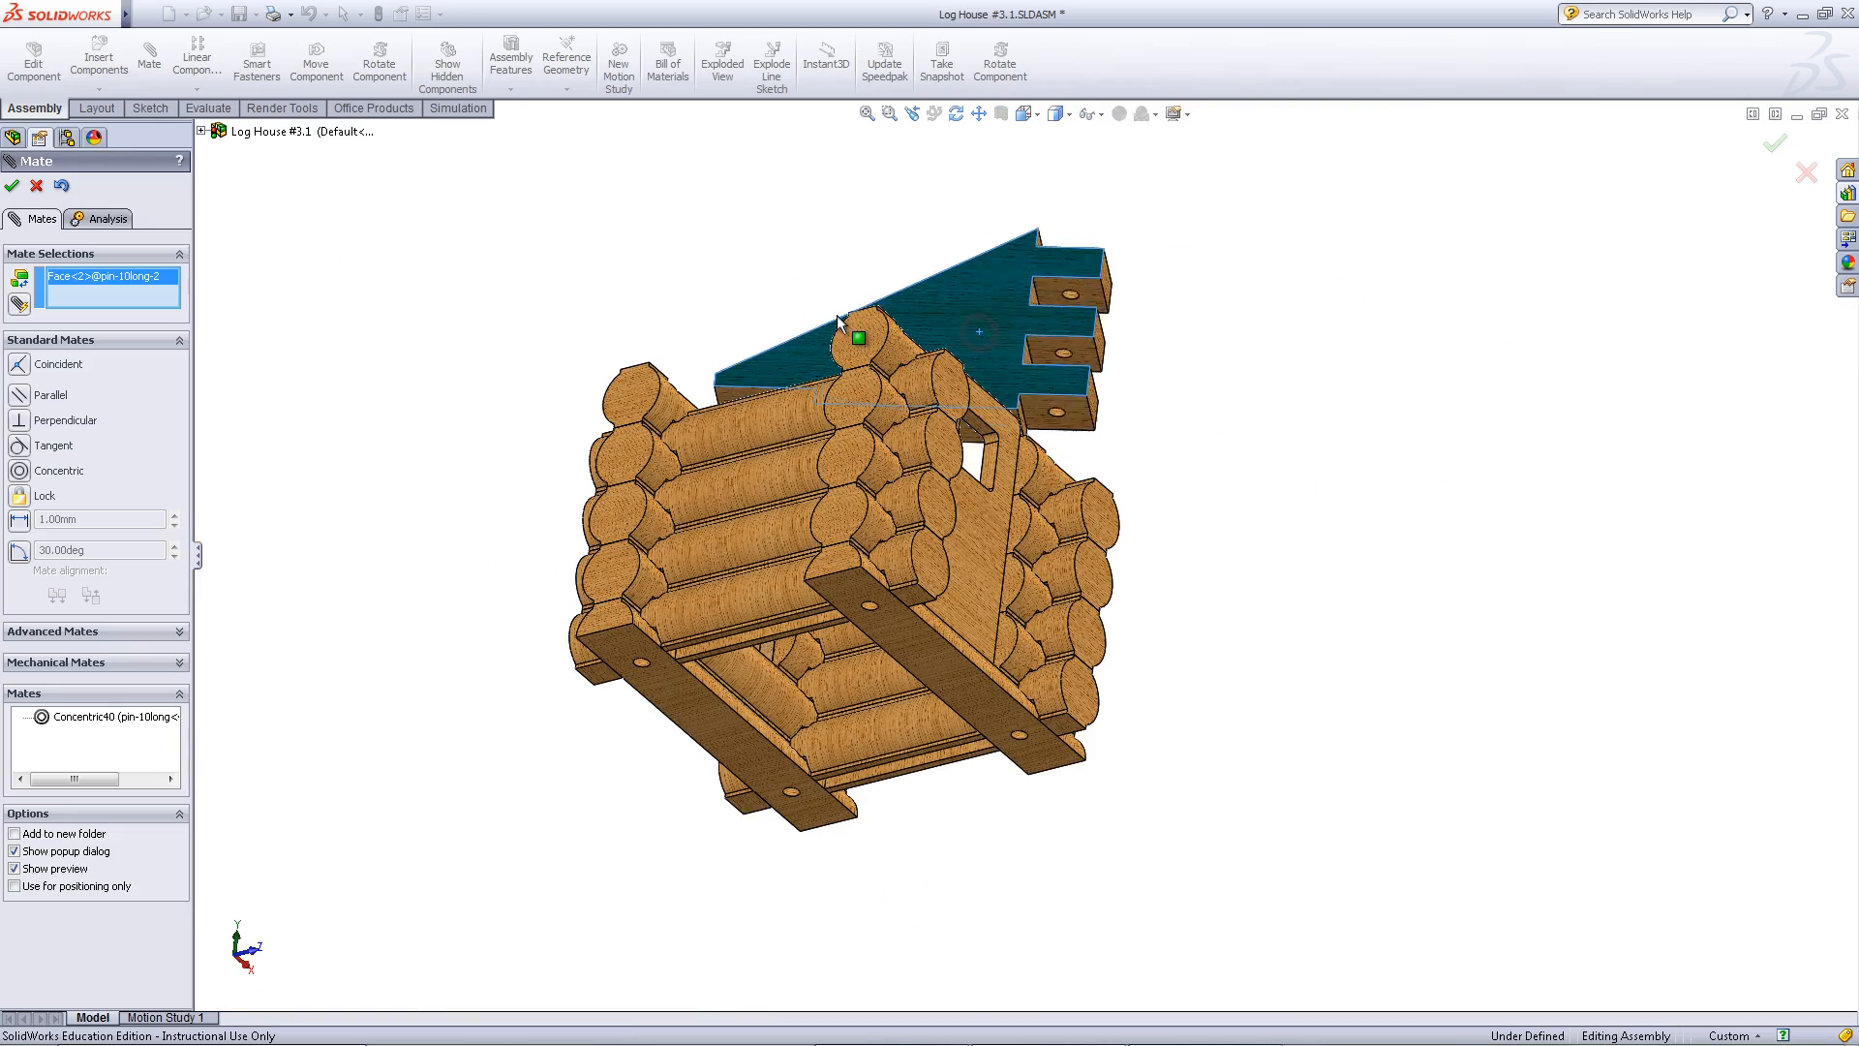
- Zoom in on the top logs while mating the triangle supports over the corner pins
scroll(up, 3)
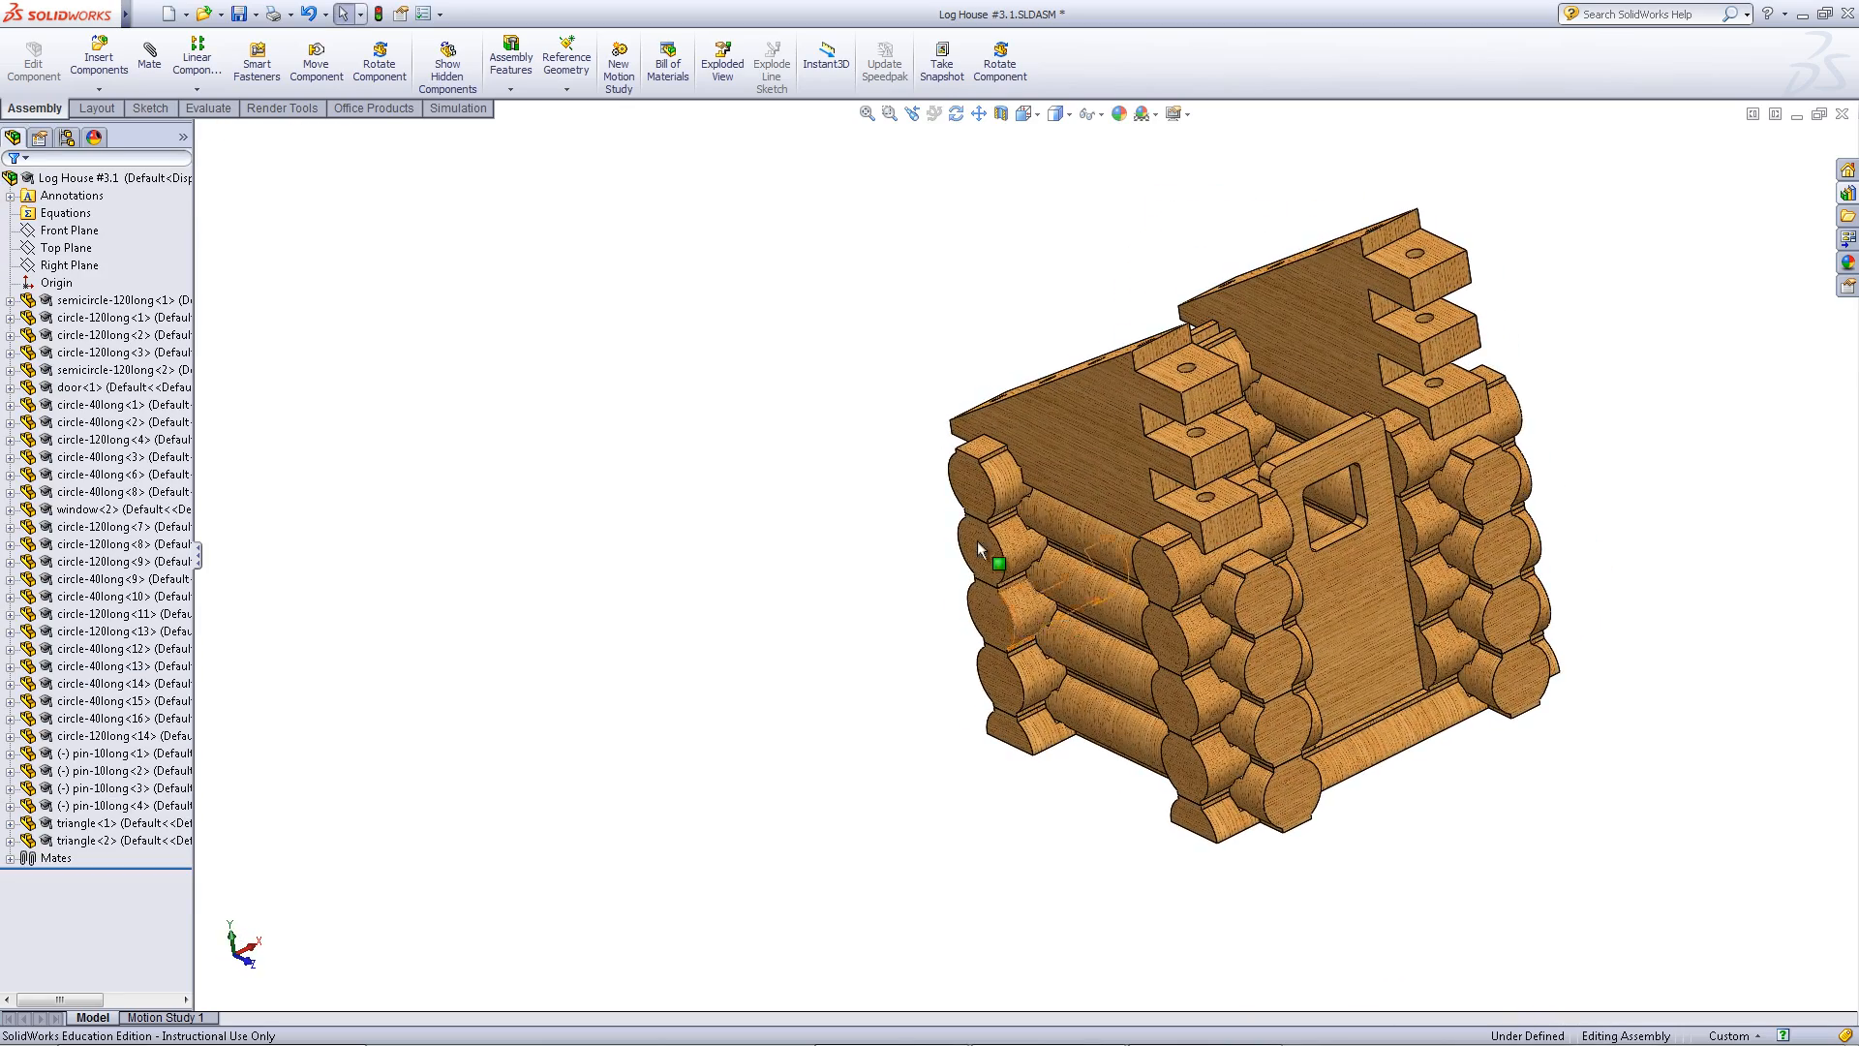
mouse_move(1001, 480)
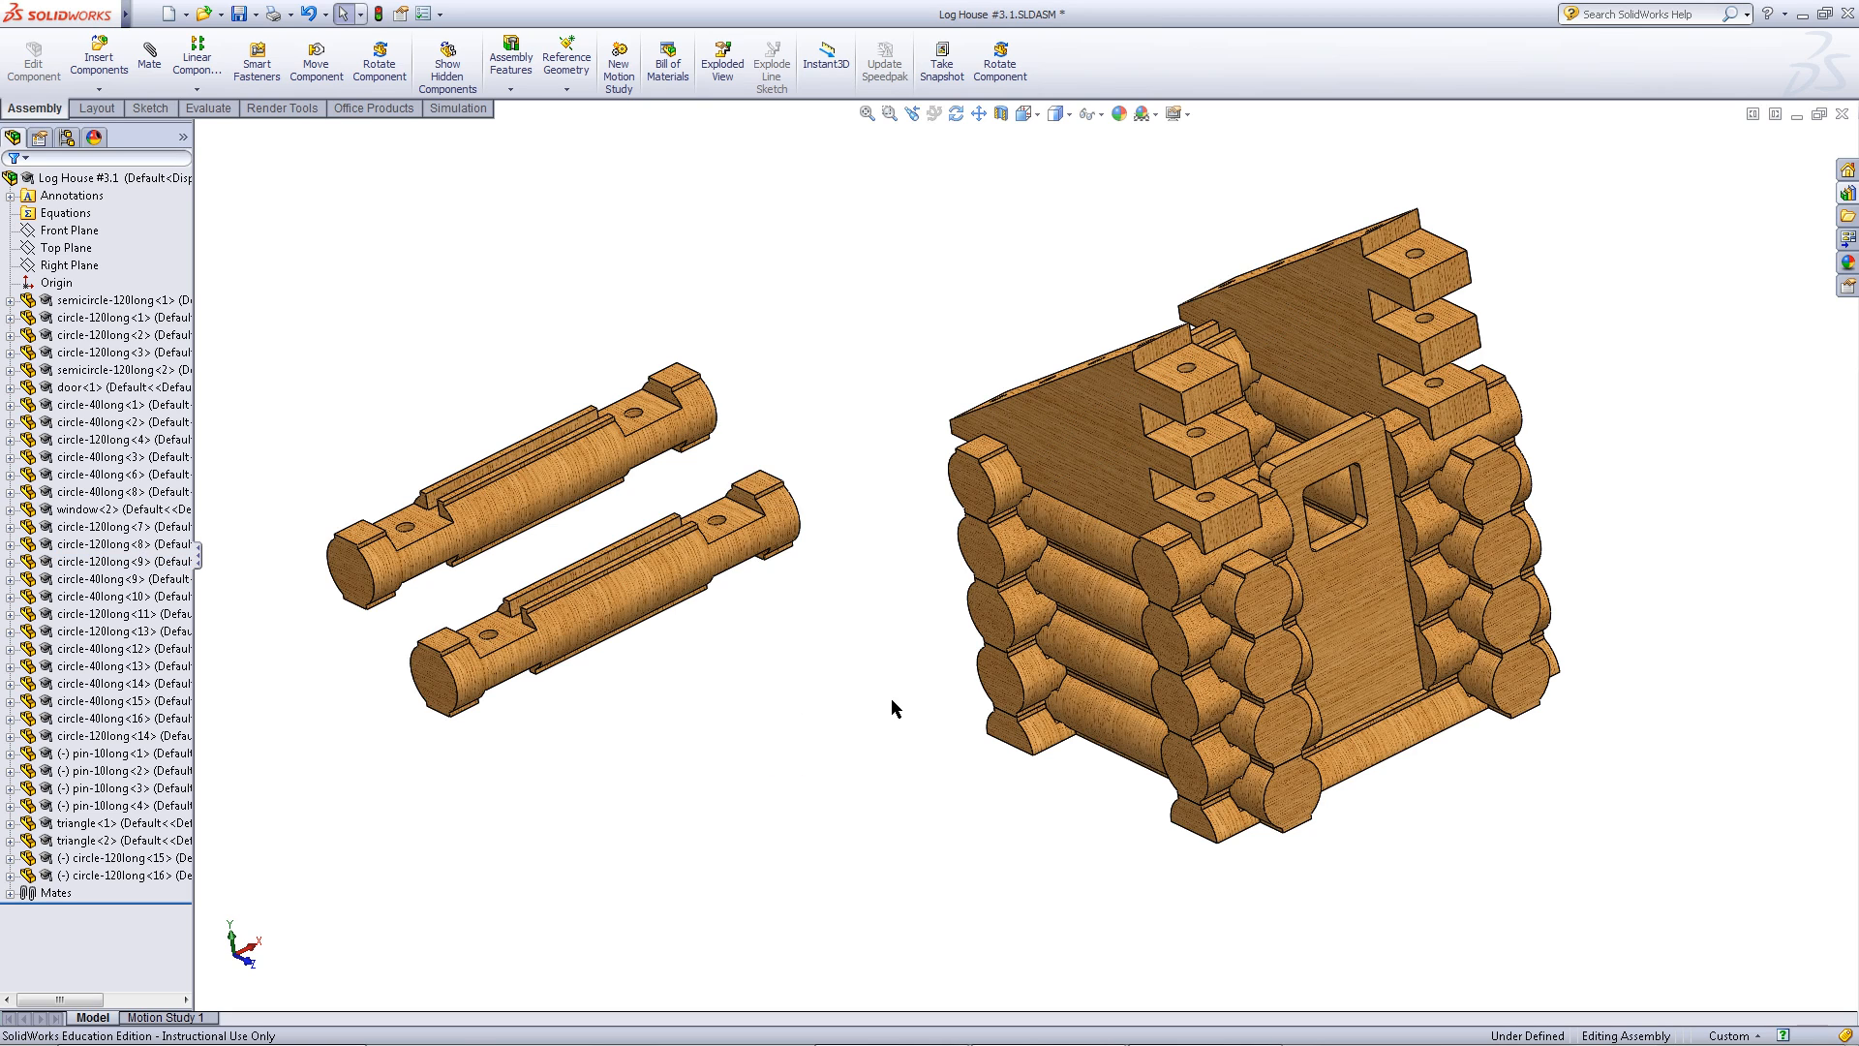
mouse_move(876, 740)
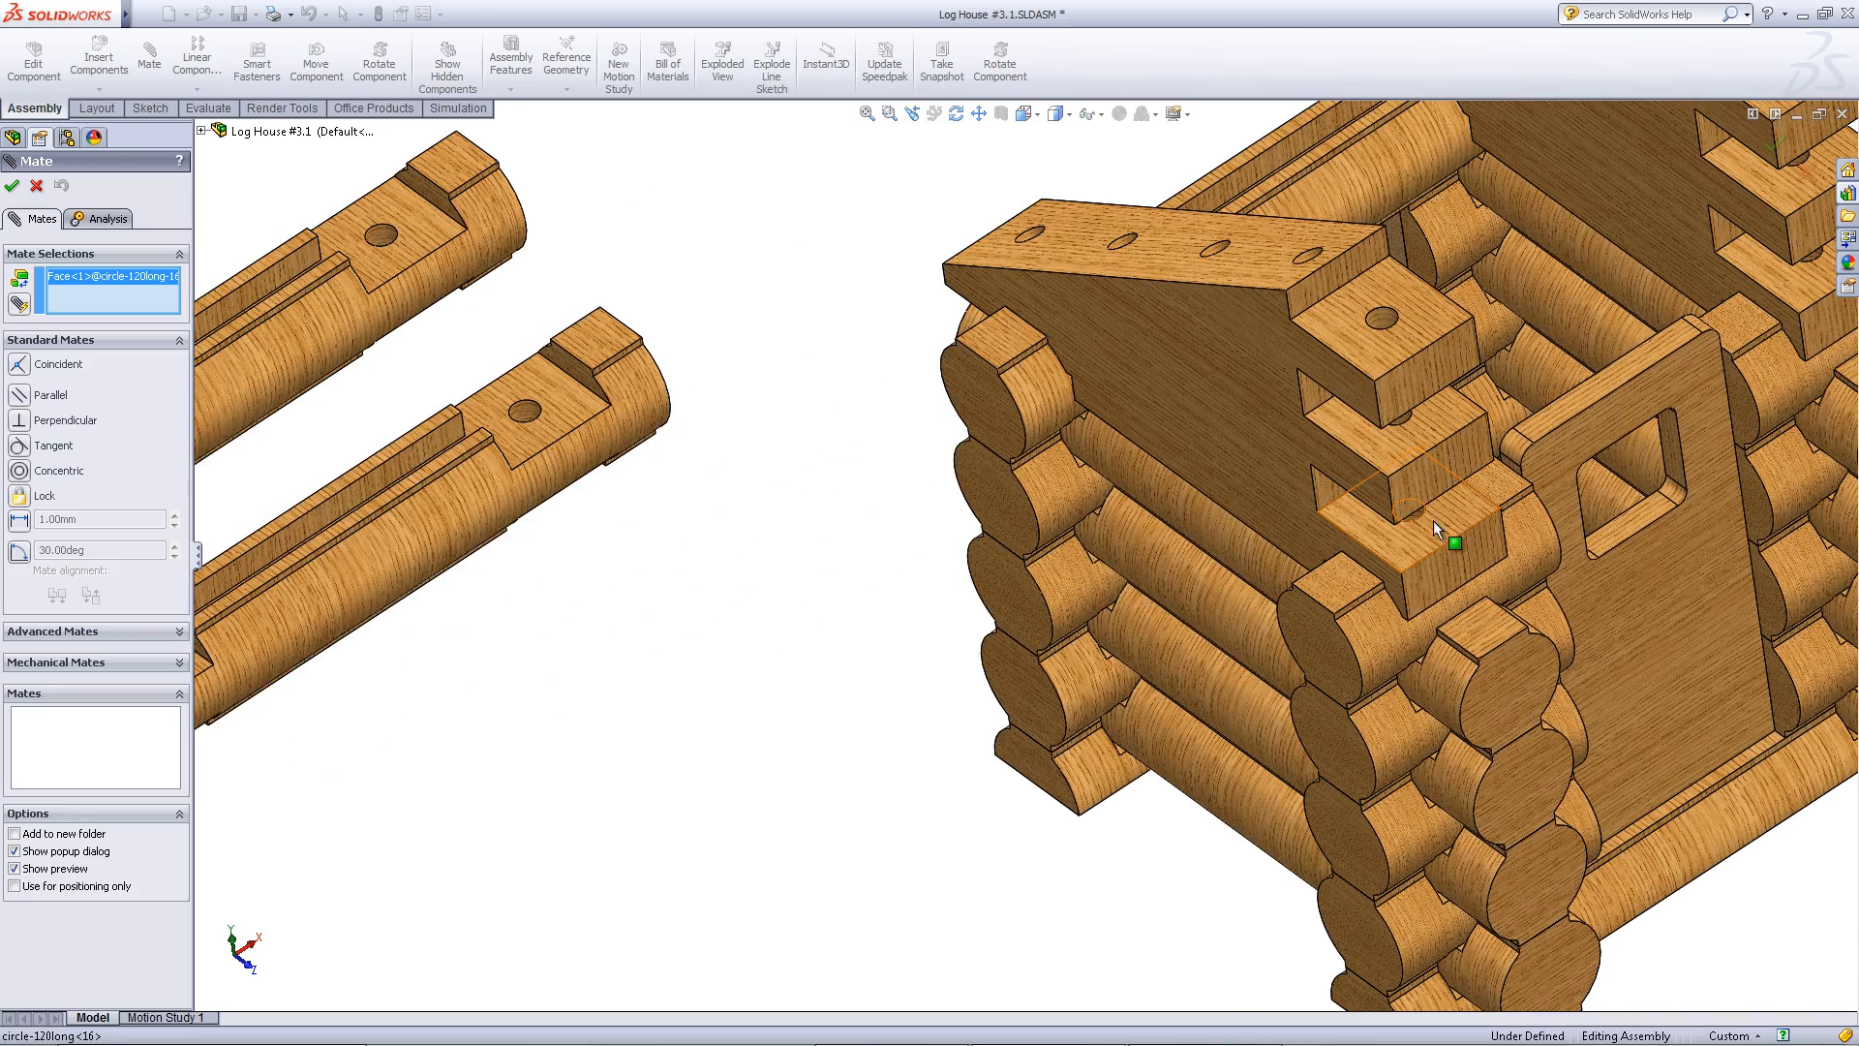
- Mate both notched logs coincident into the notch faces of the two triangle supports
click(1452, 543)
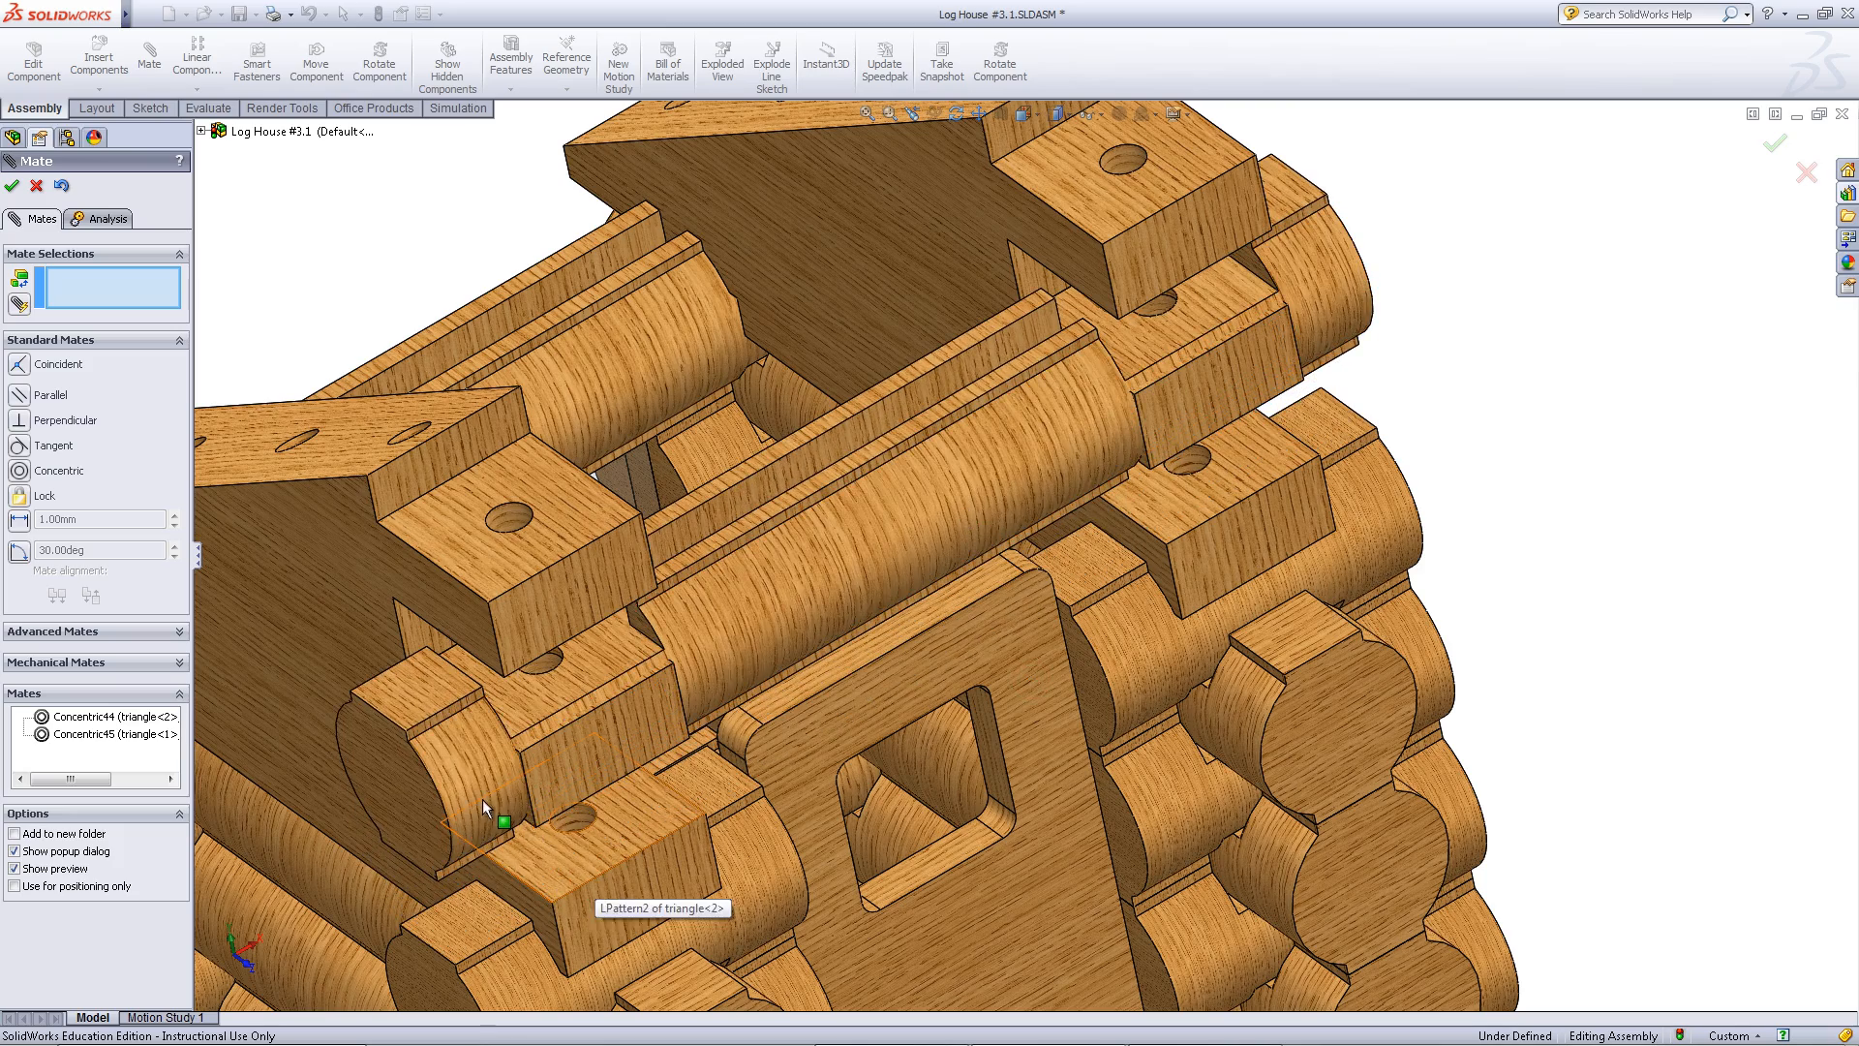
click(581, 842)
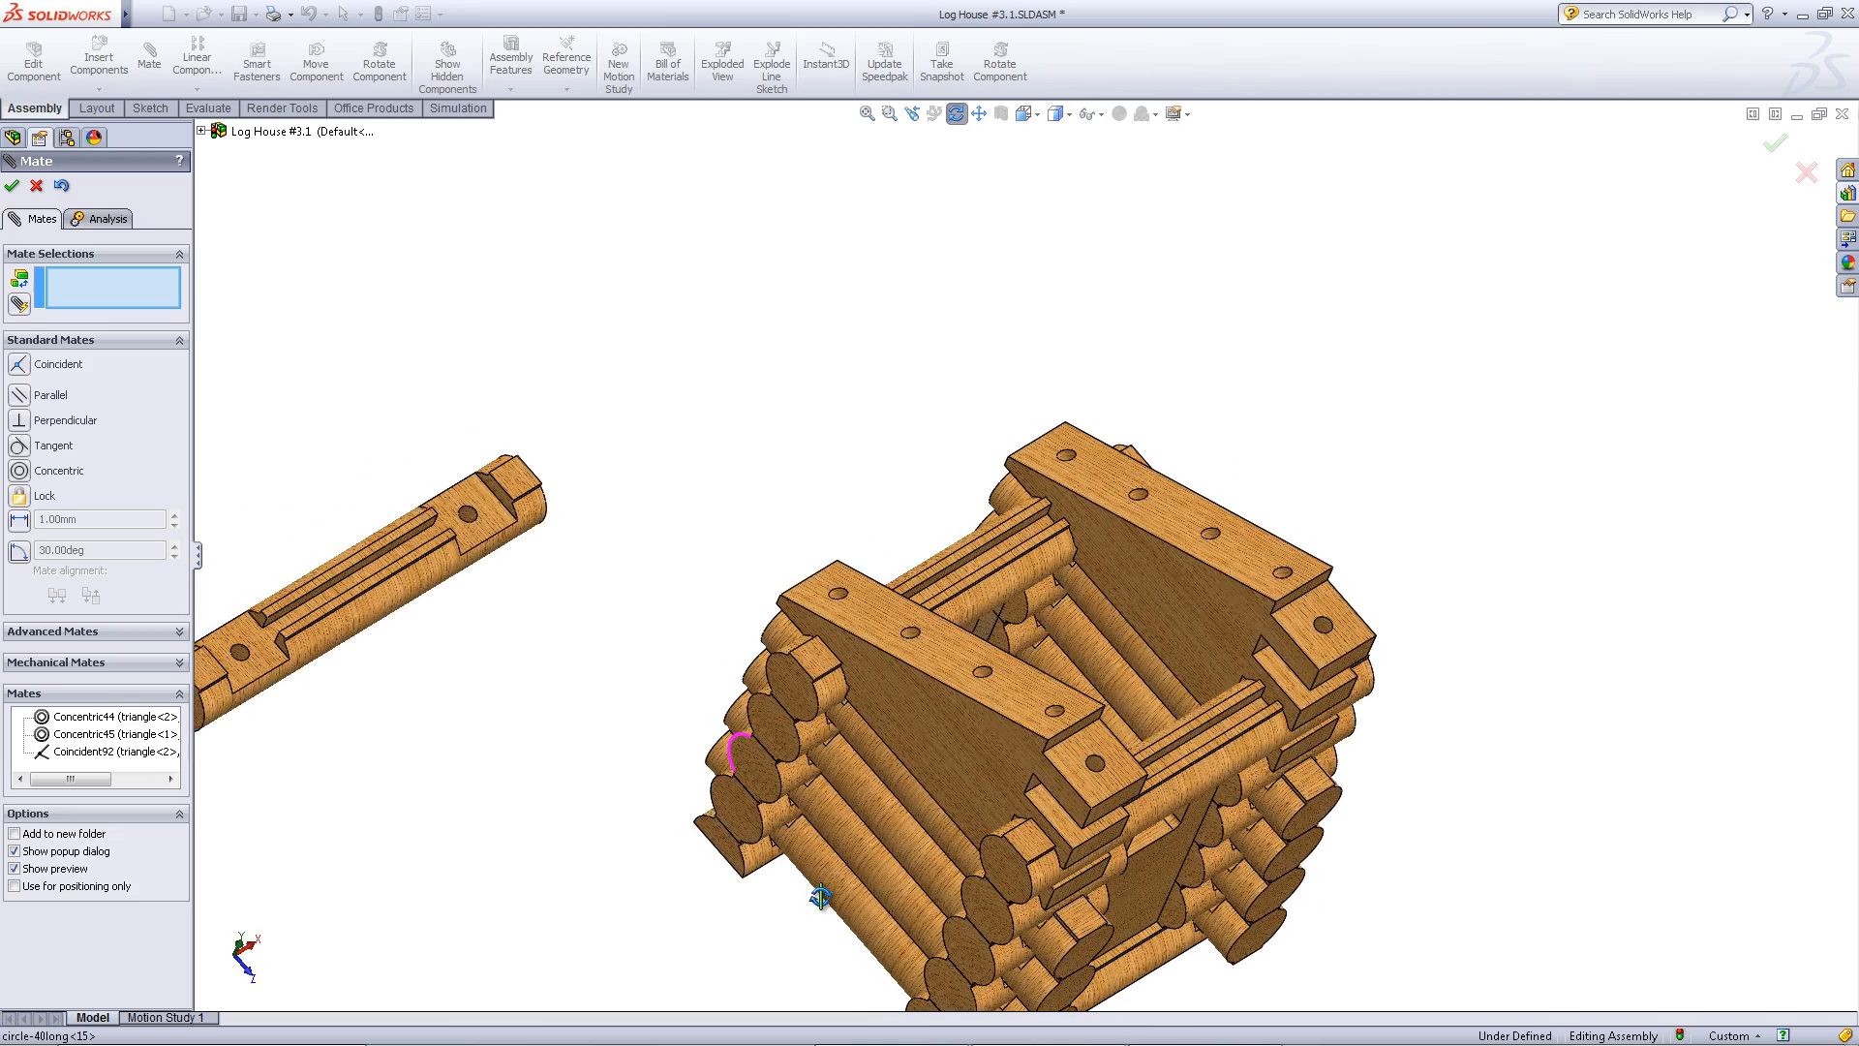
click(457, 513)
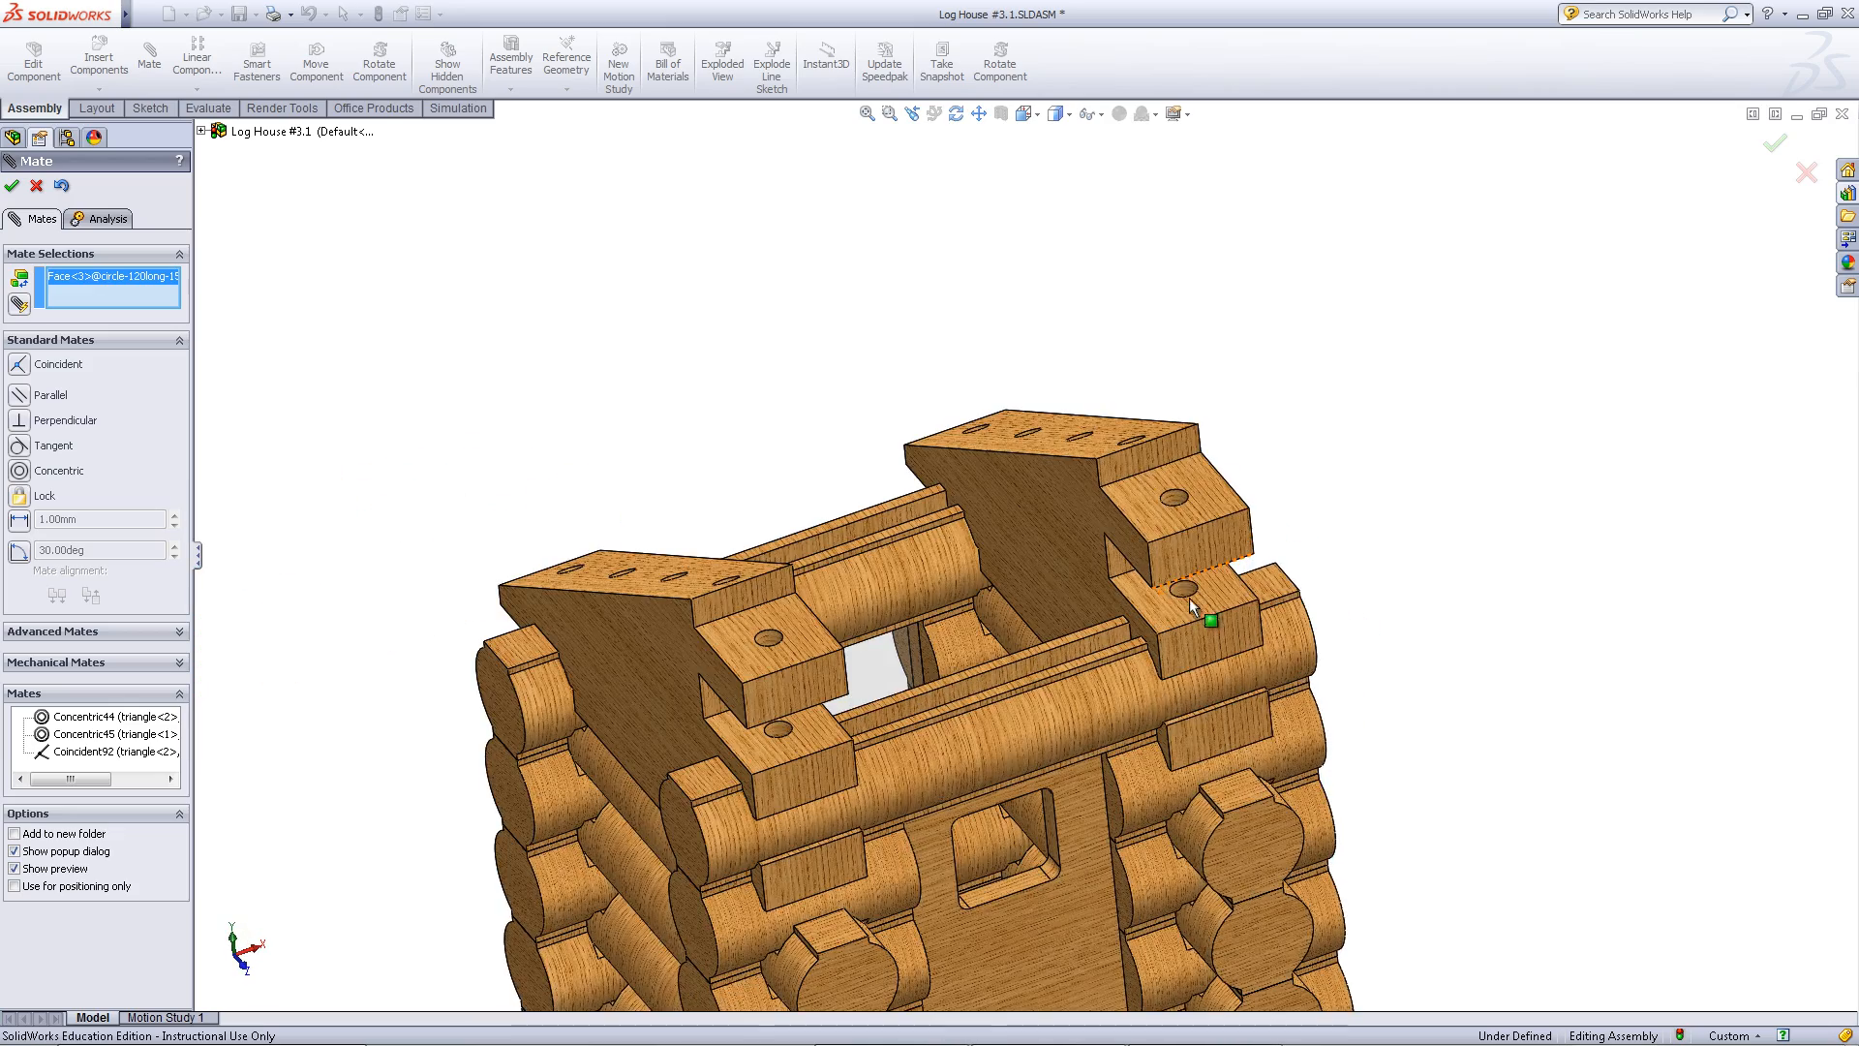
click(1206, 608)
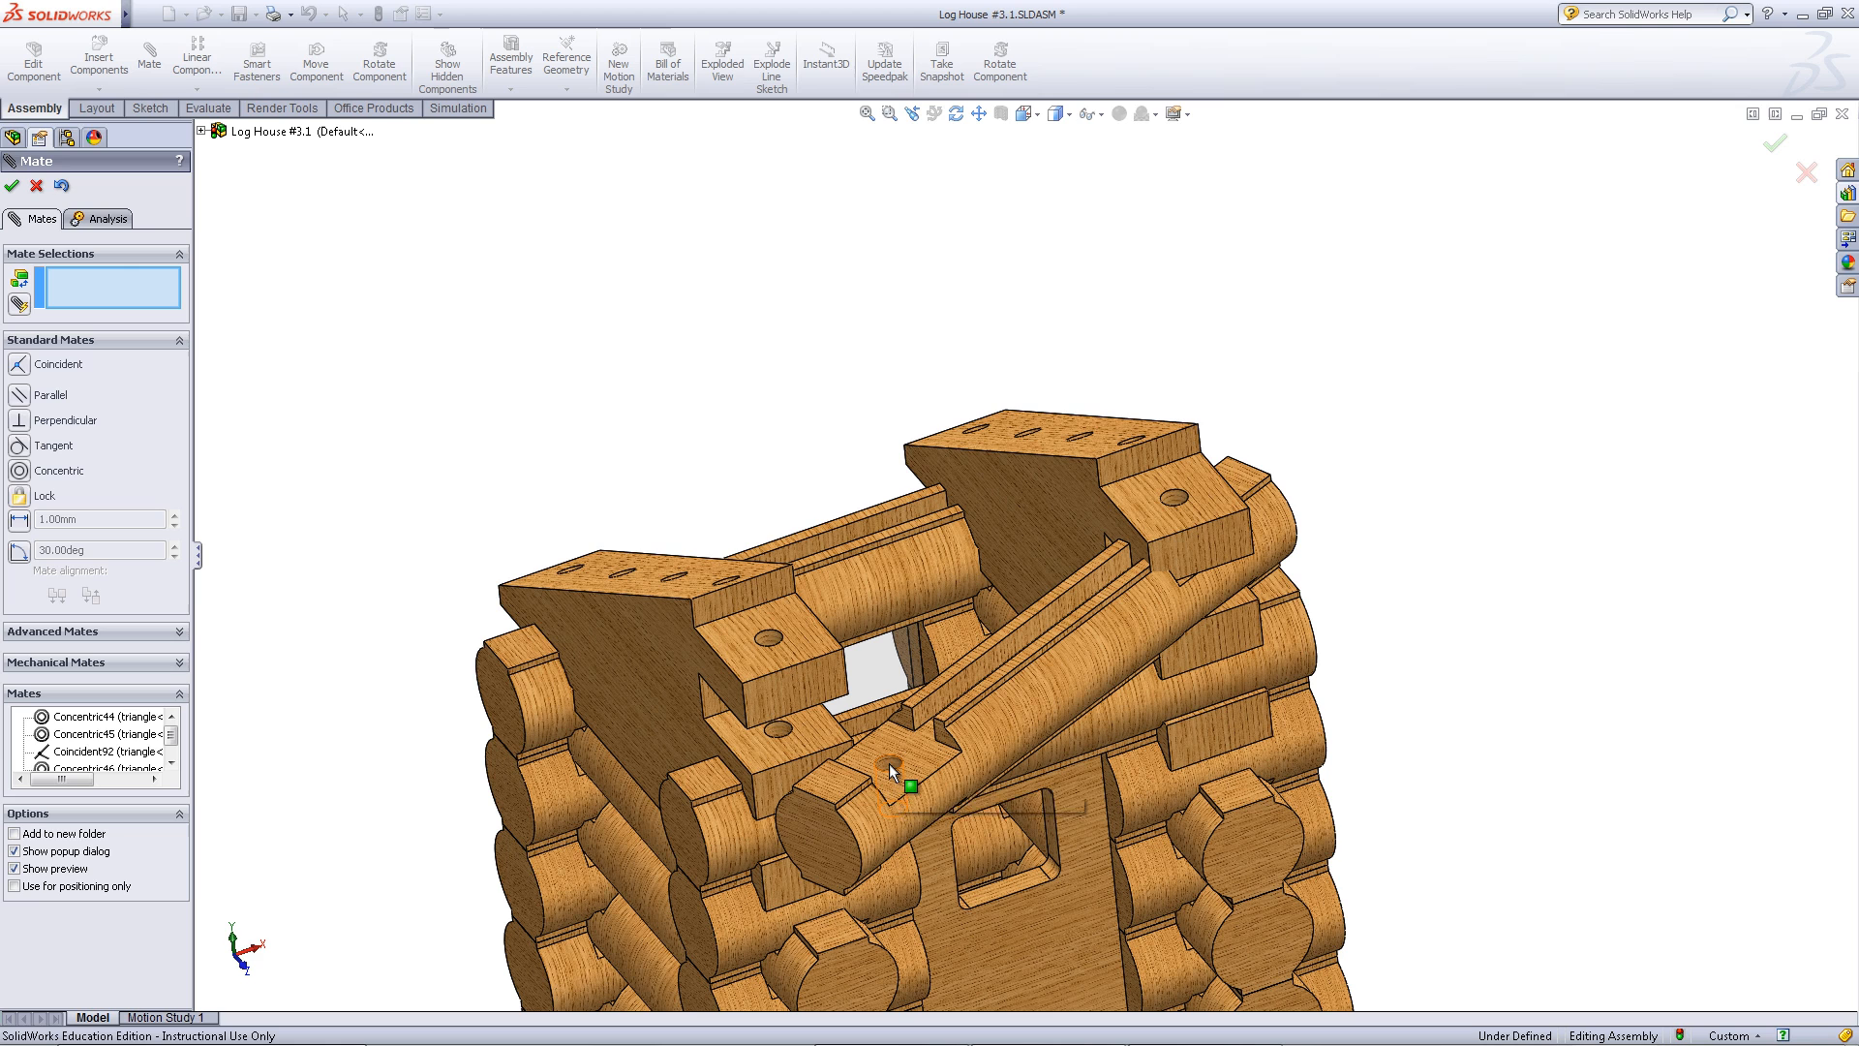
click(907, 784)
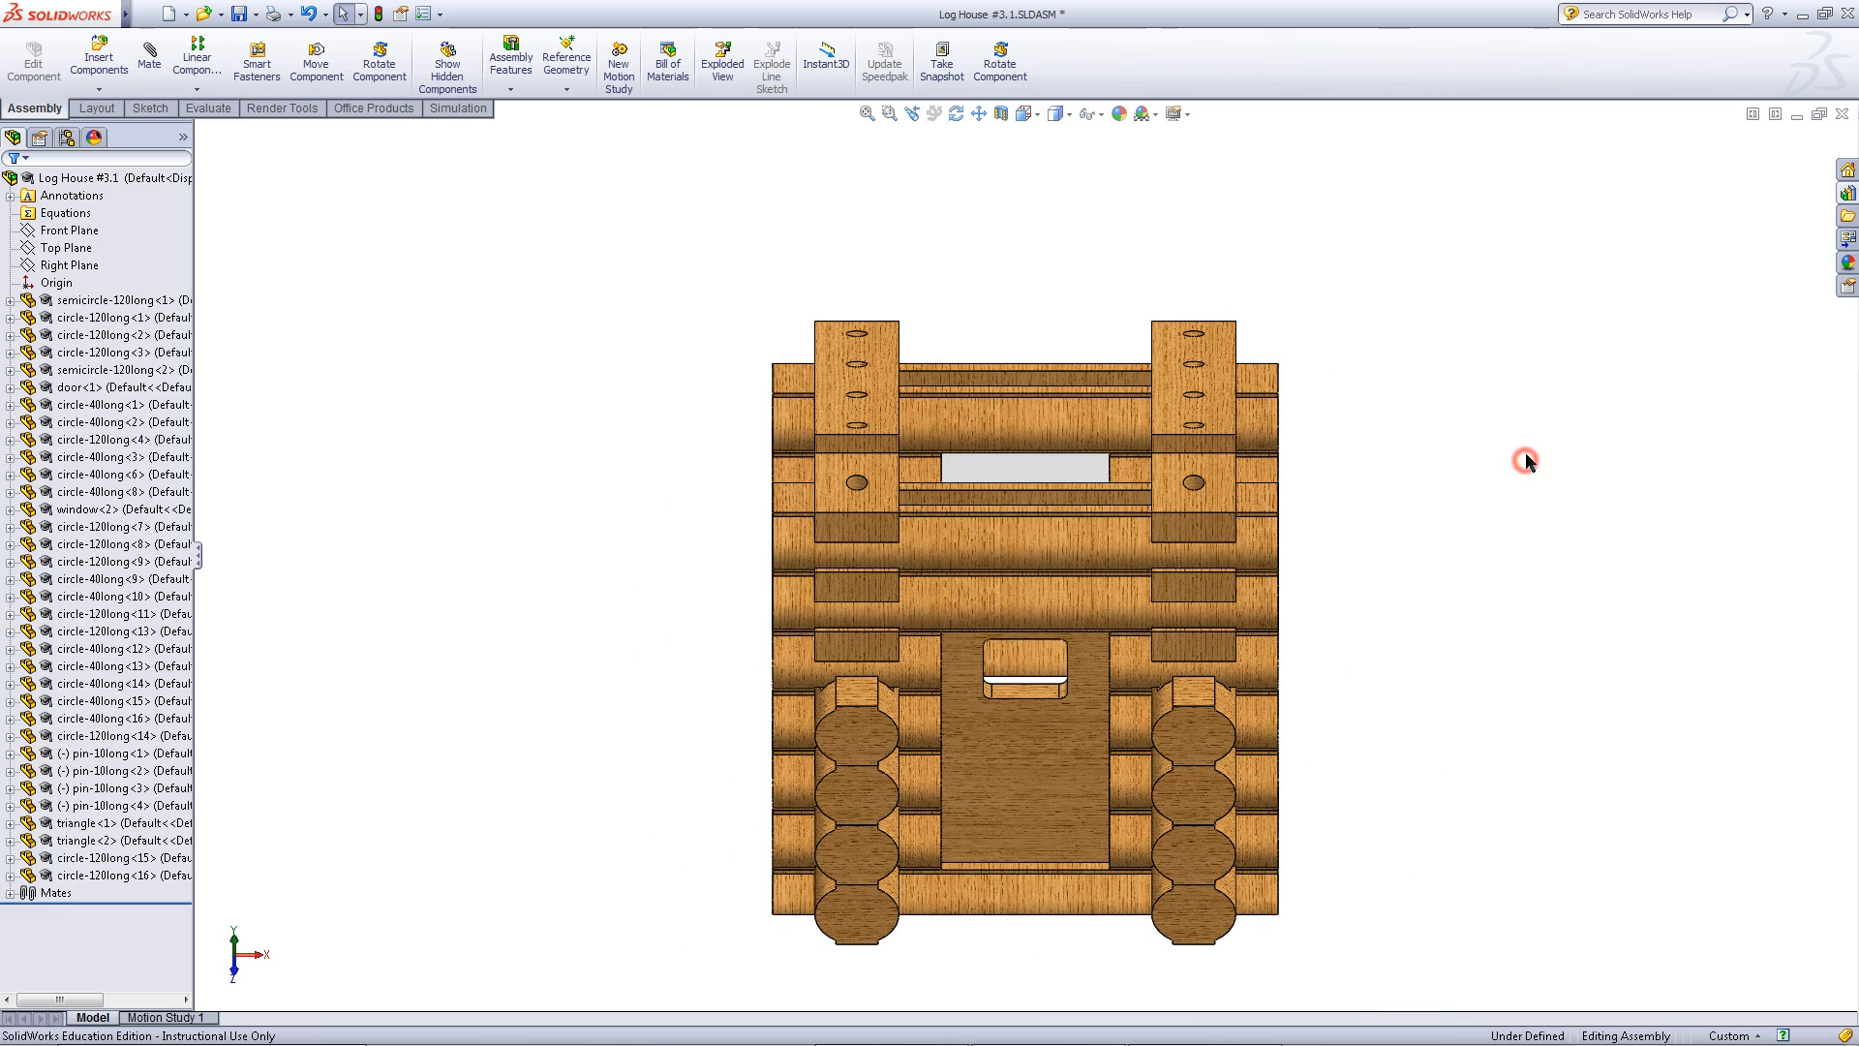
mouse_move(1832, 213)
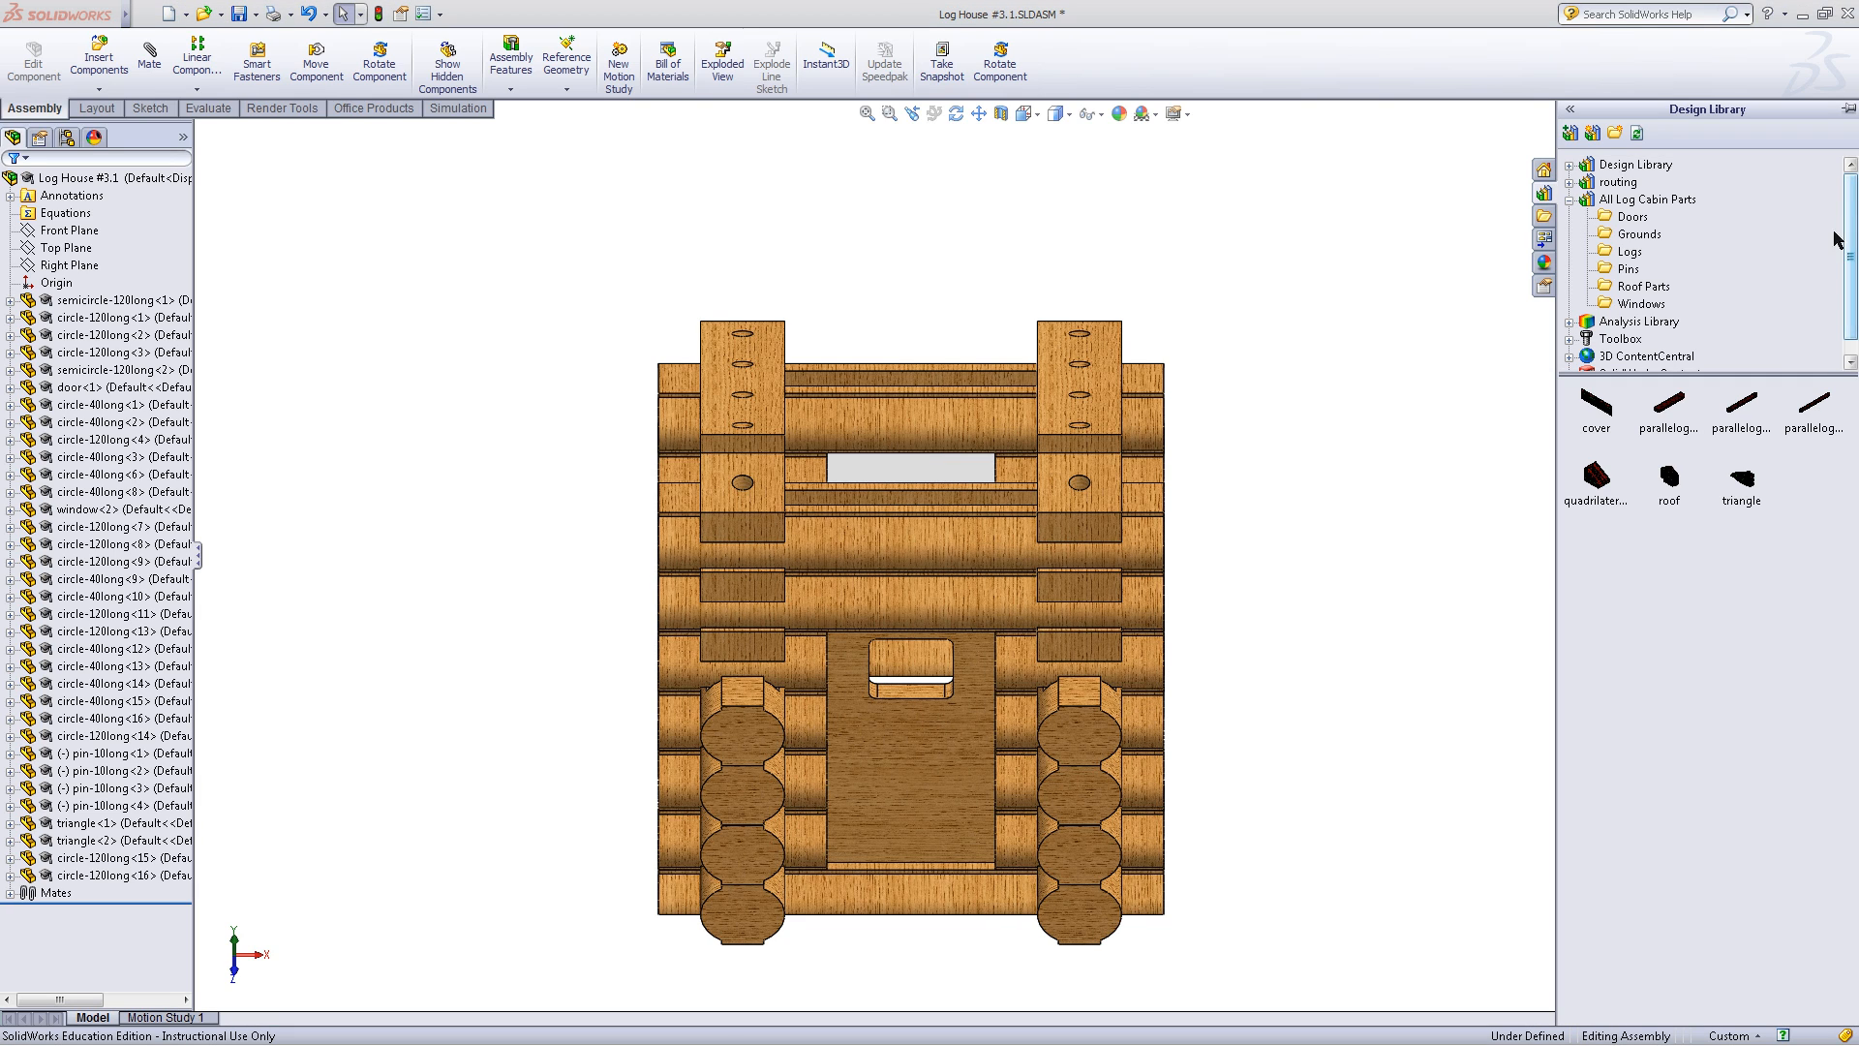
- Add two pin-20long and two pin-30long parts from the Pins library and begin mating them
click(1629, 267)
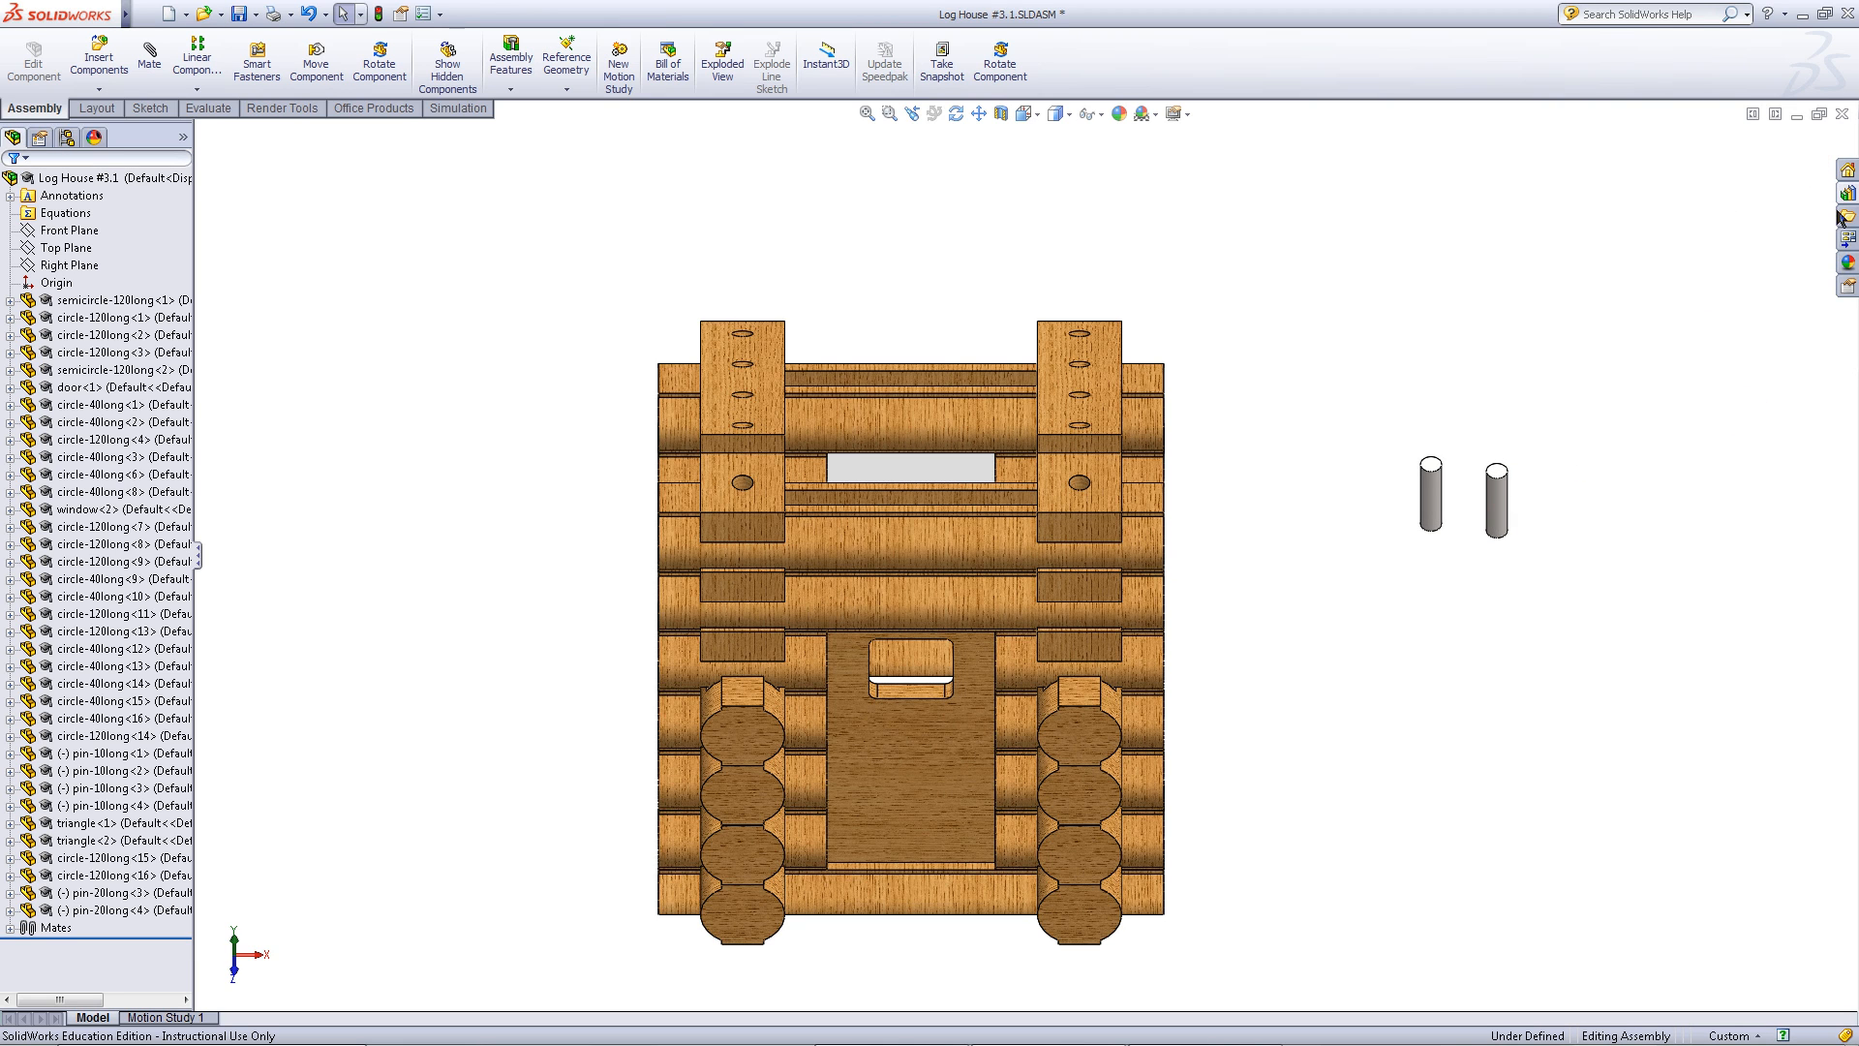
click(1842, 215)
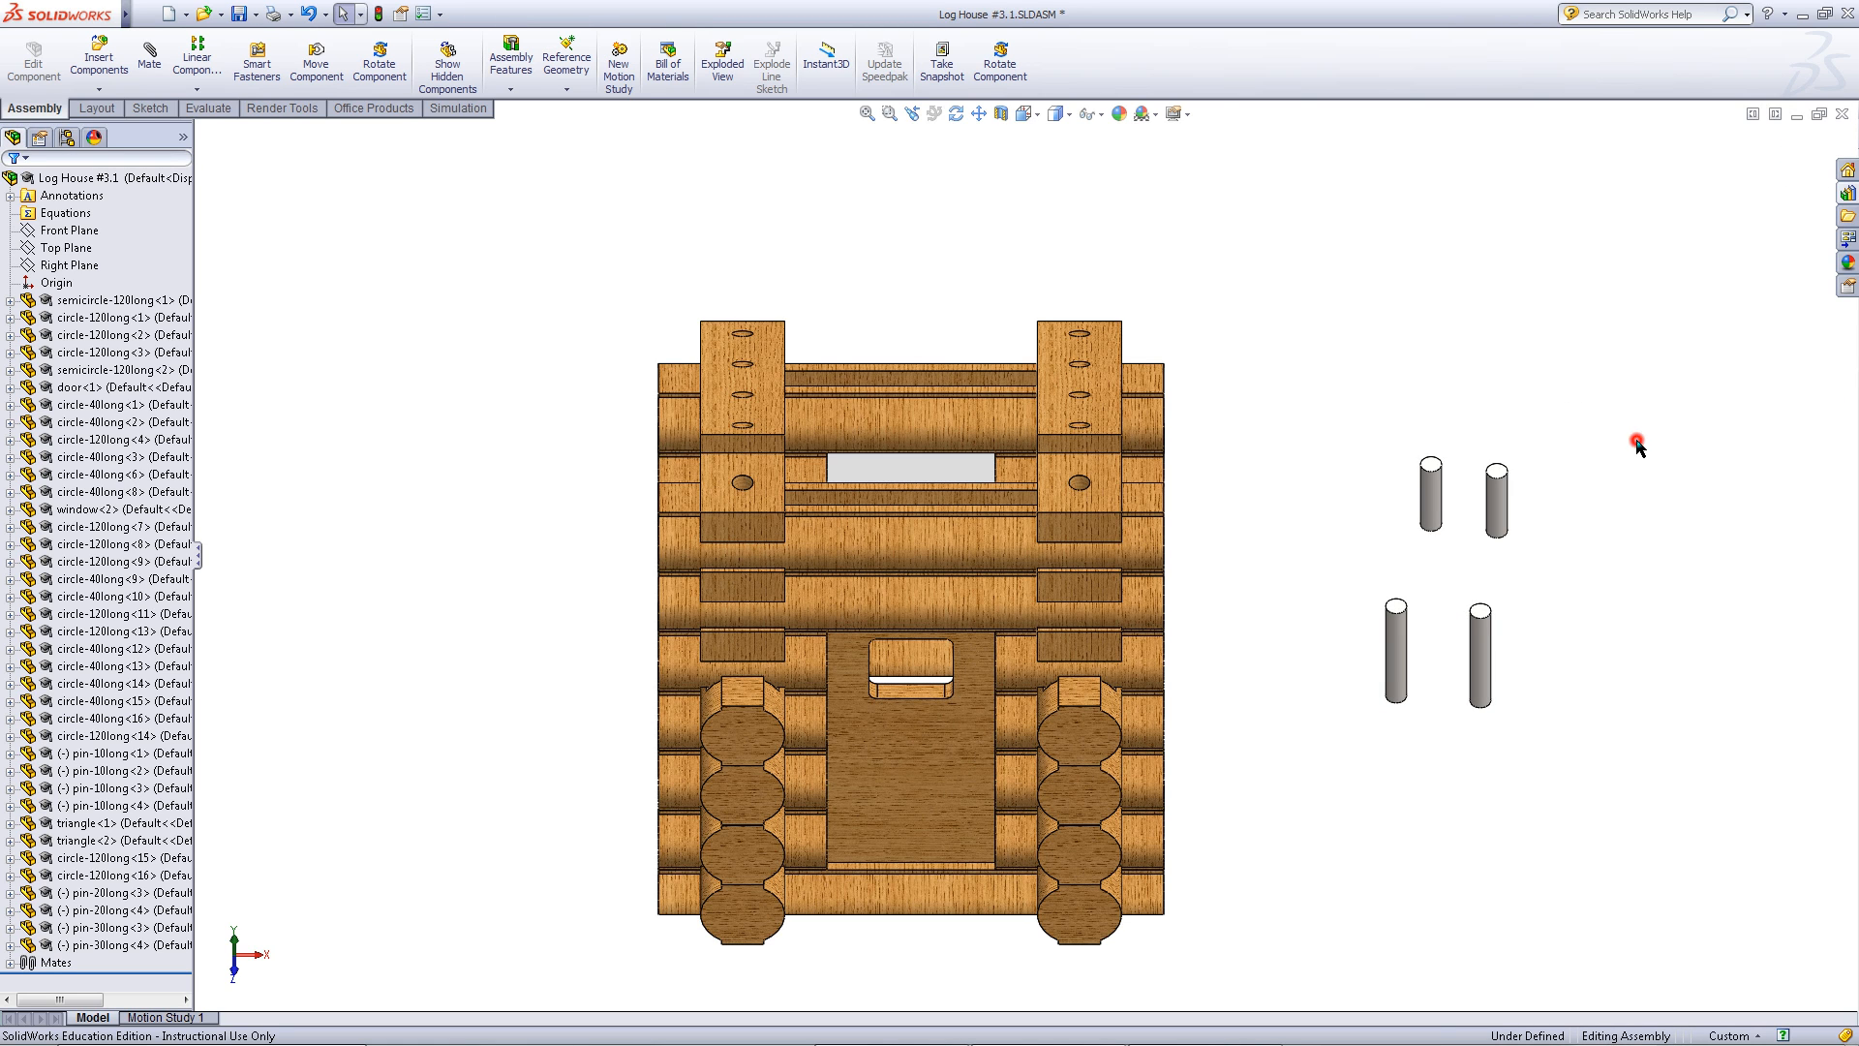
mouse_move(498, 221)
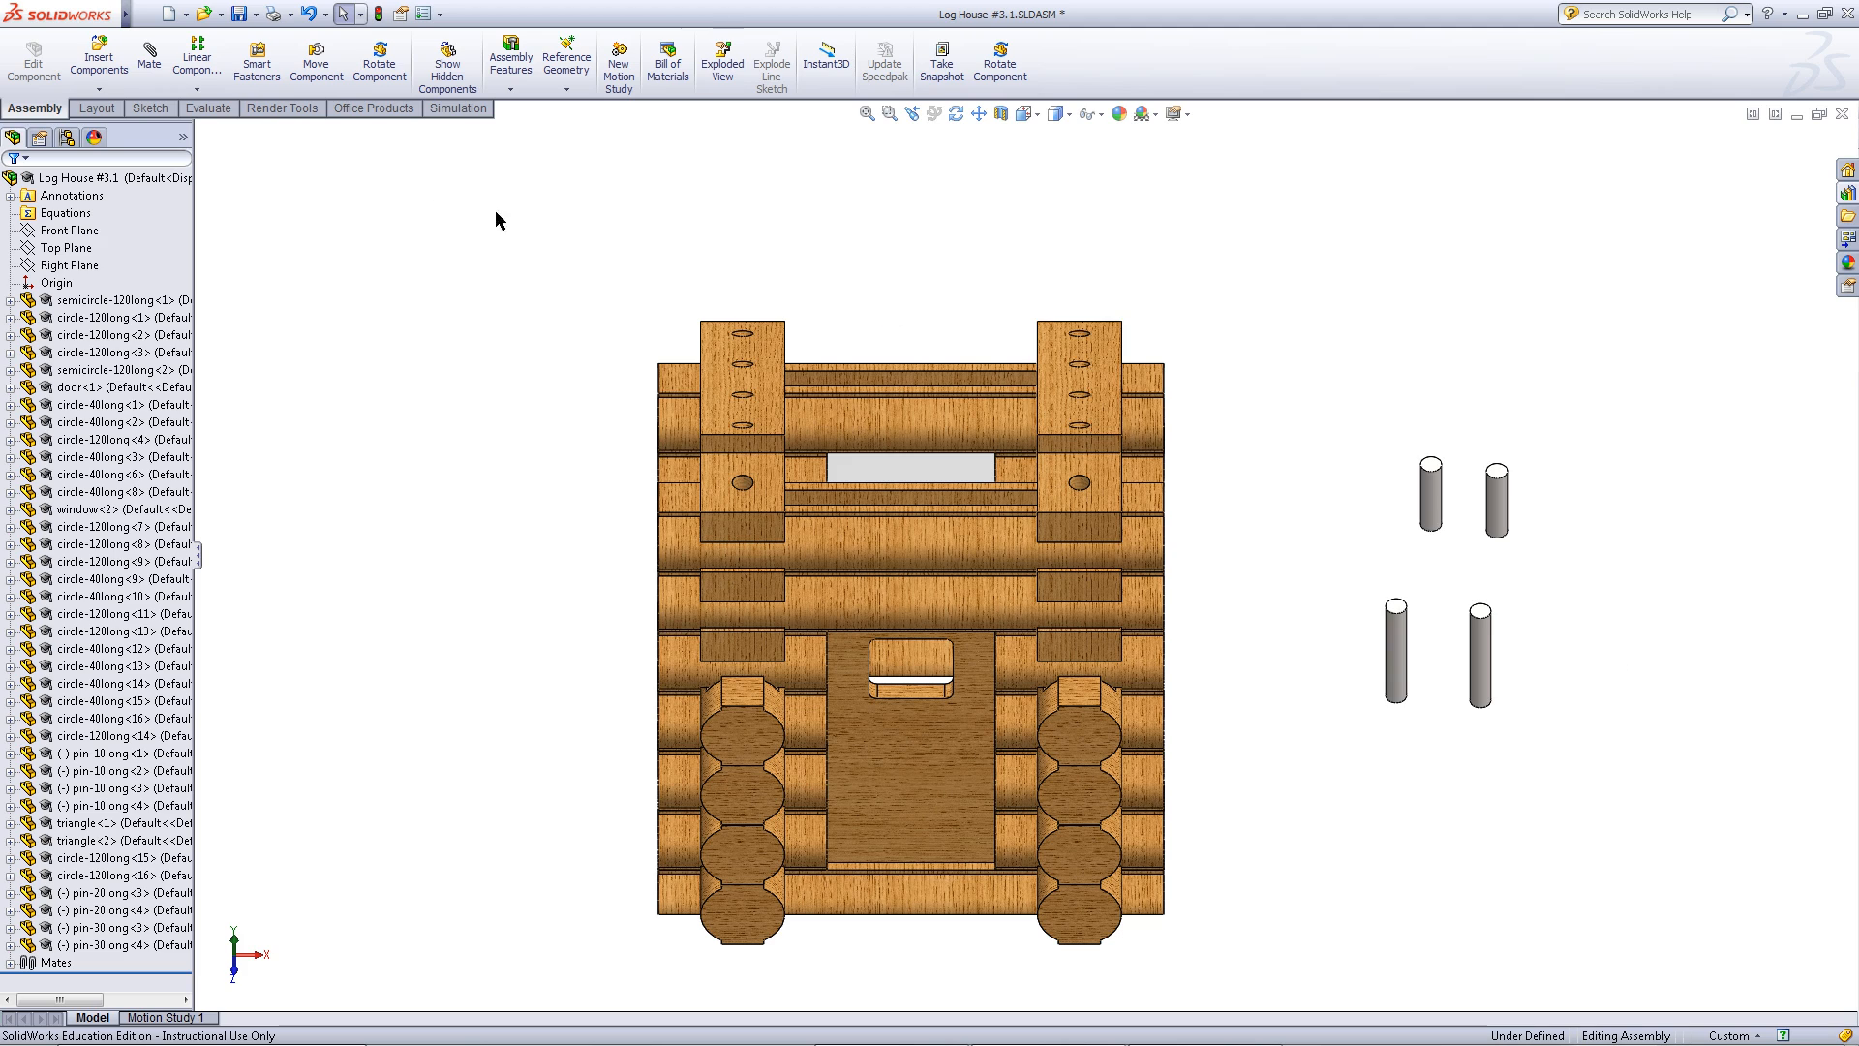
click(149, 52)
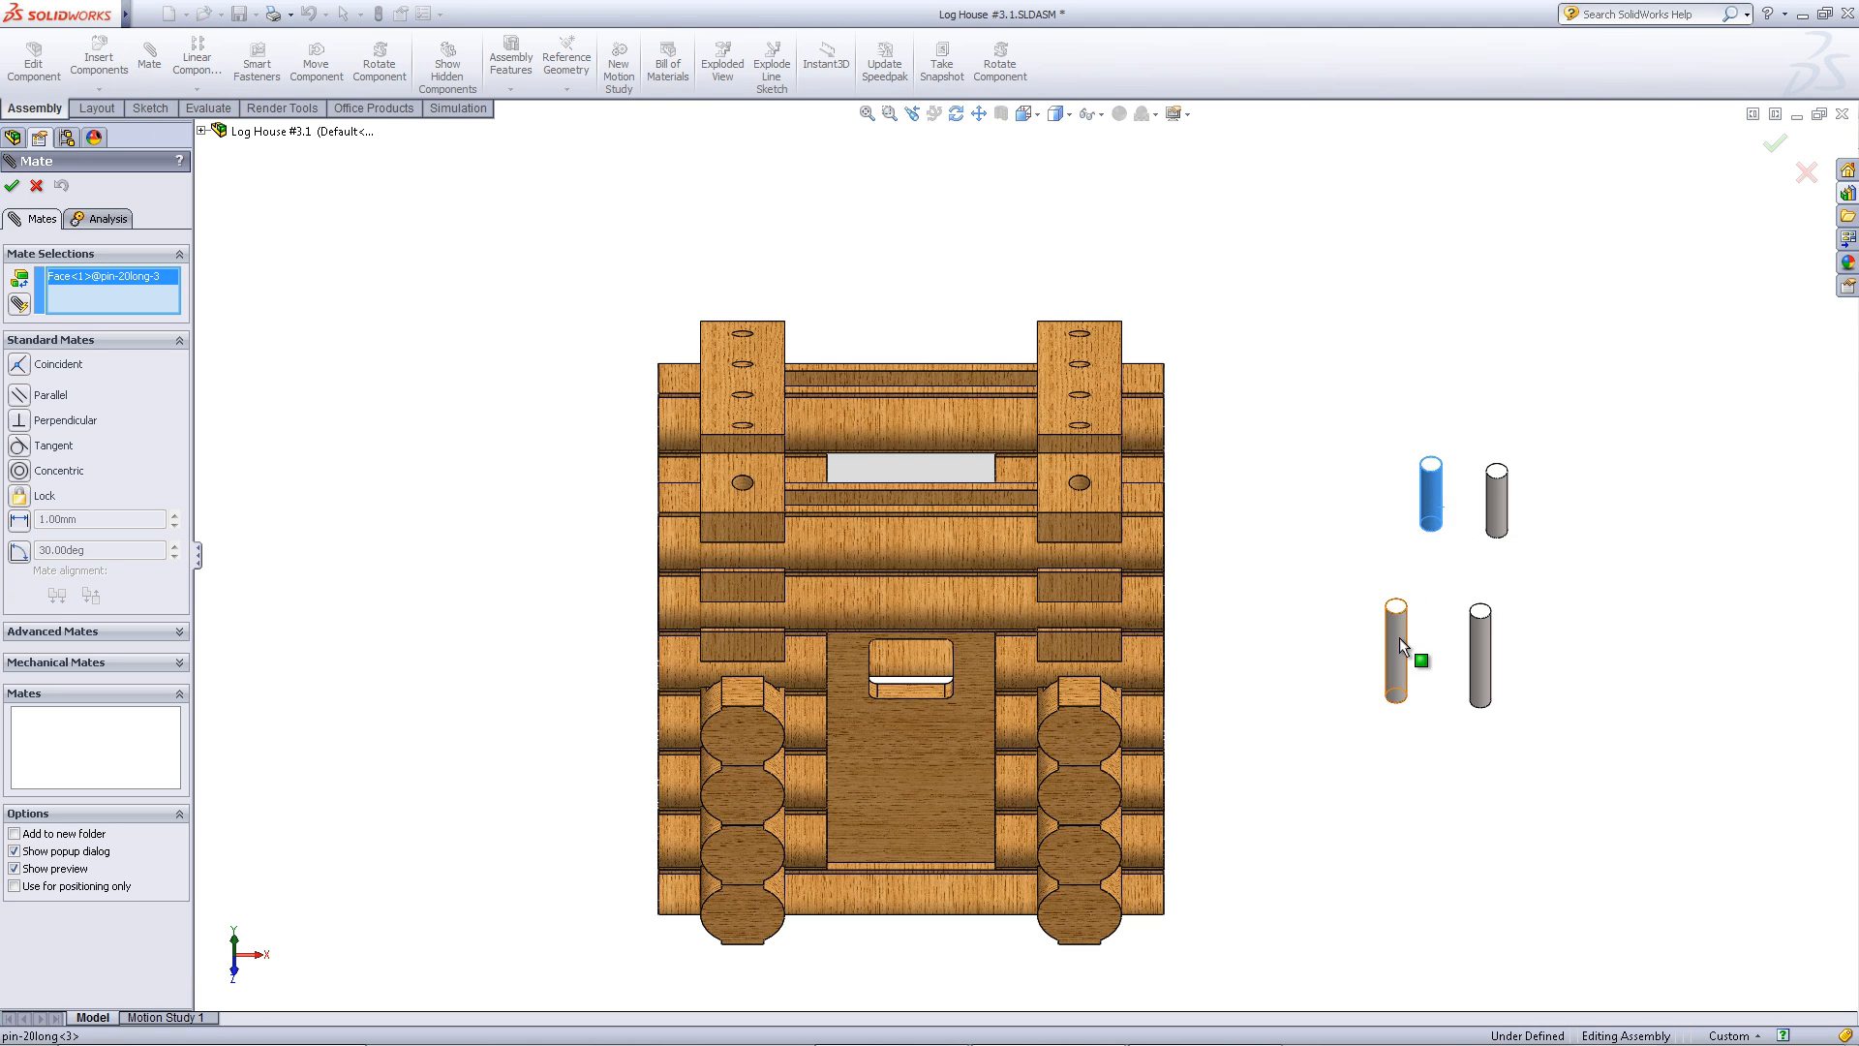
- Join the short and long pins end to end concentrically and centre them in the triangle support holes
click(1397, 649)
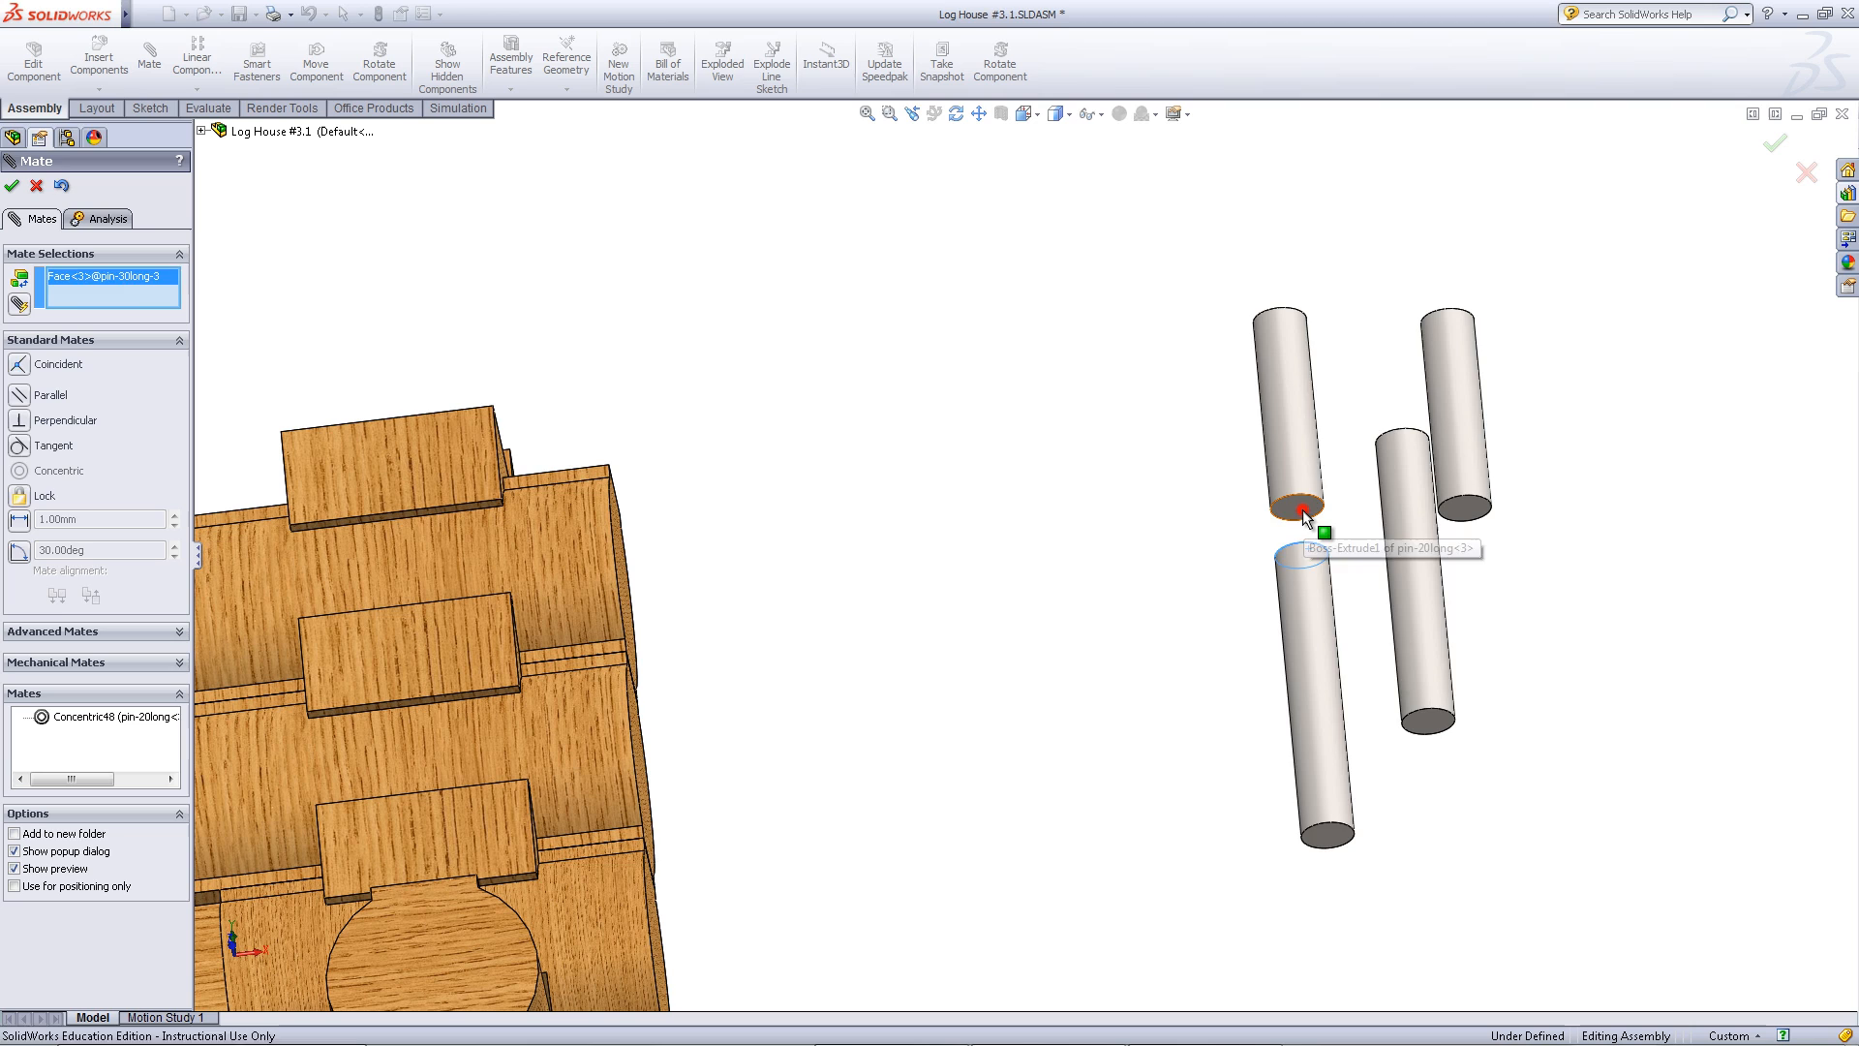
click(1302, 519)
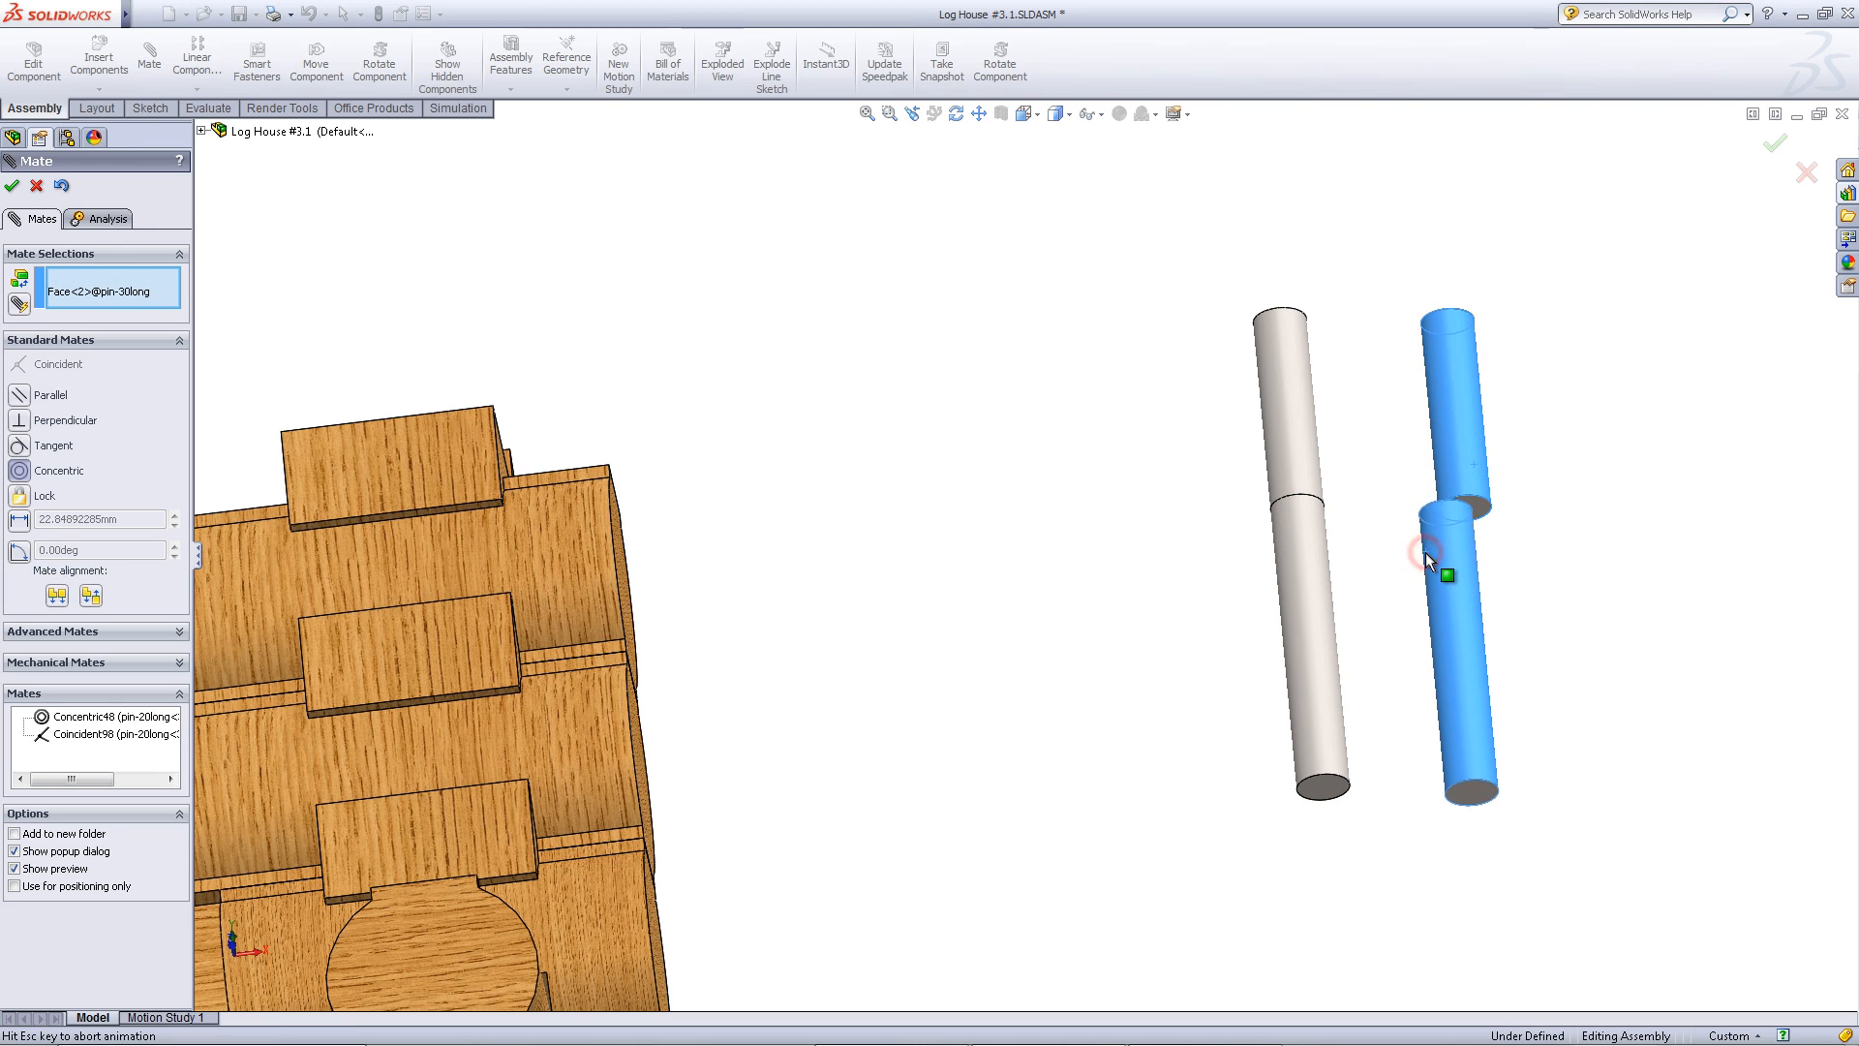
click(1470, 511)
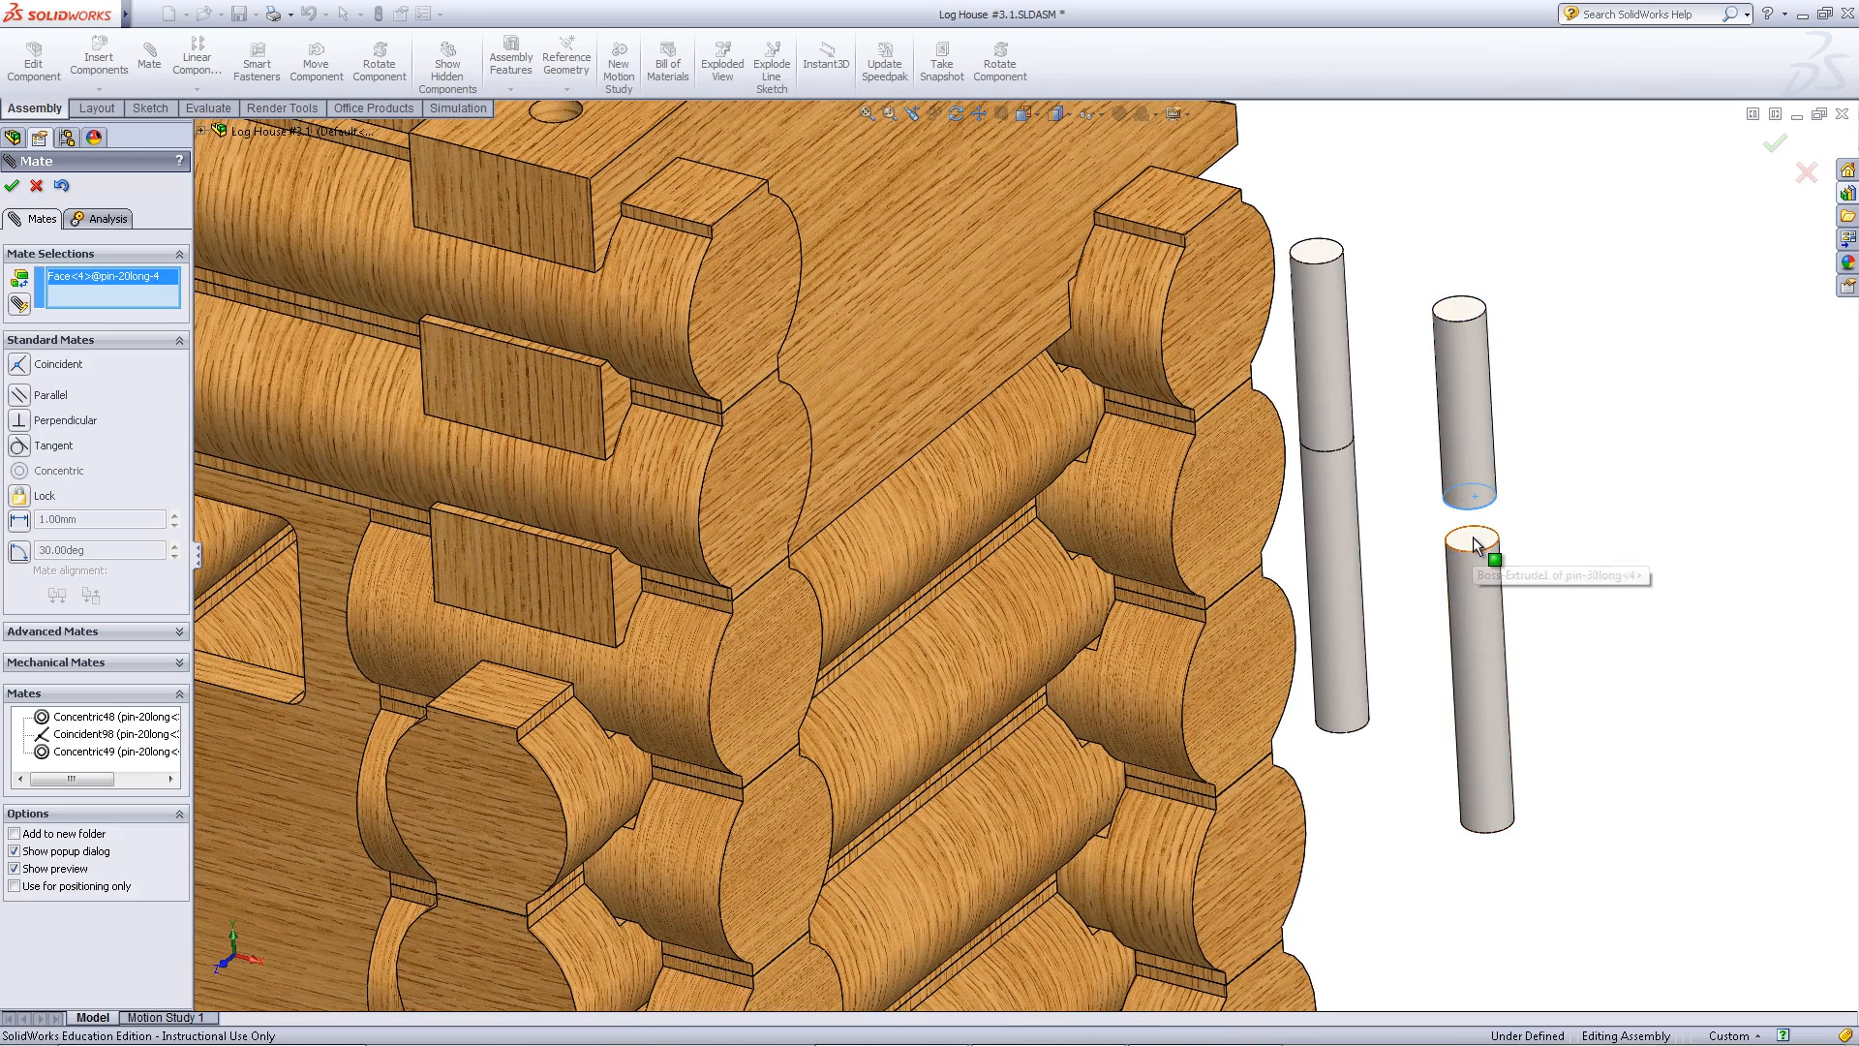
click(1470, 531)
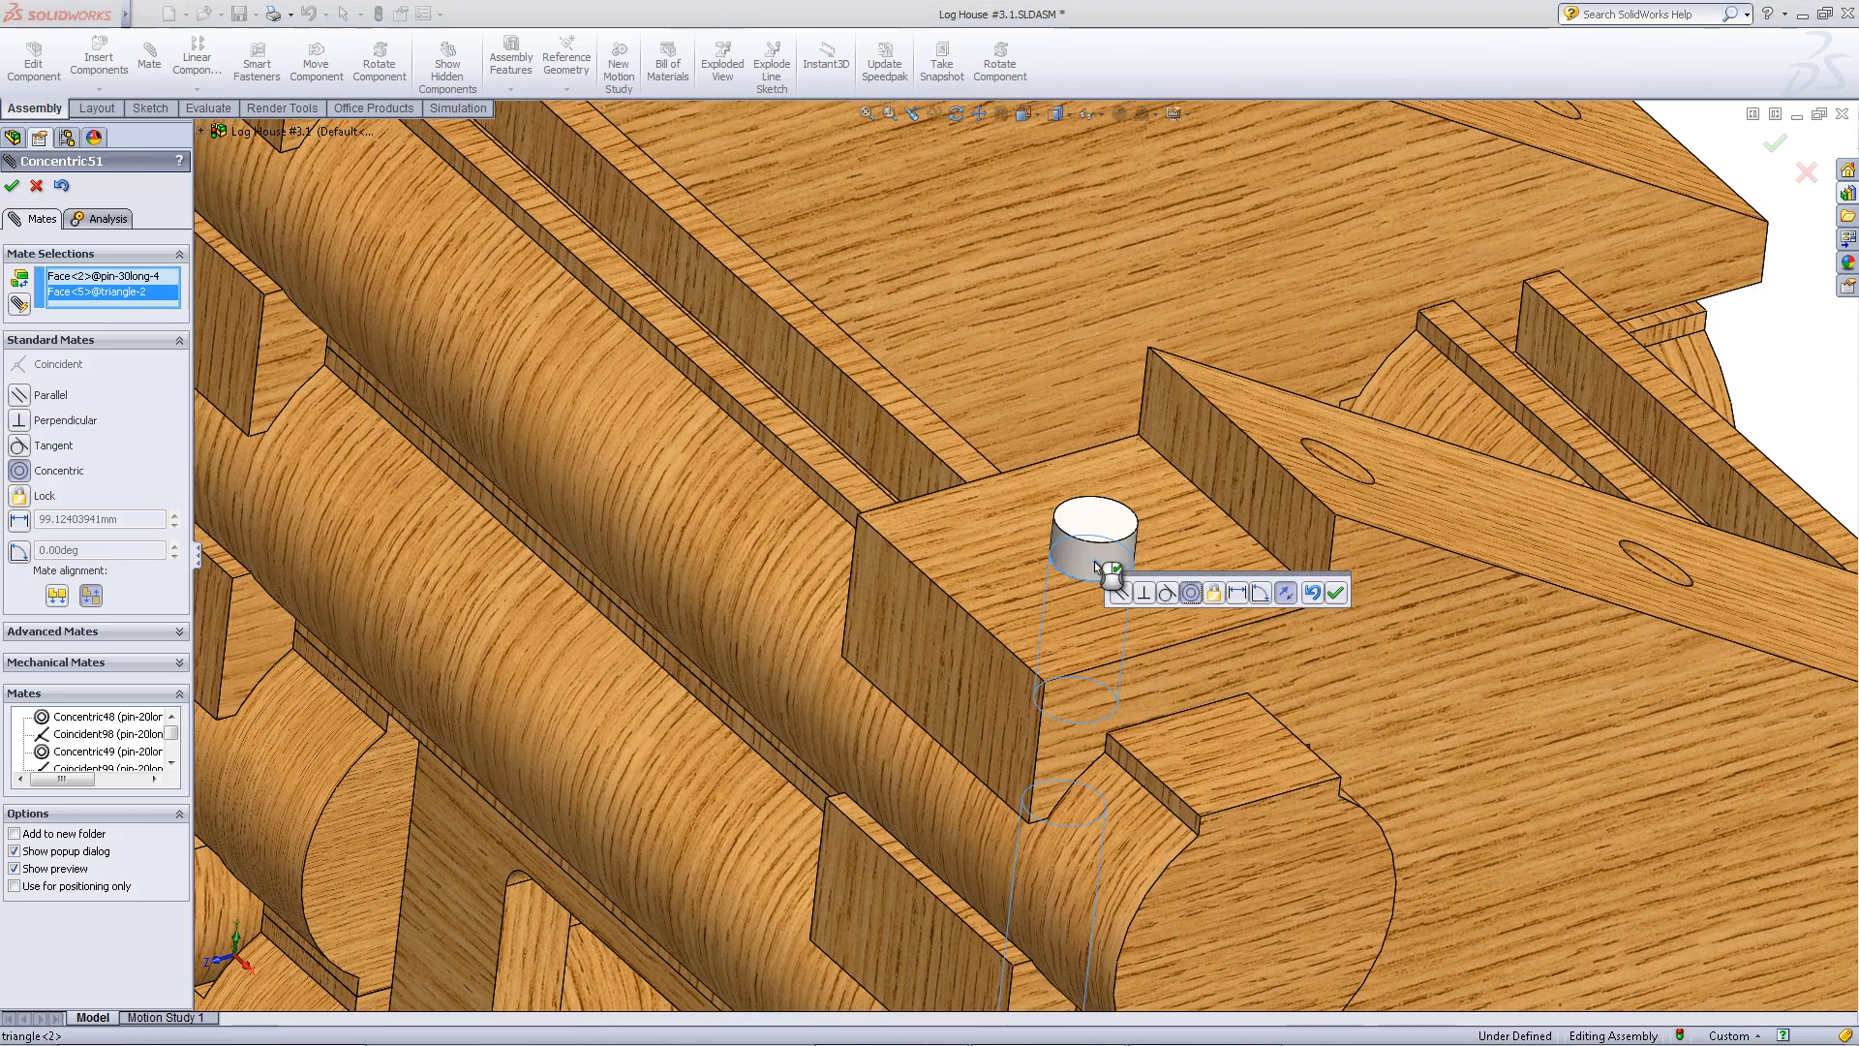
click(1336, 593)
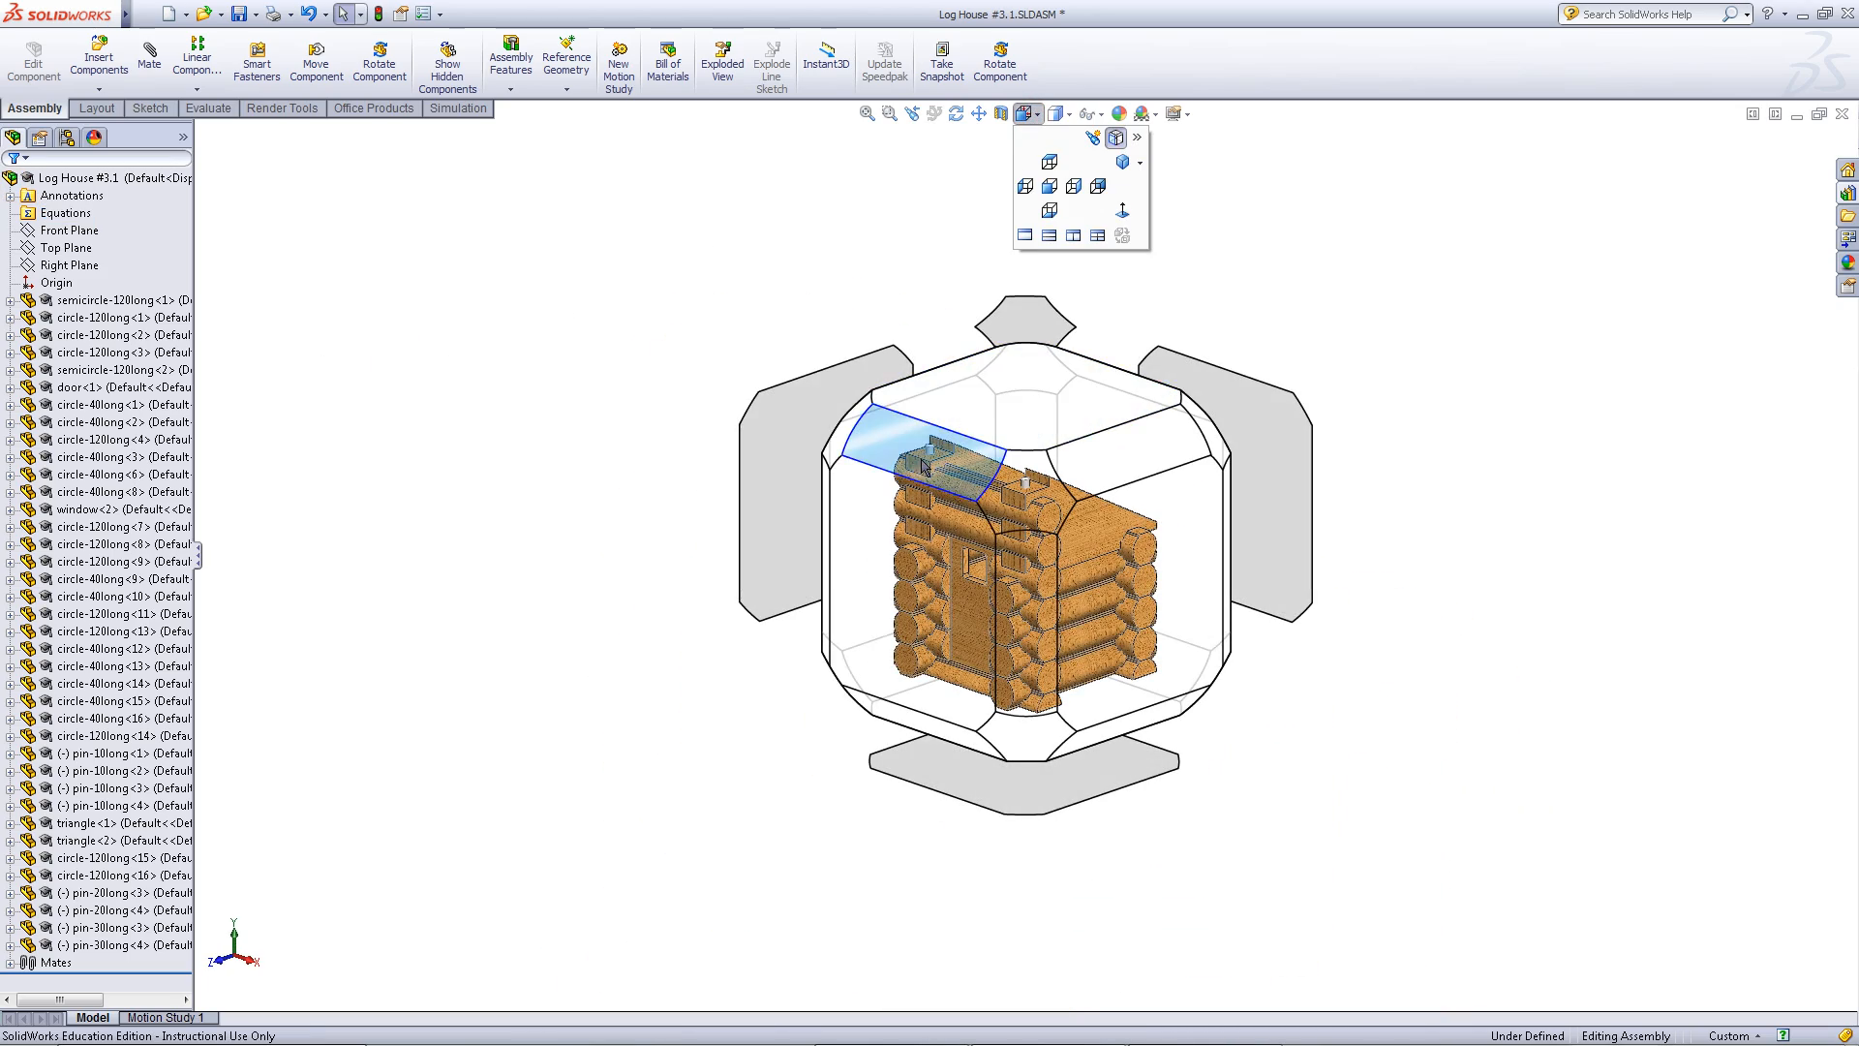
- View the cabin from the front and add two quadrilateral blocks from Roof Parts
click(1048, 162)
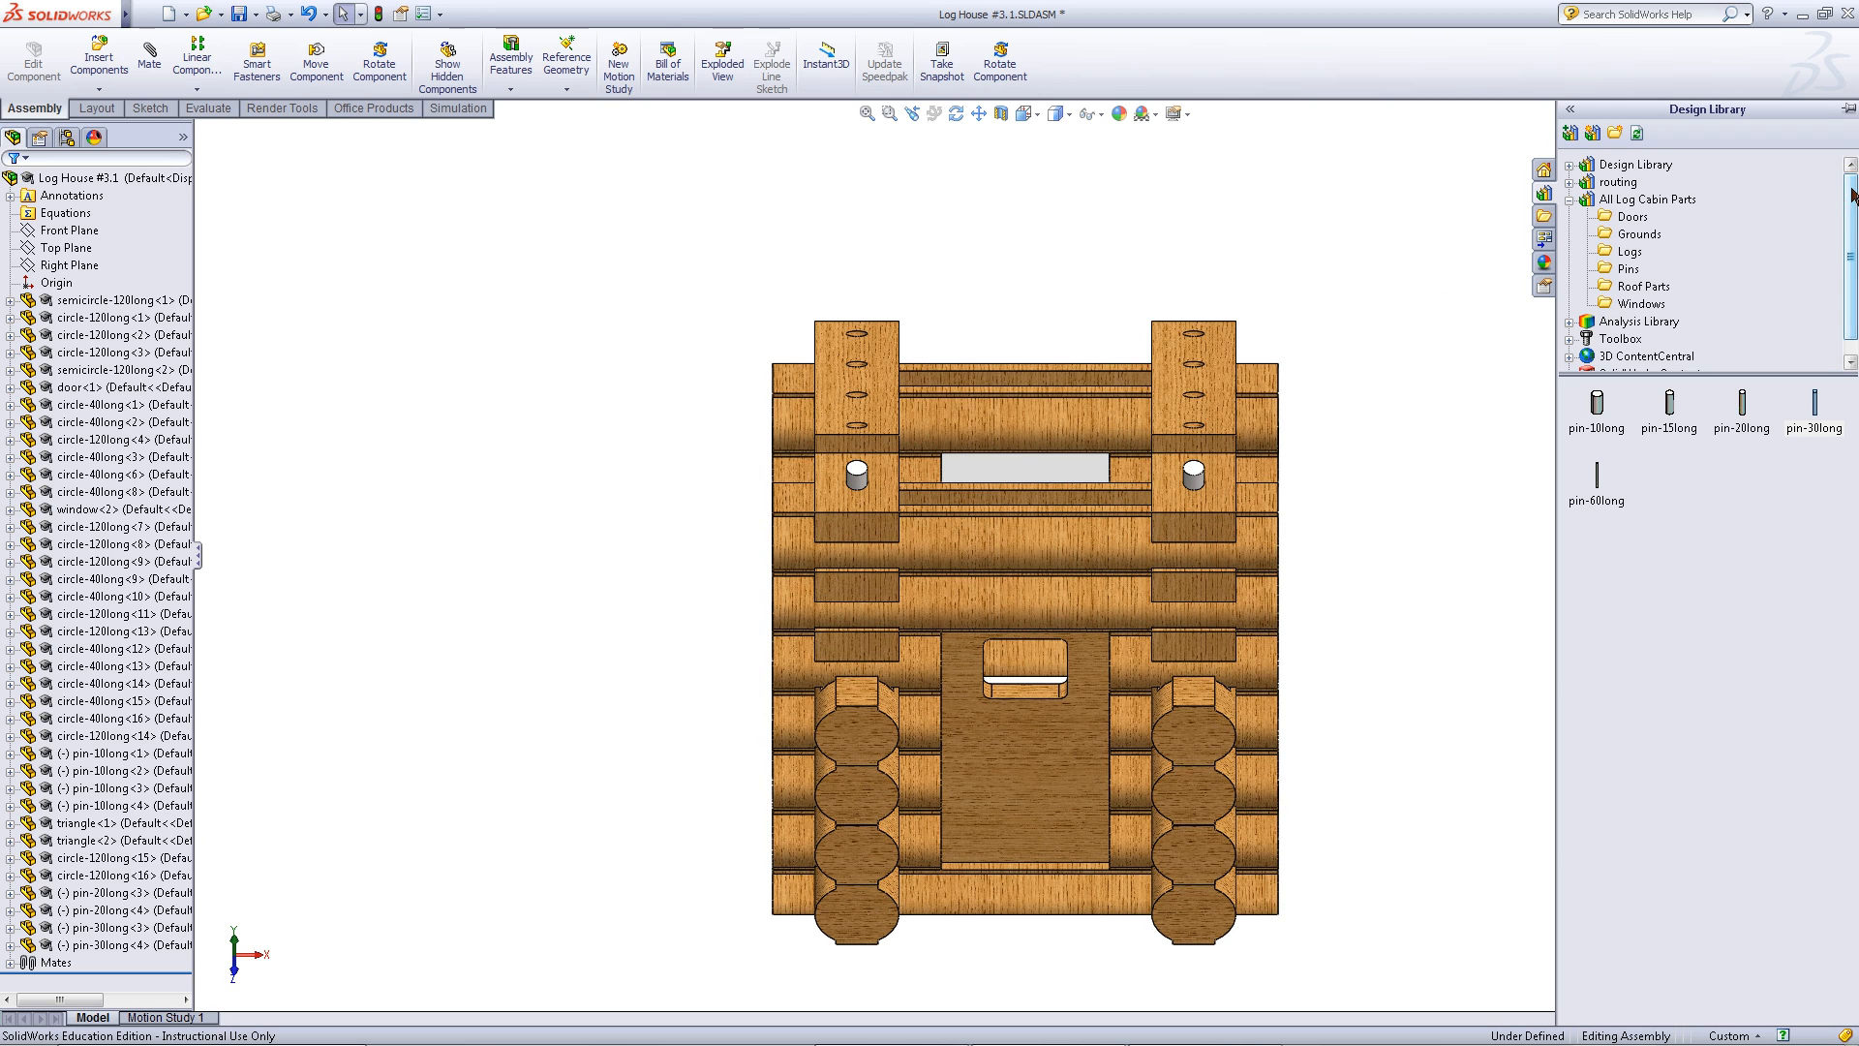
click(1649, 287)
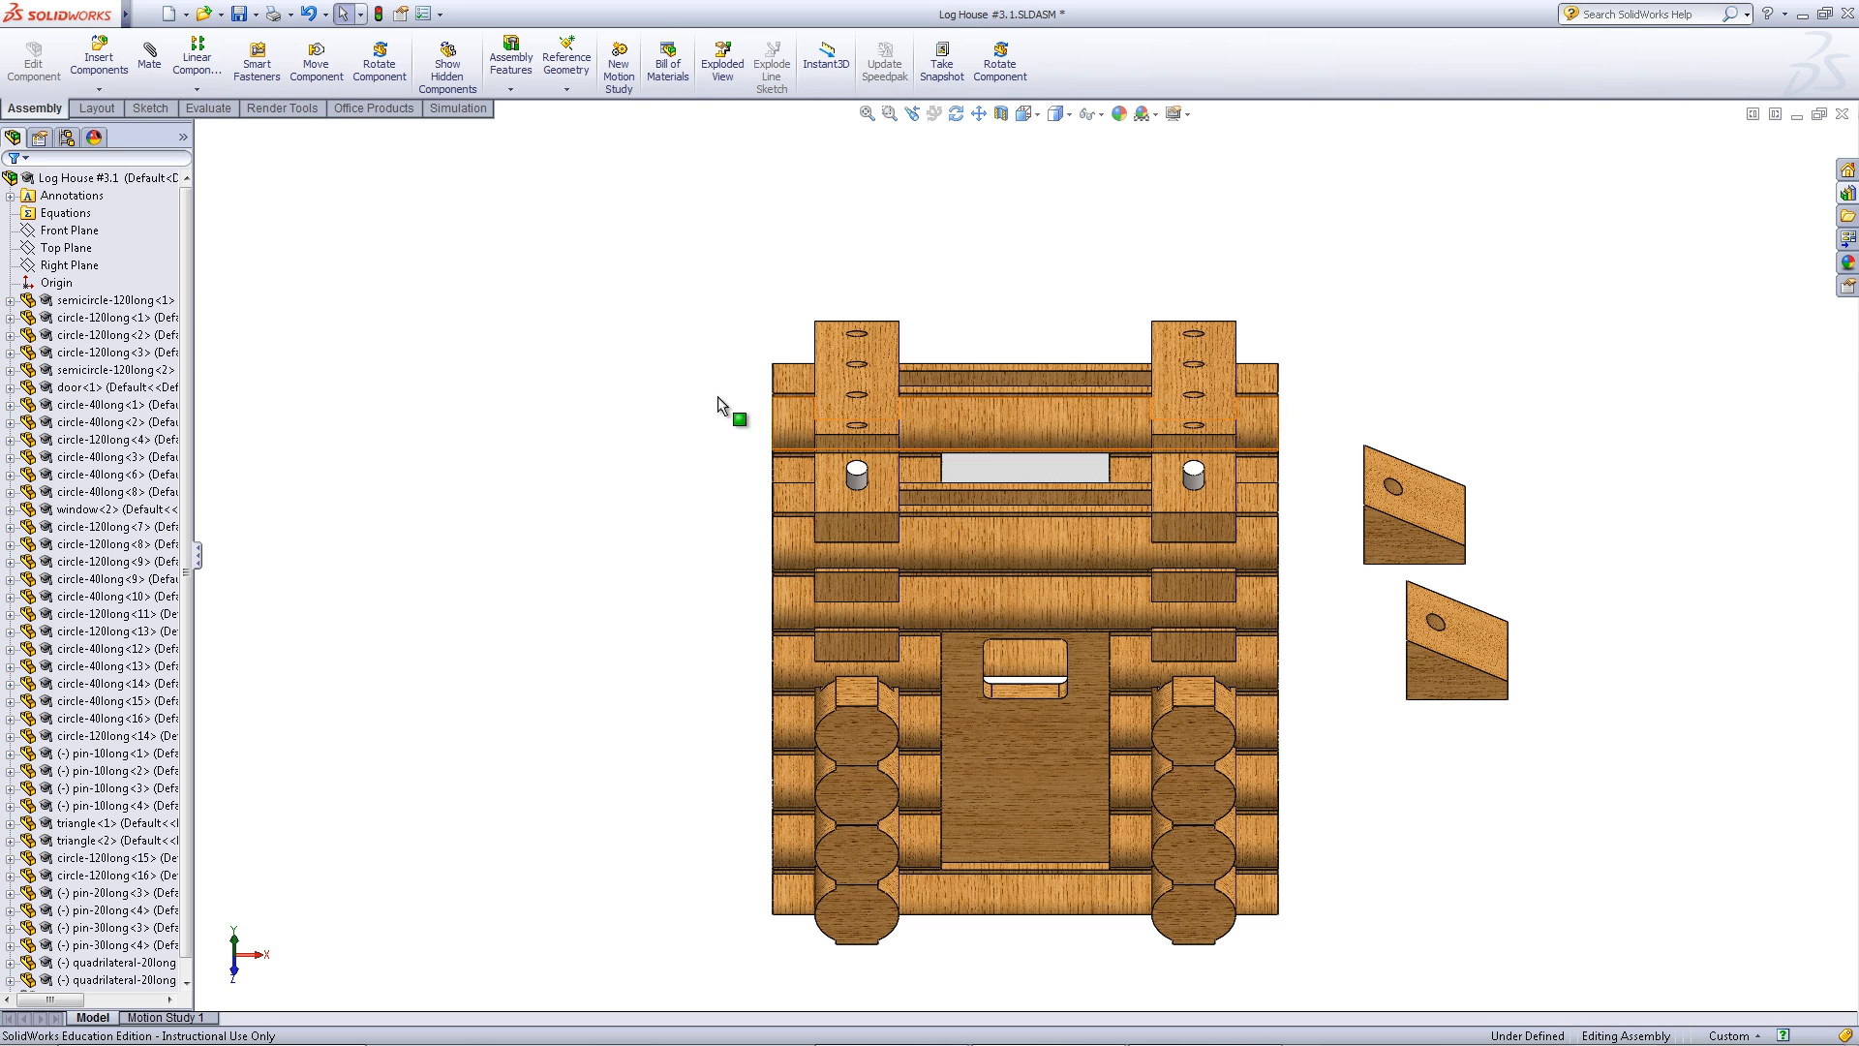
- Mate the right quadrilateral block parallel to its triangle support with flipped alignment
click(150, 55)
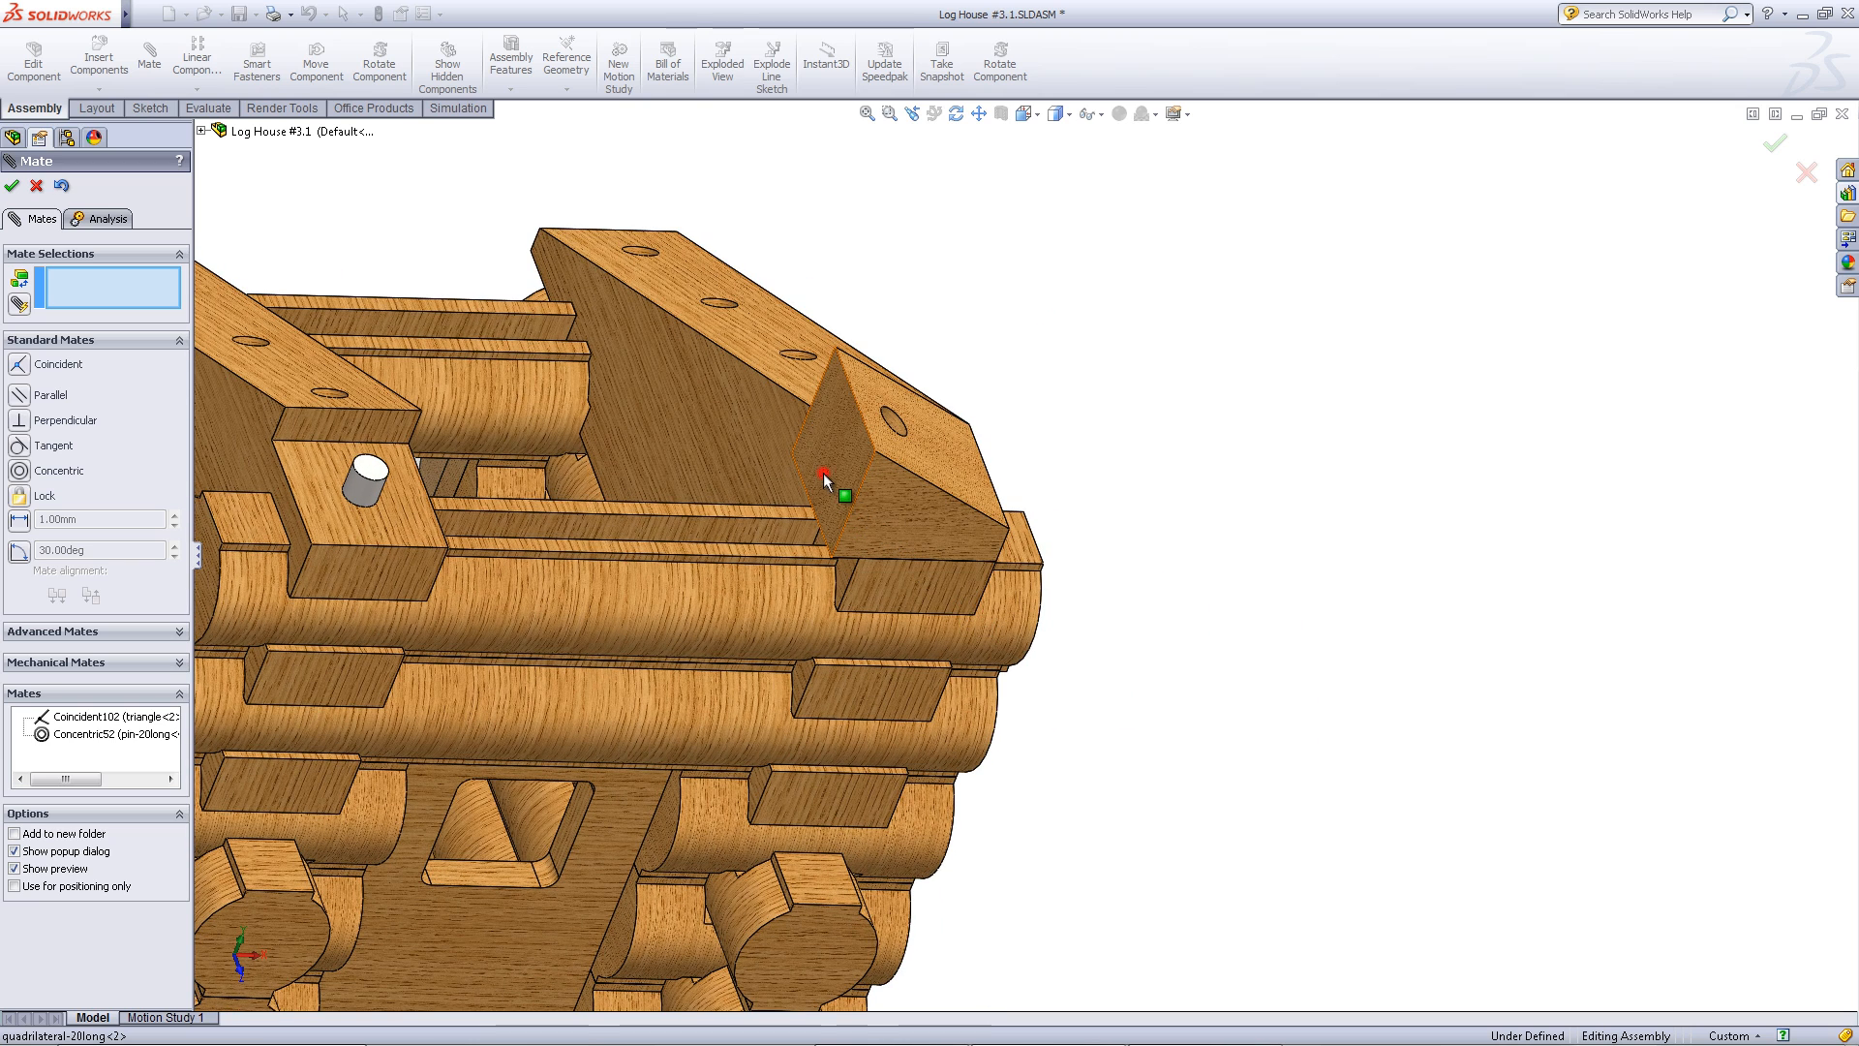
click(926, 581)
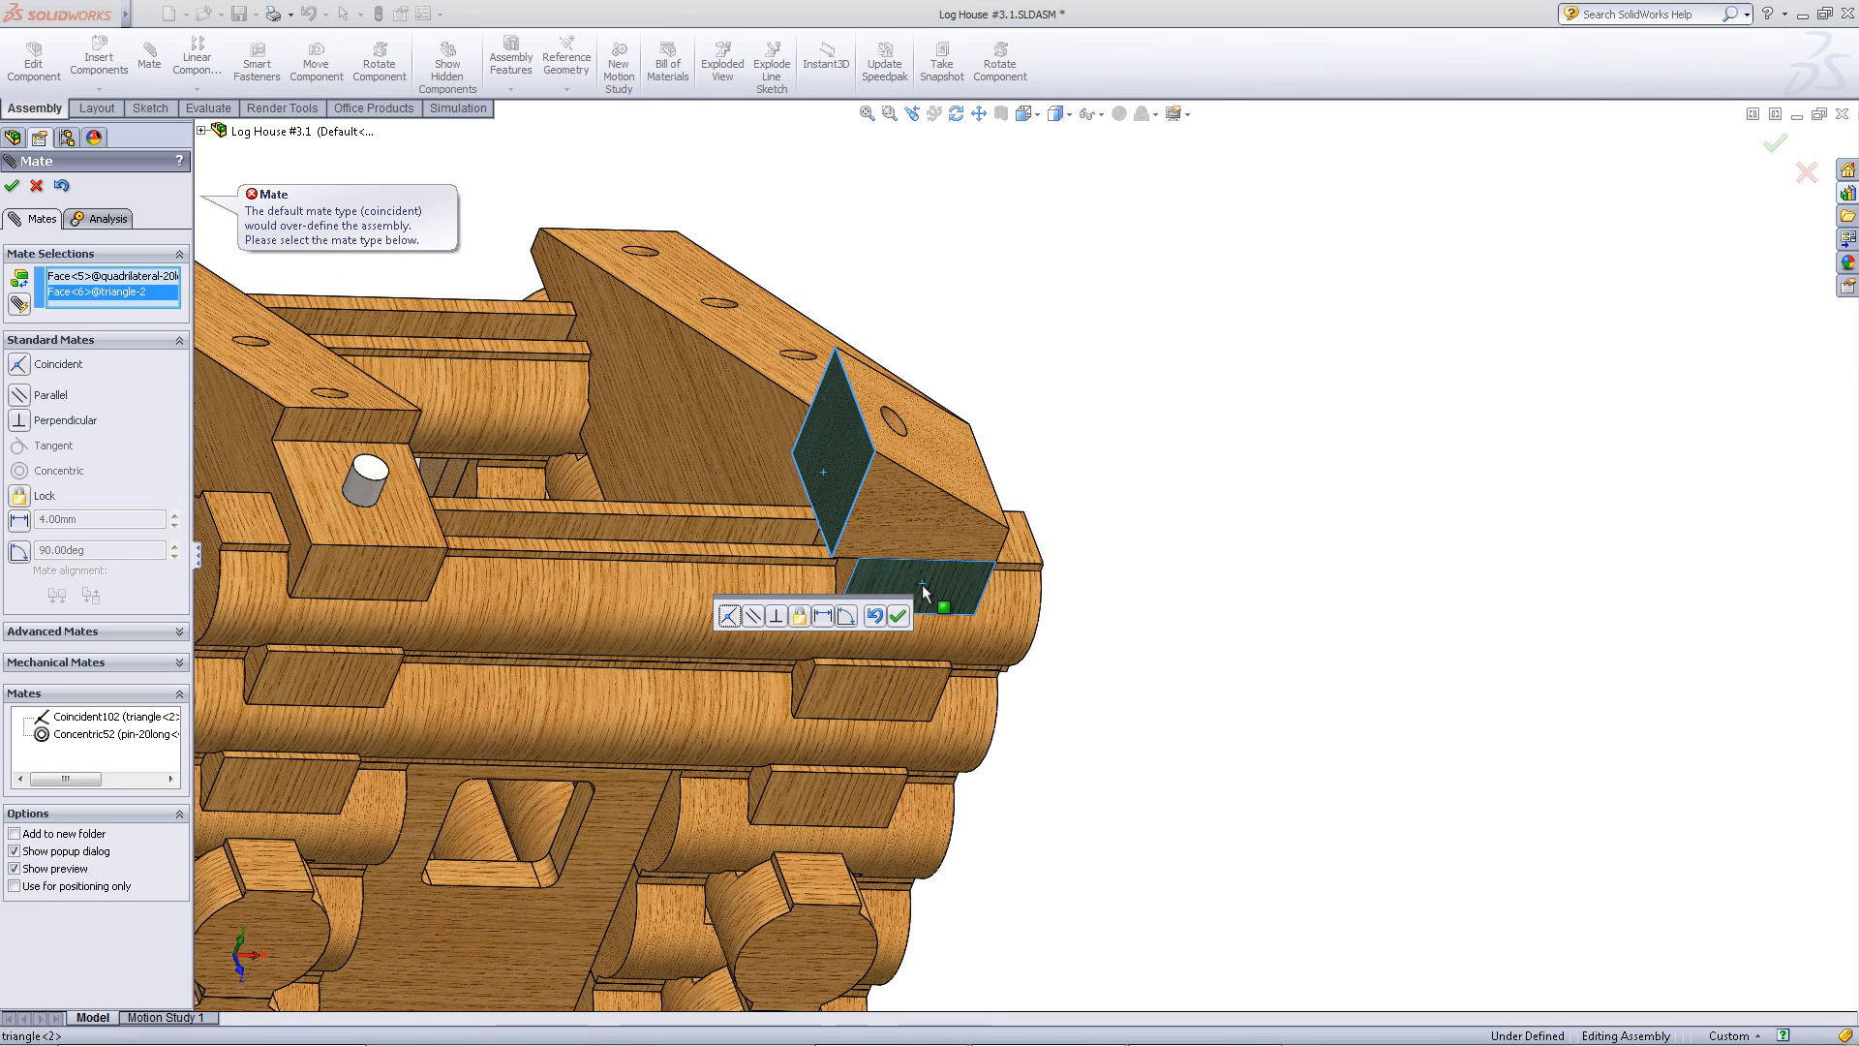
click(20, 395)
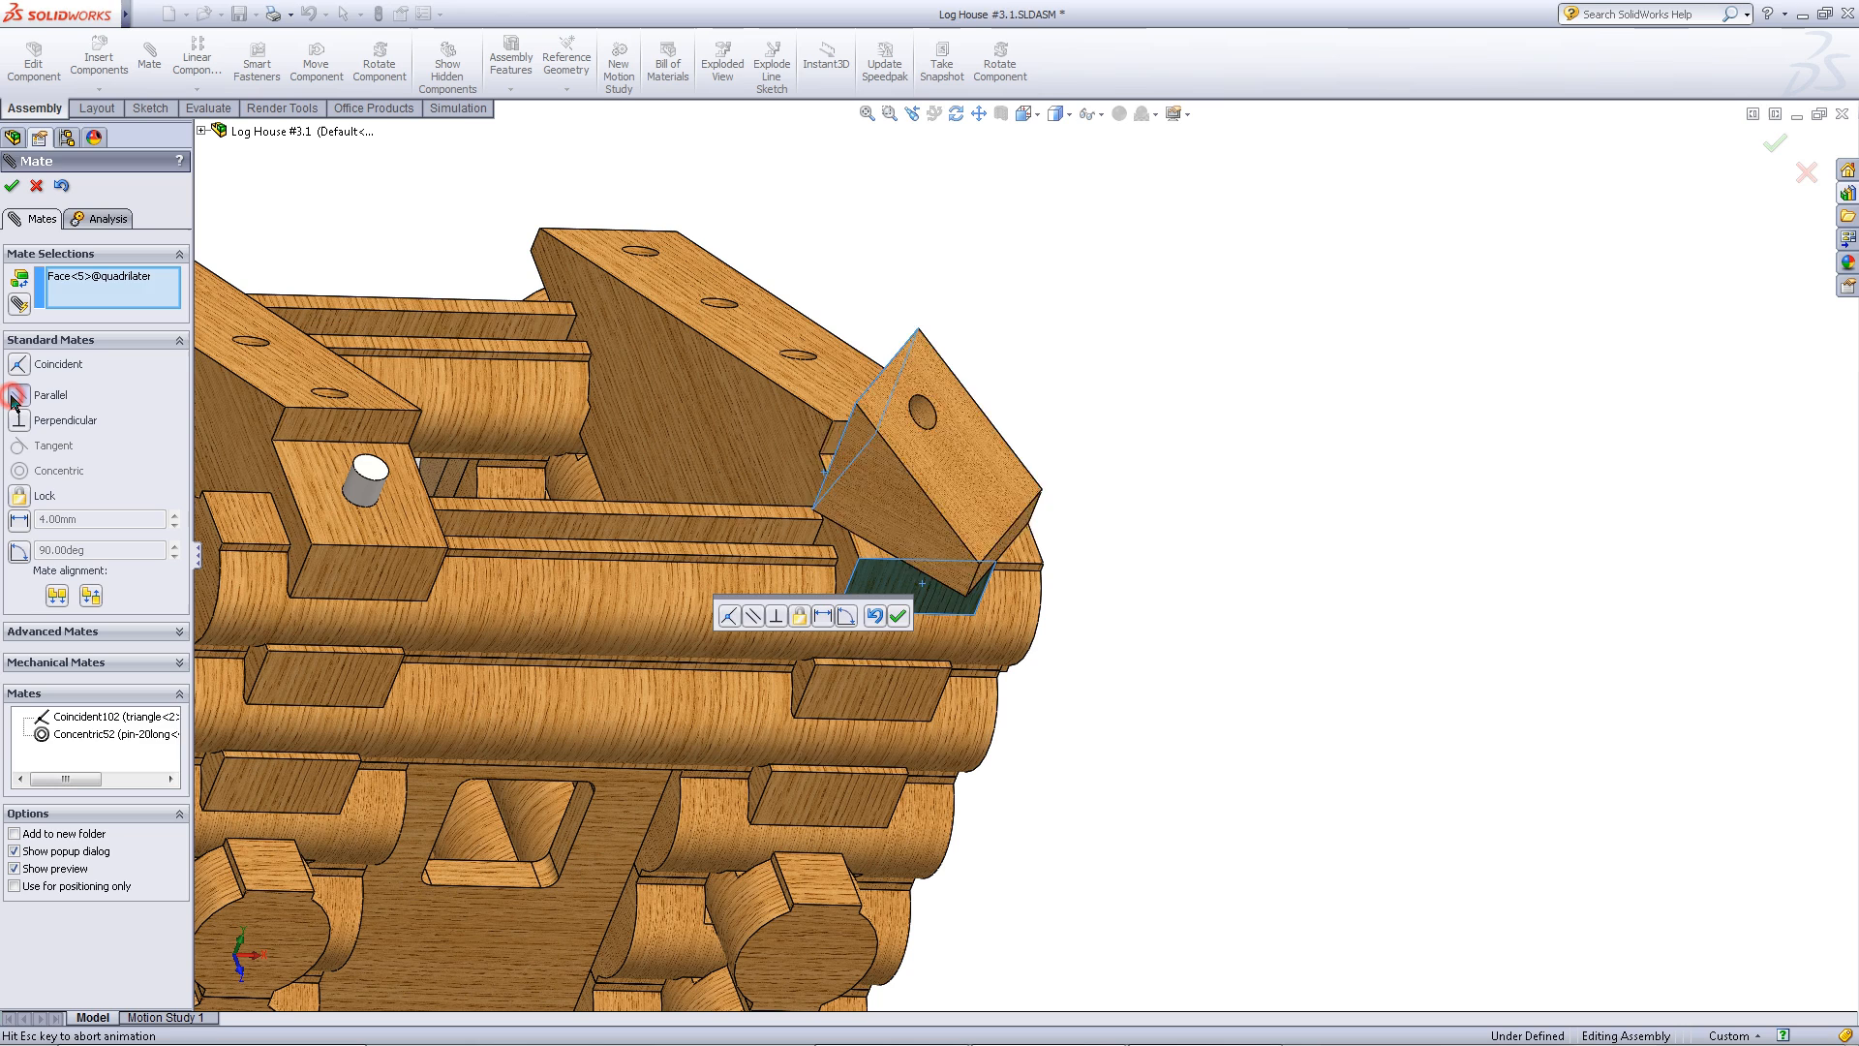
click(23, 395)
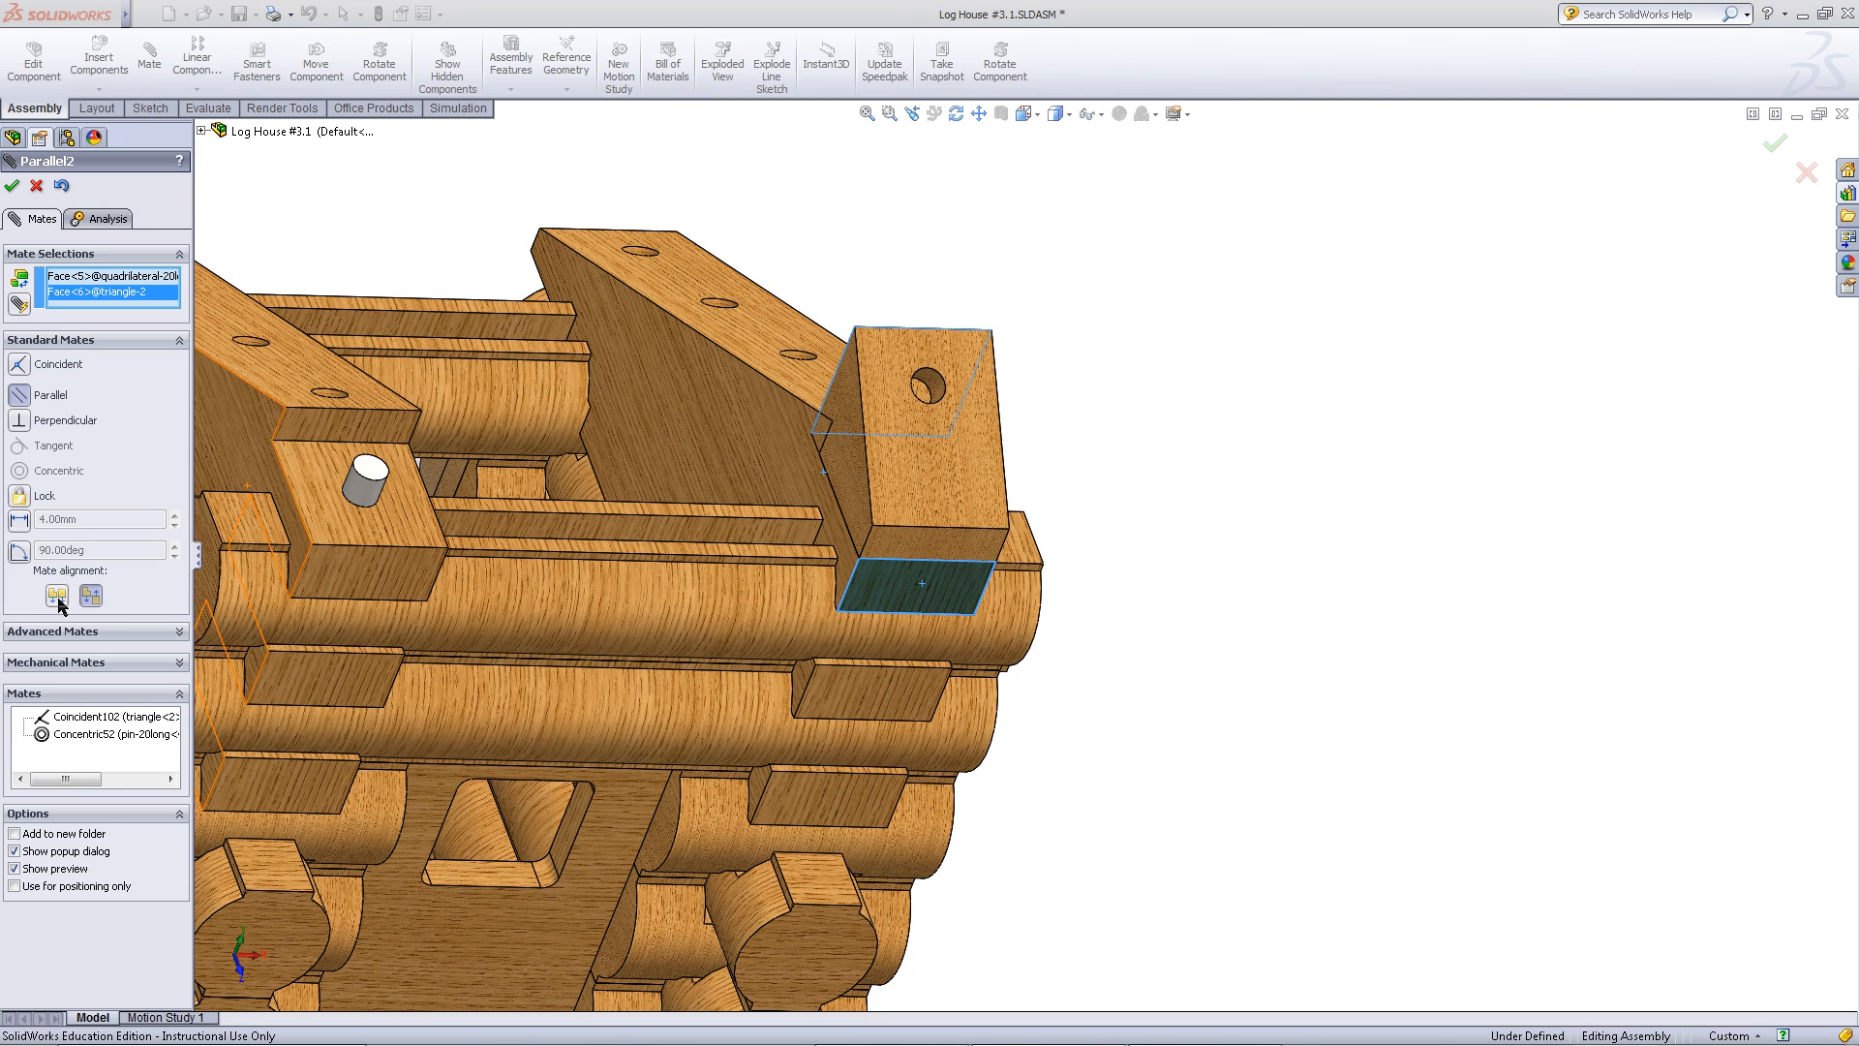
click(91, 595)
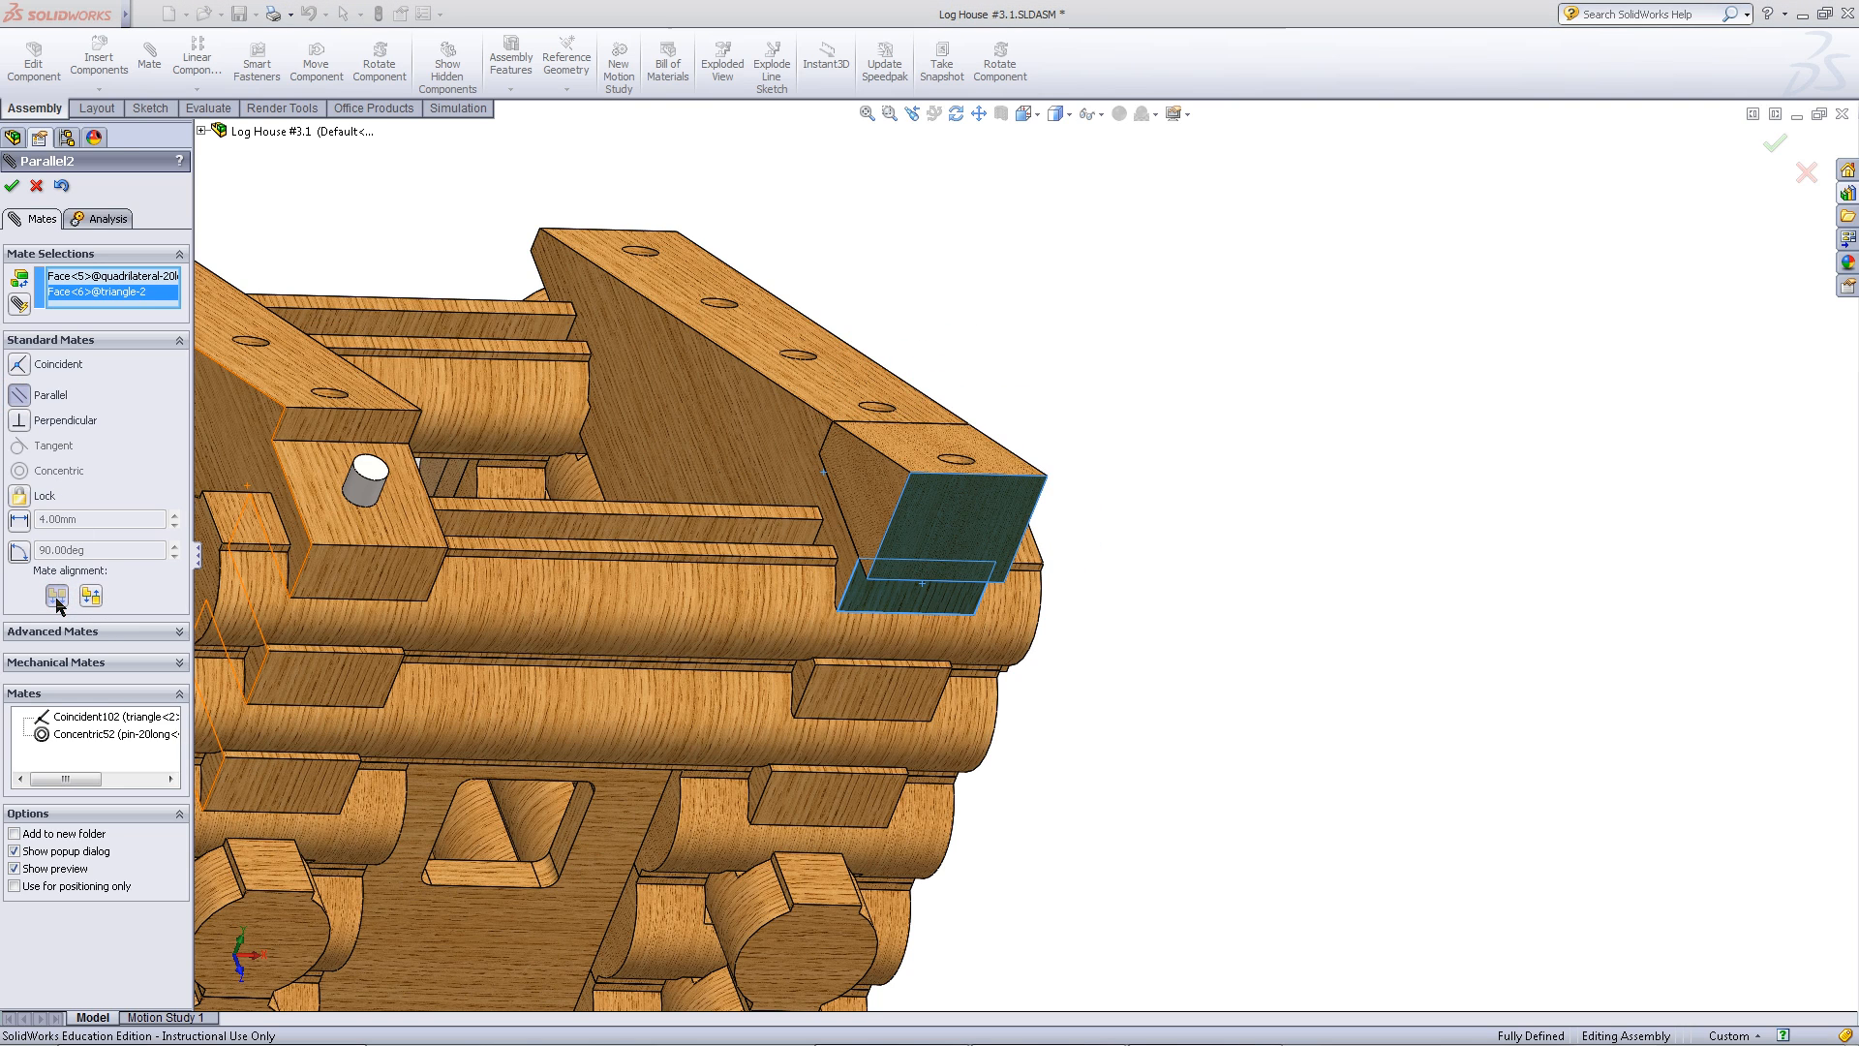
click(11, 186)
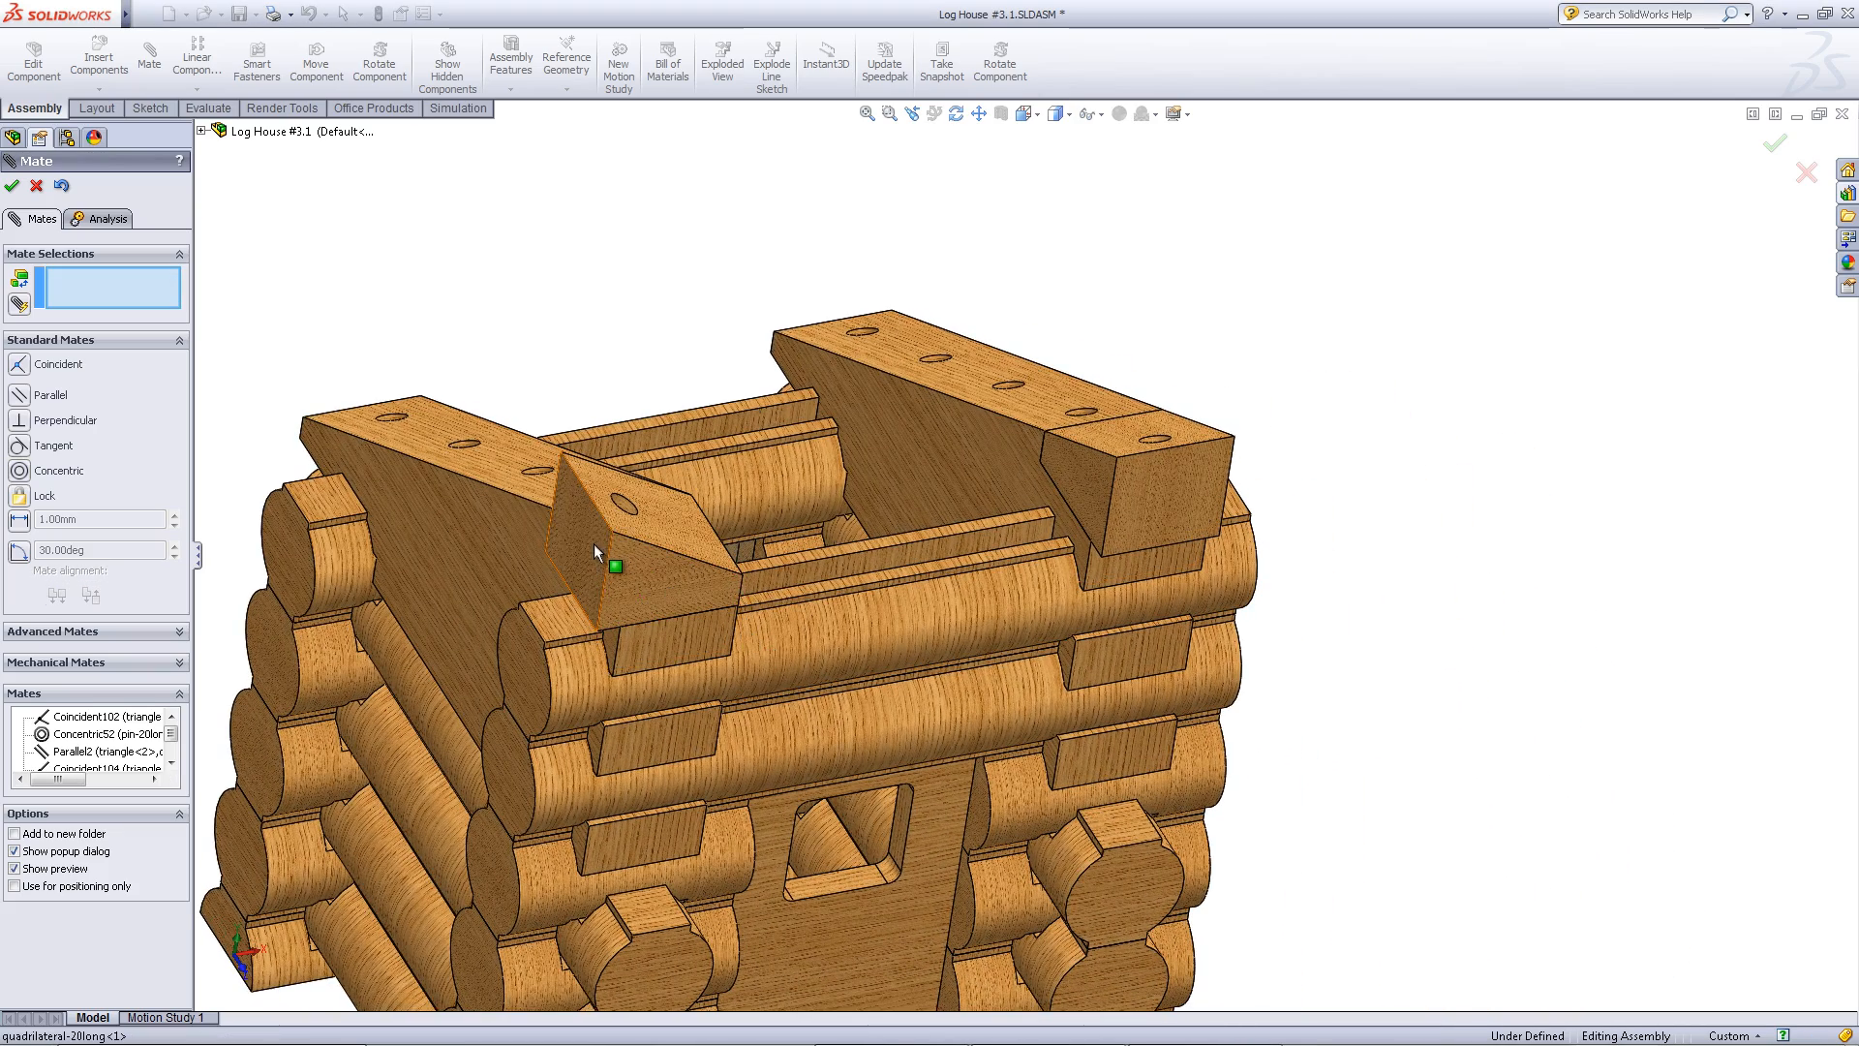
- Make the outer faces of the two quadrilateral blocks parallel to each other
click(1168, 511)
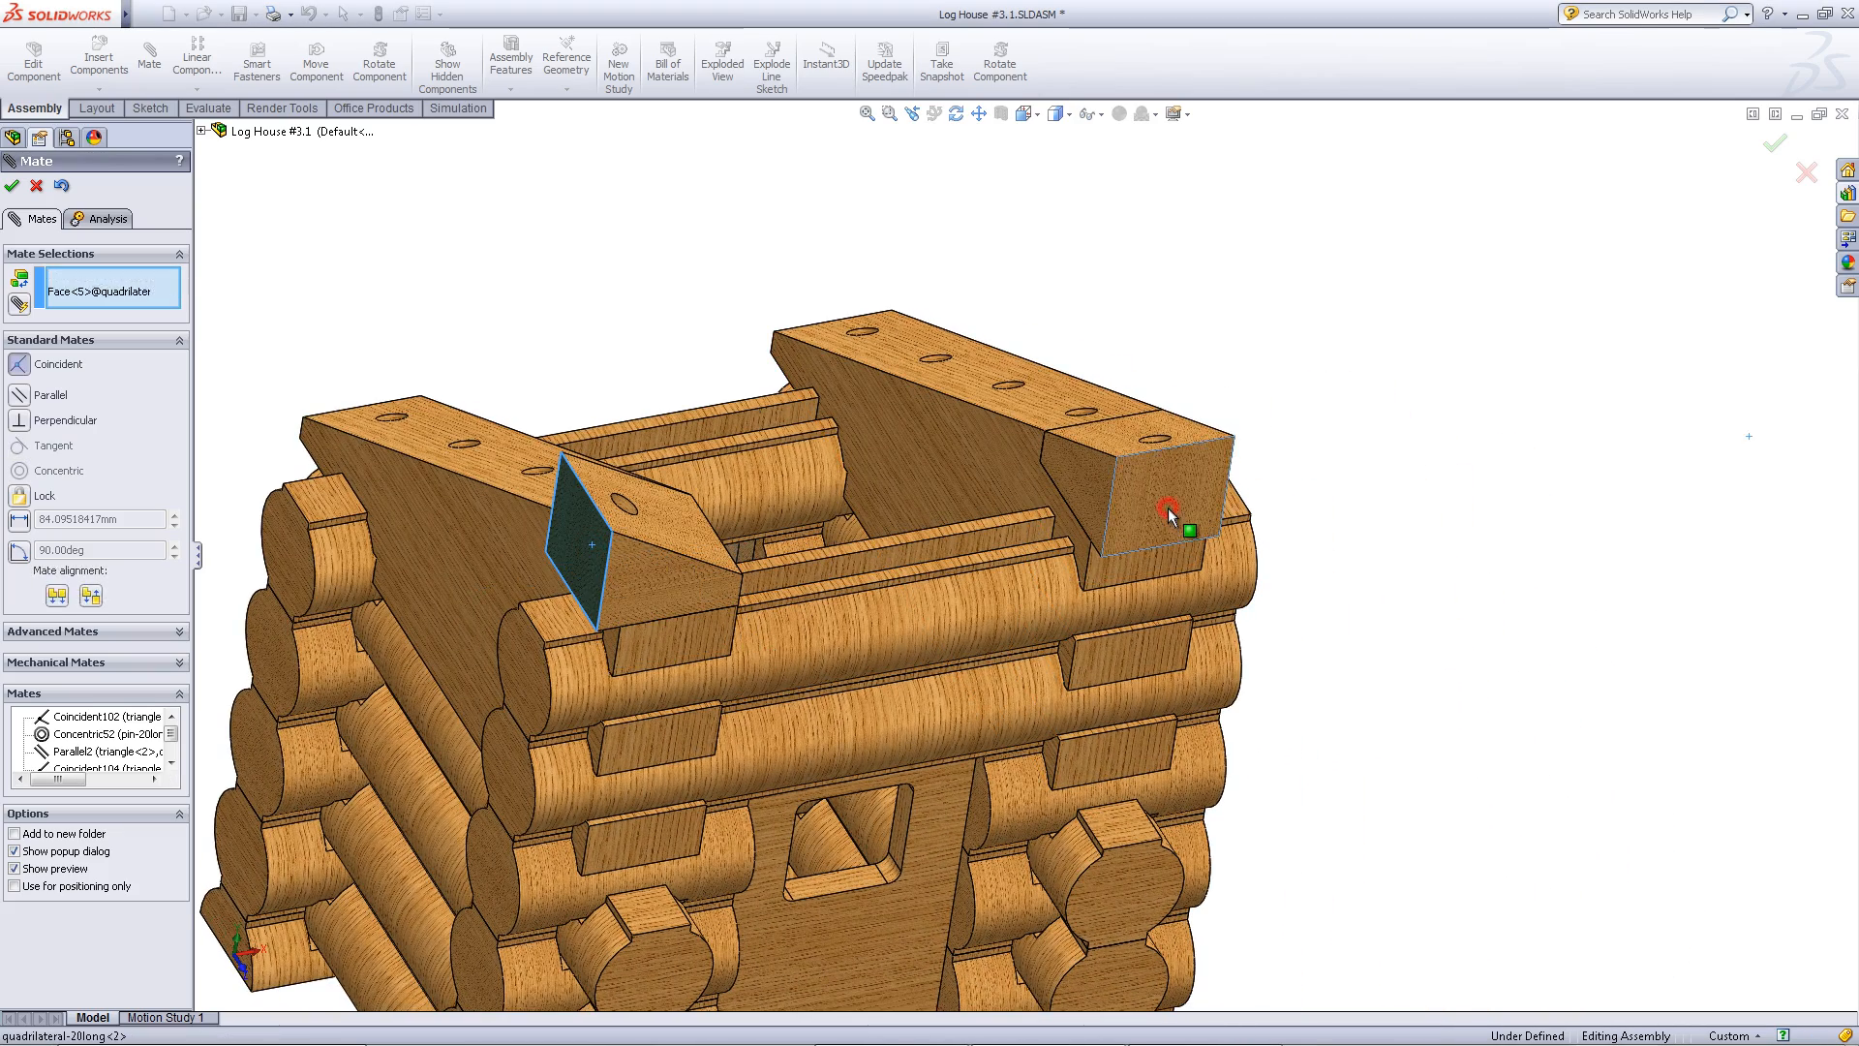
click(1168, 511)
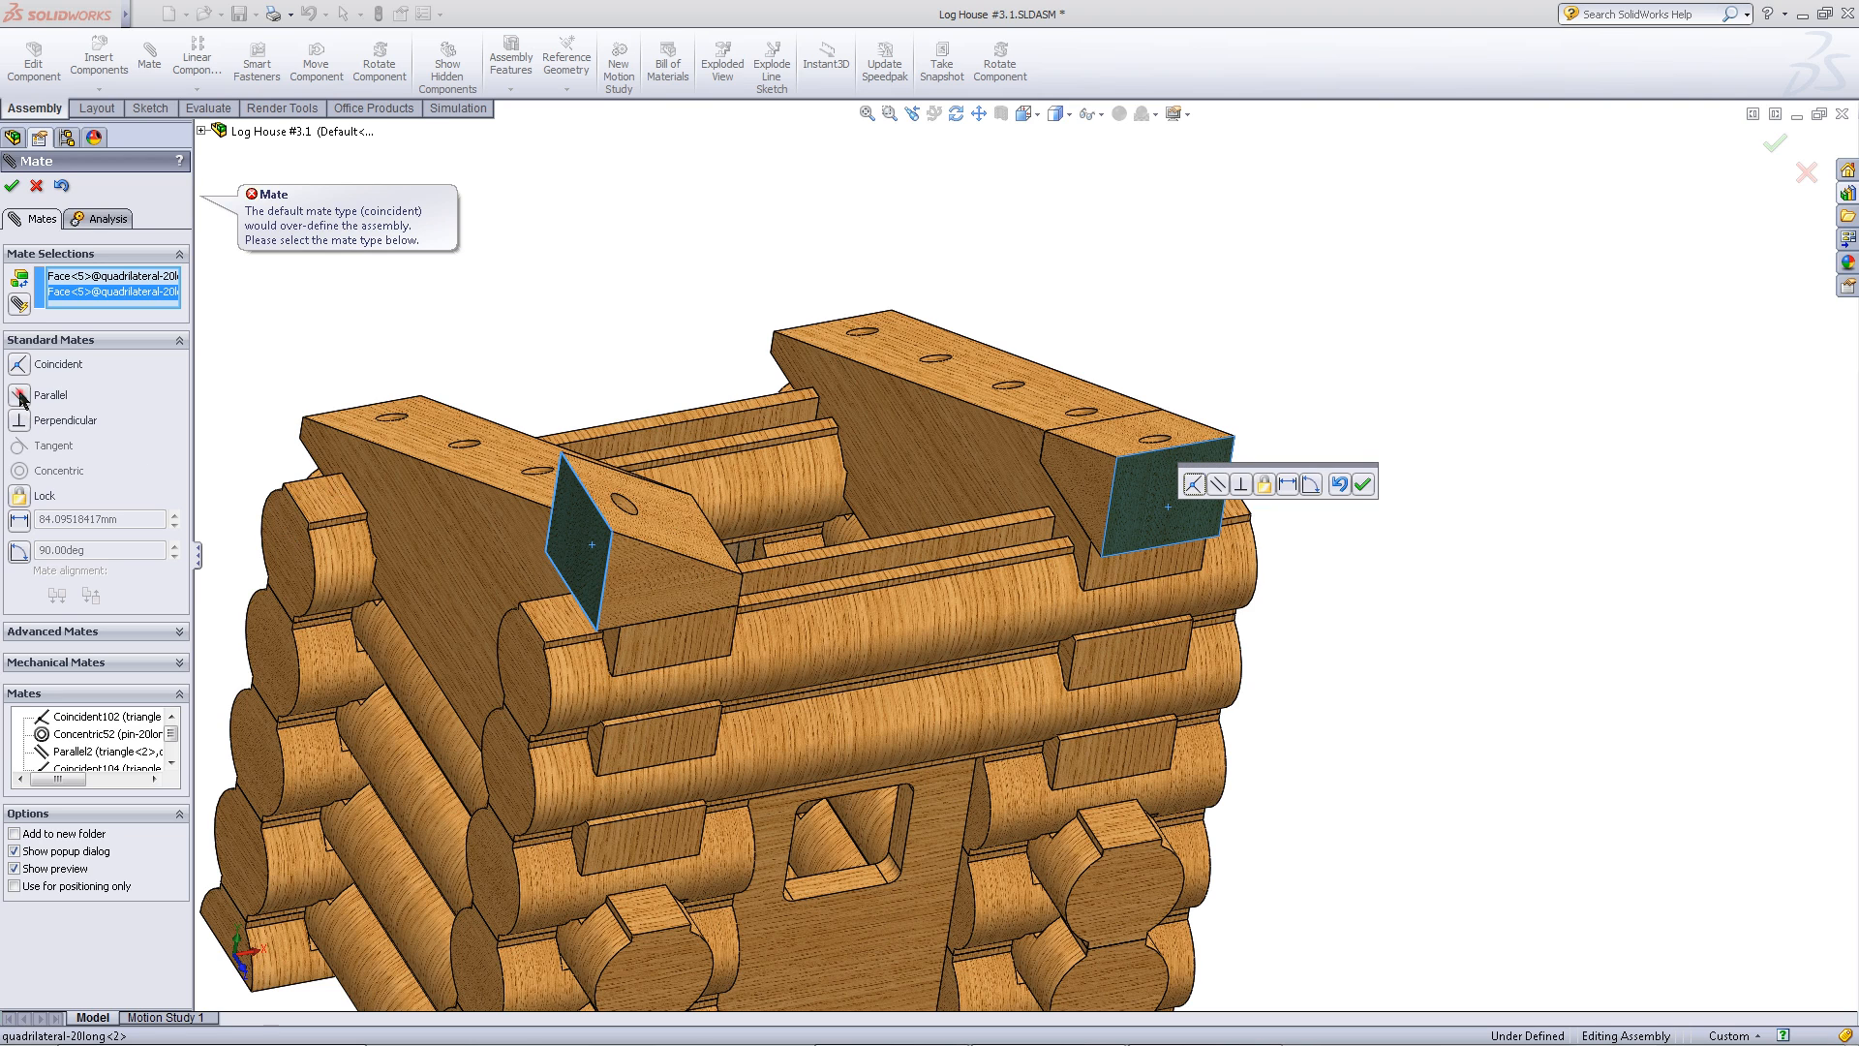
click(52, 395)
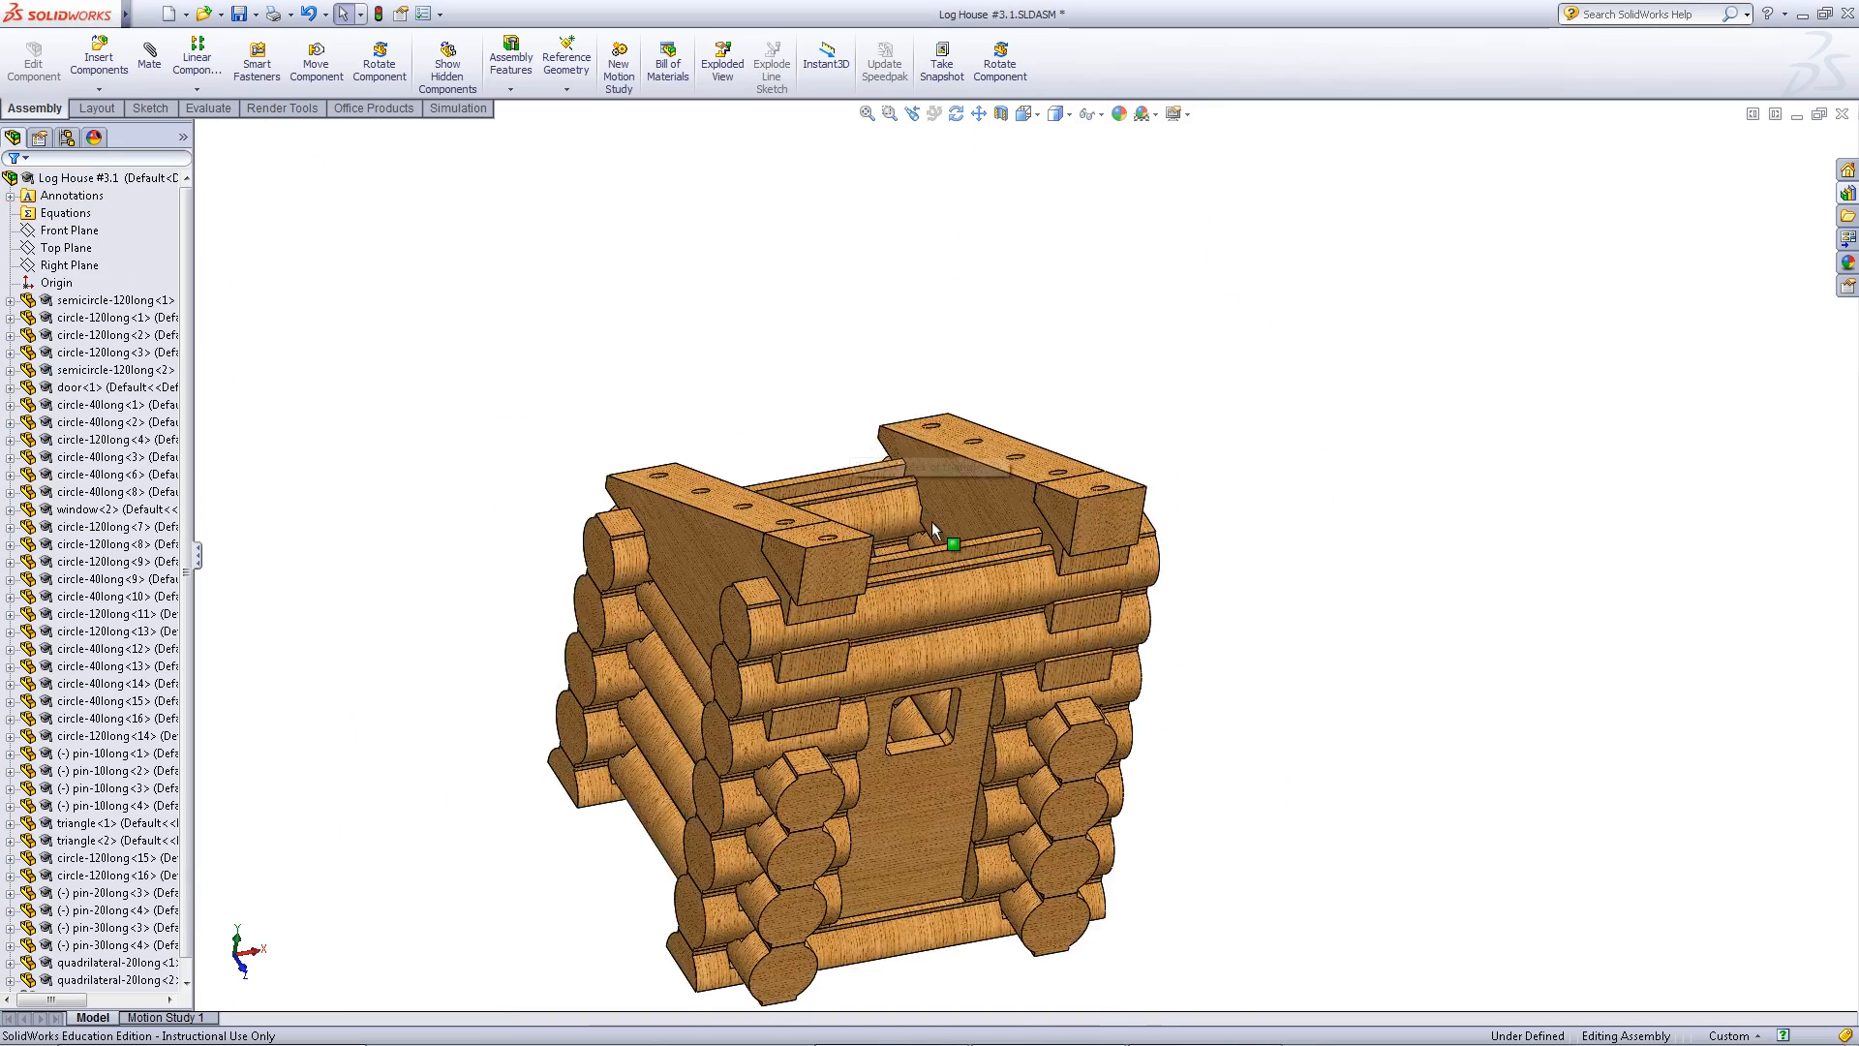
- Turn to a side view and place several pin-15long copies beside the cabin
drag(937, 535, 604, 817)
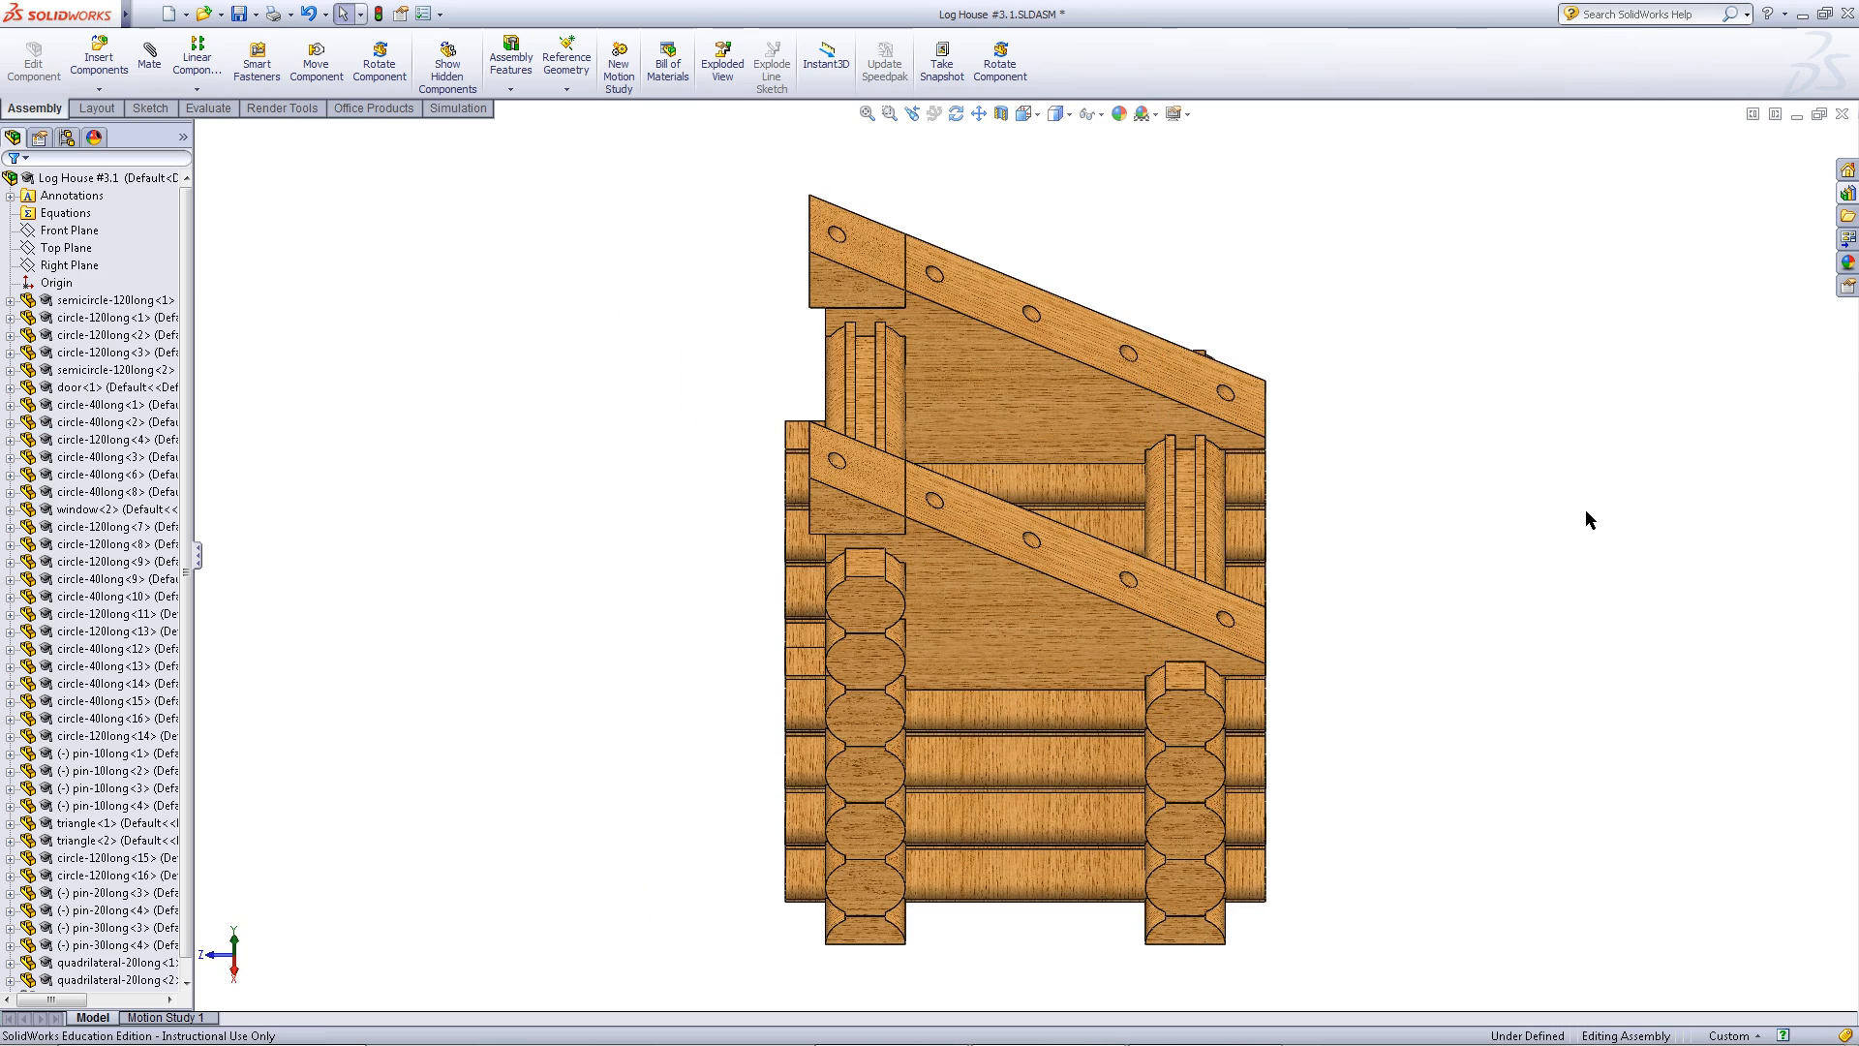
mouse_move(1648, 440)
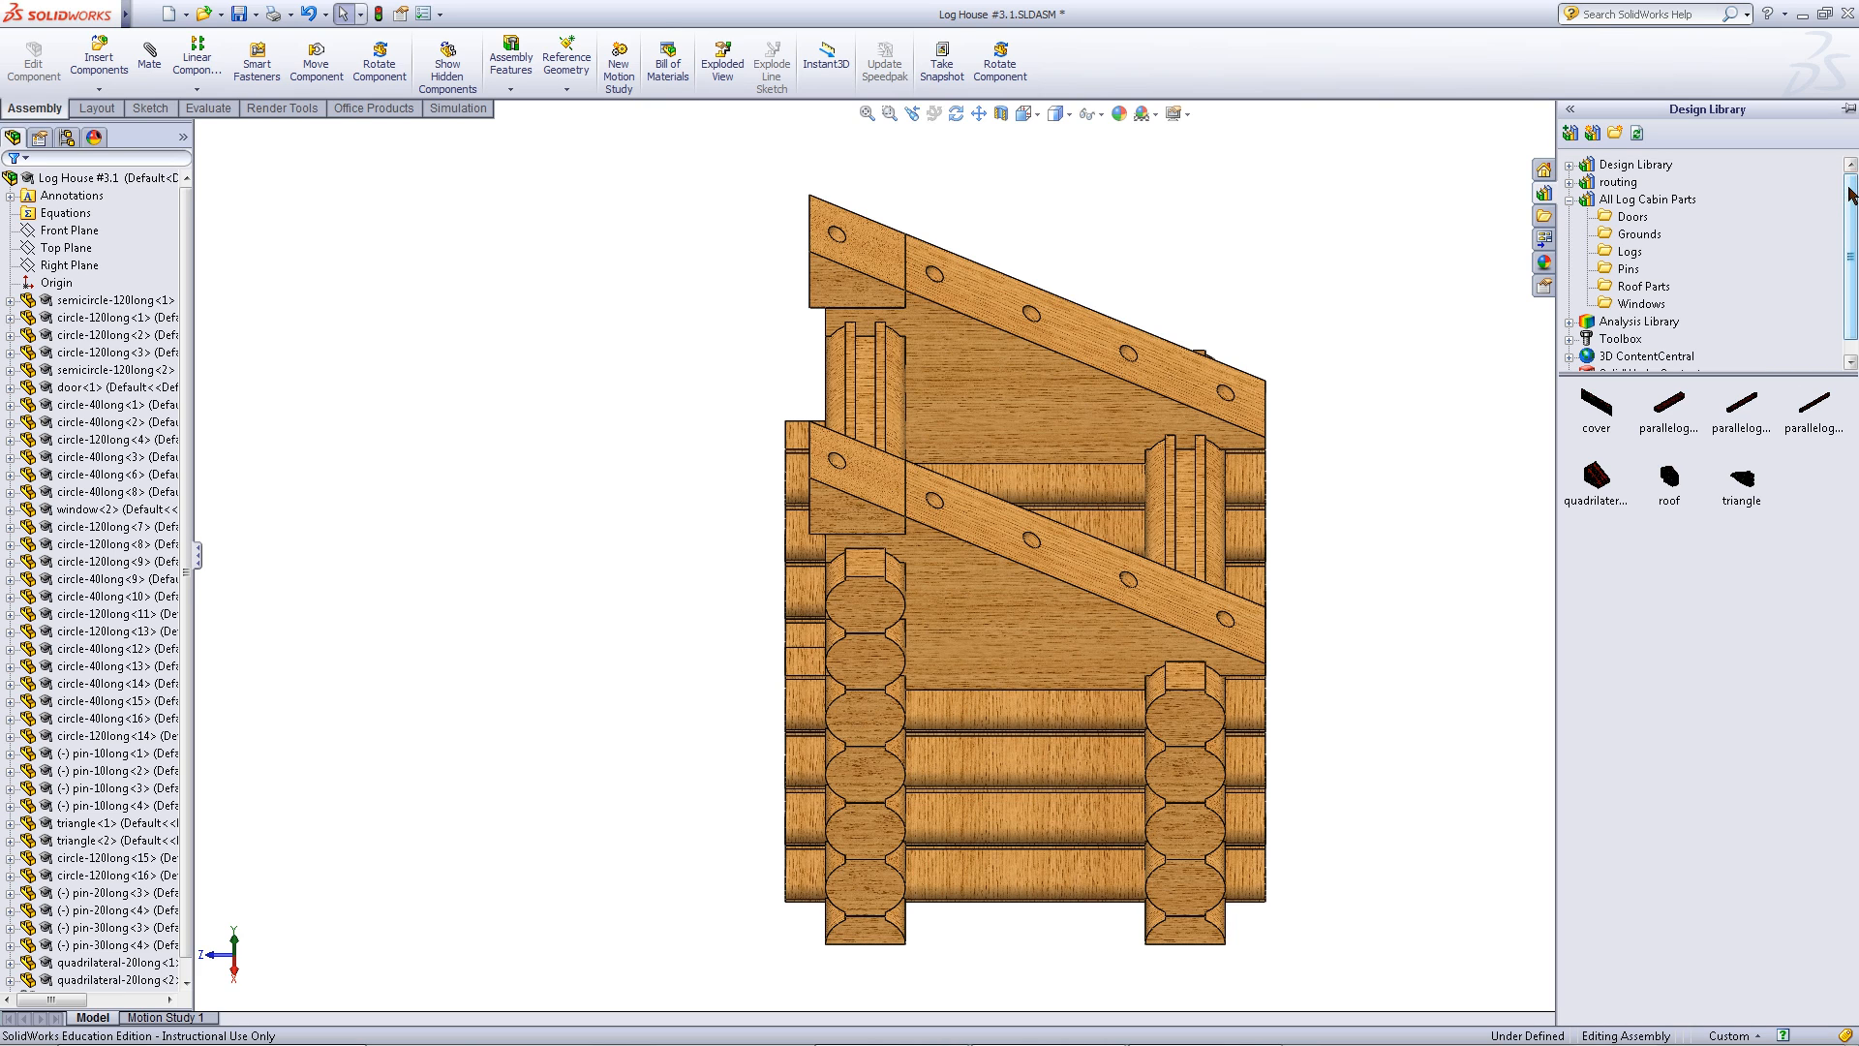
click(1625, 267)
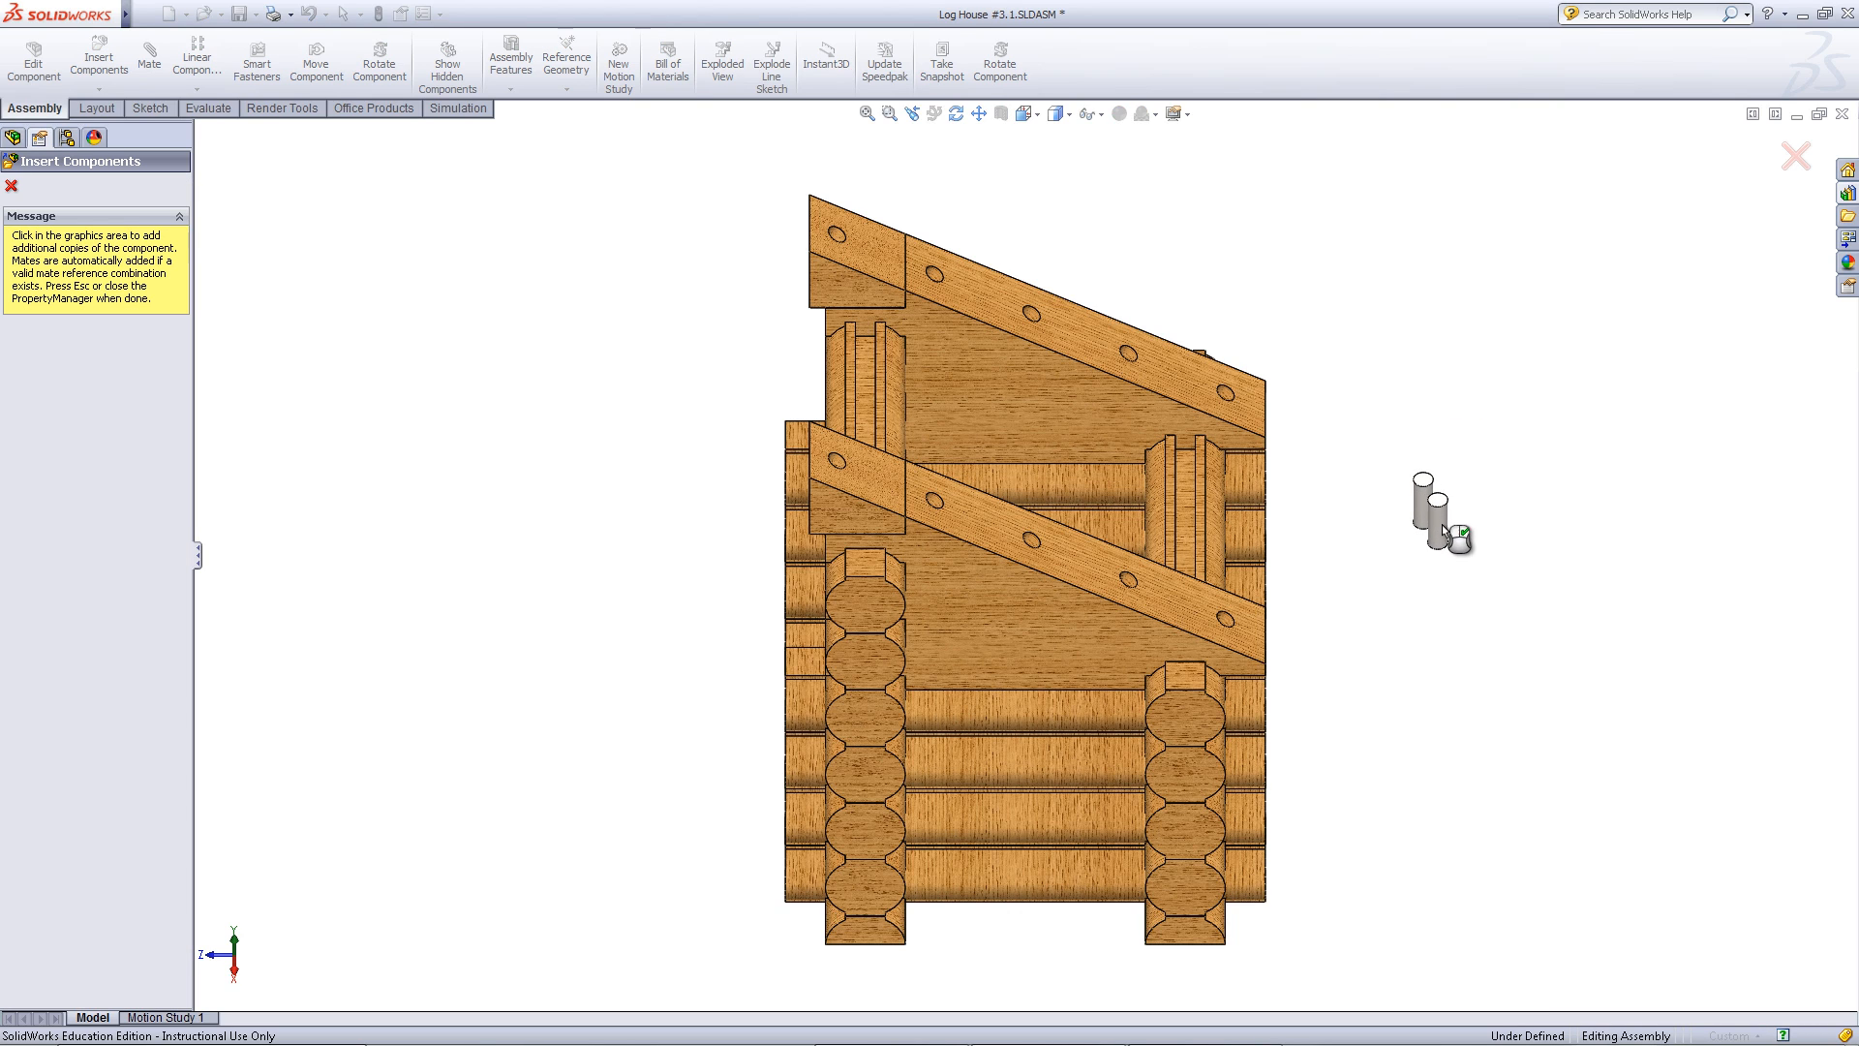
click(1497, 599)
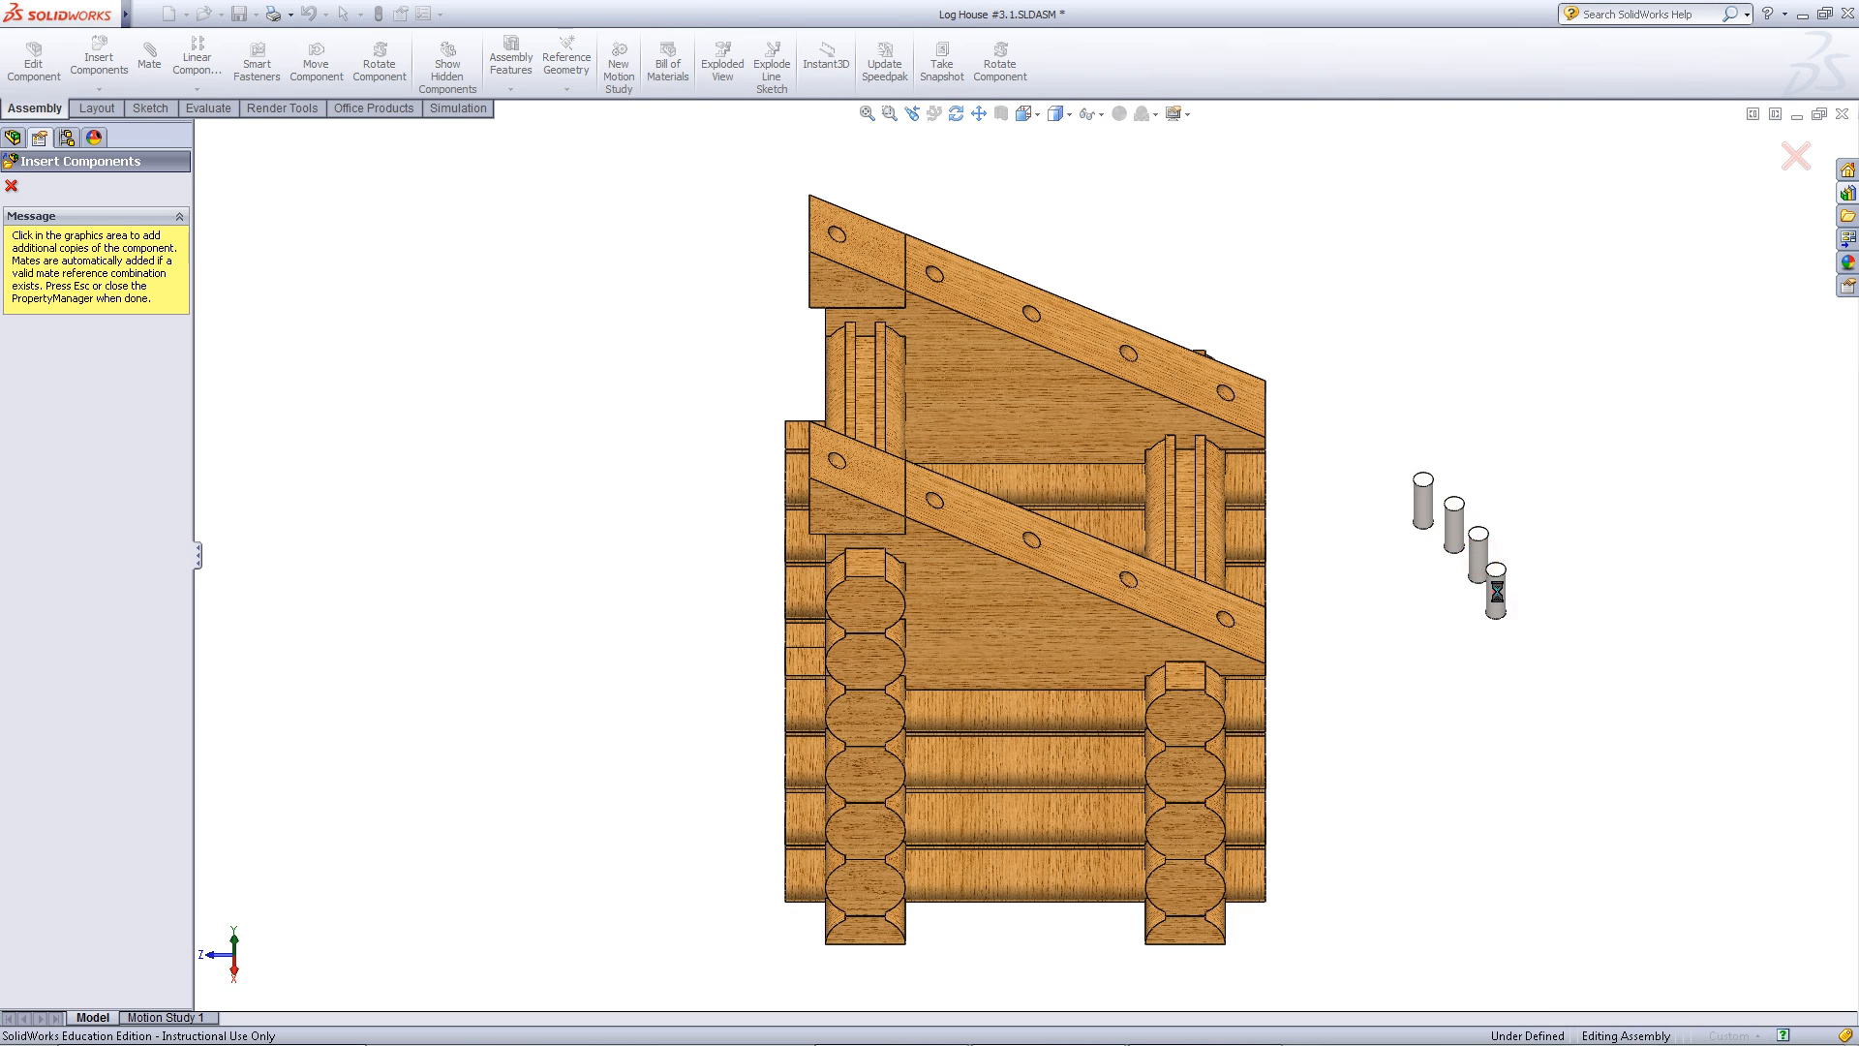
click(1482, 432)
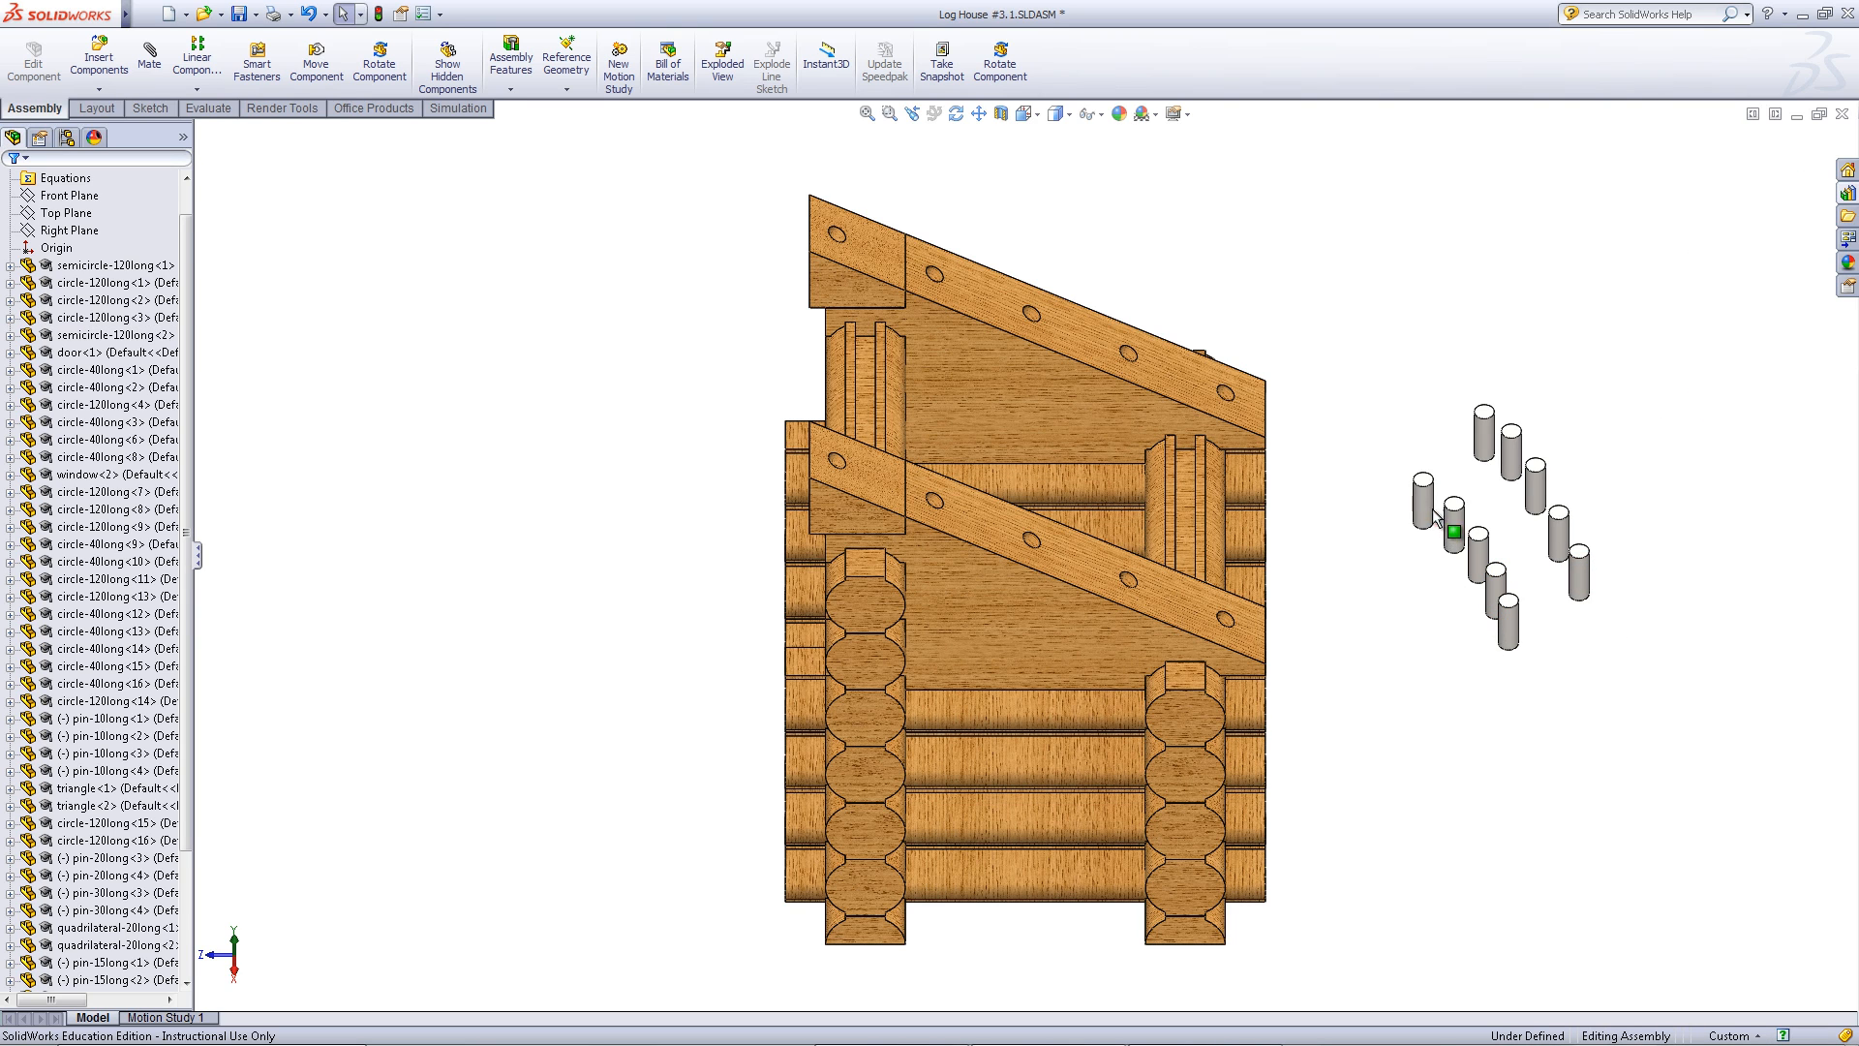
- Mate a 15mm pin concentric with a roof support hole and coincident with the block face
click(1420, 498)
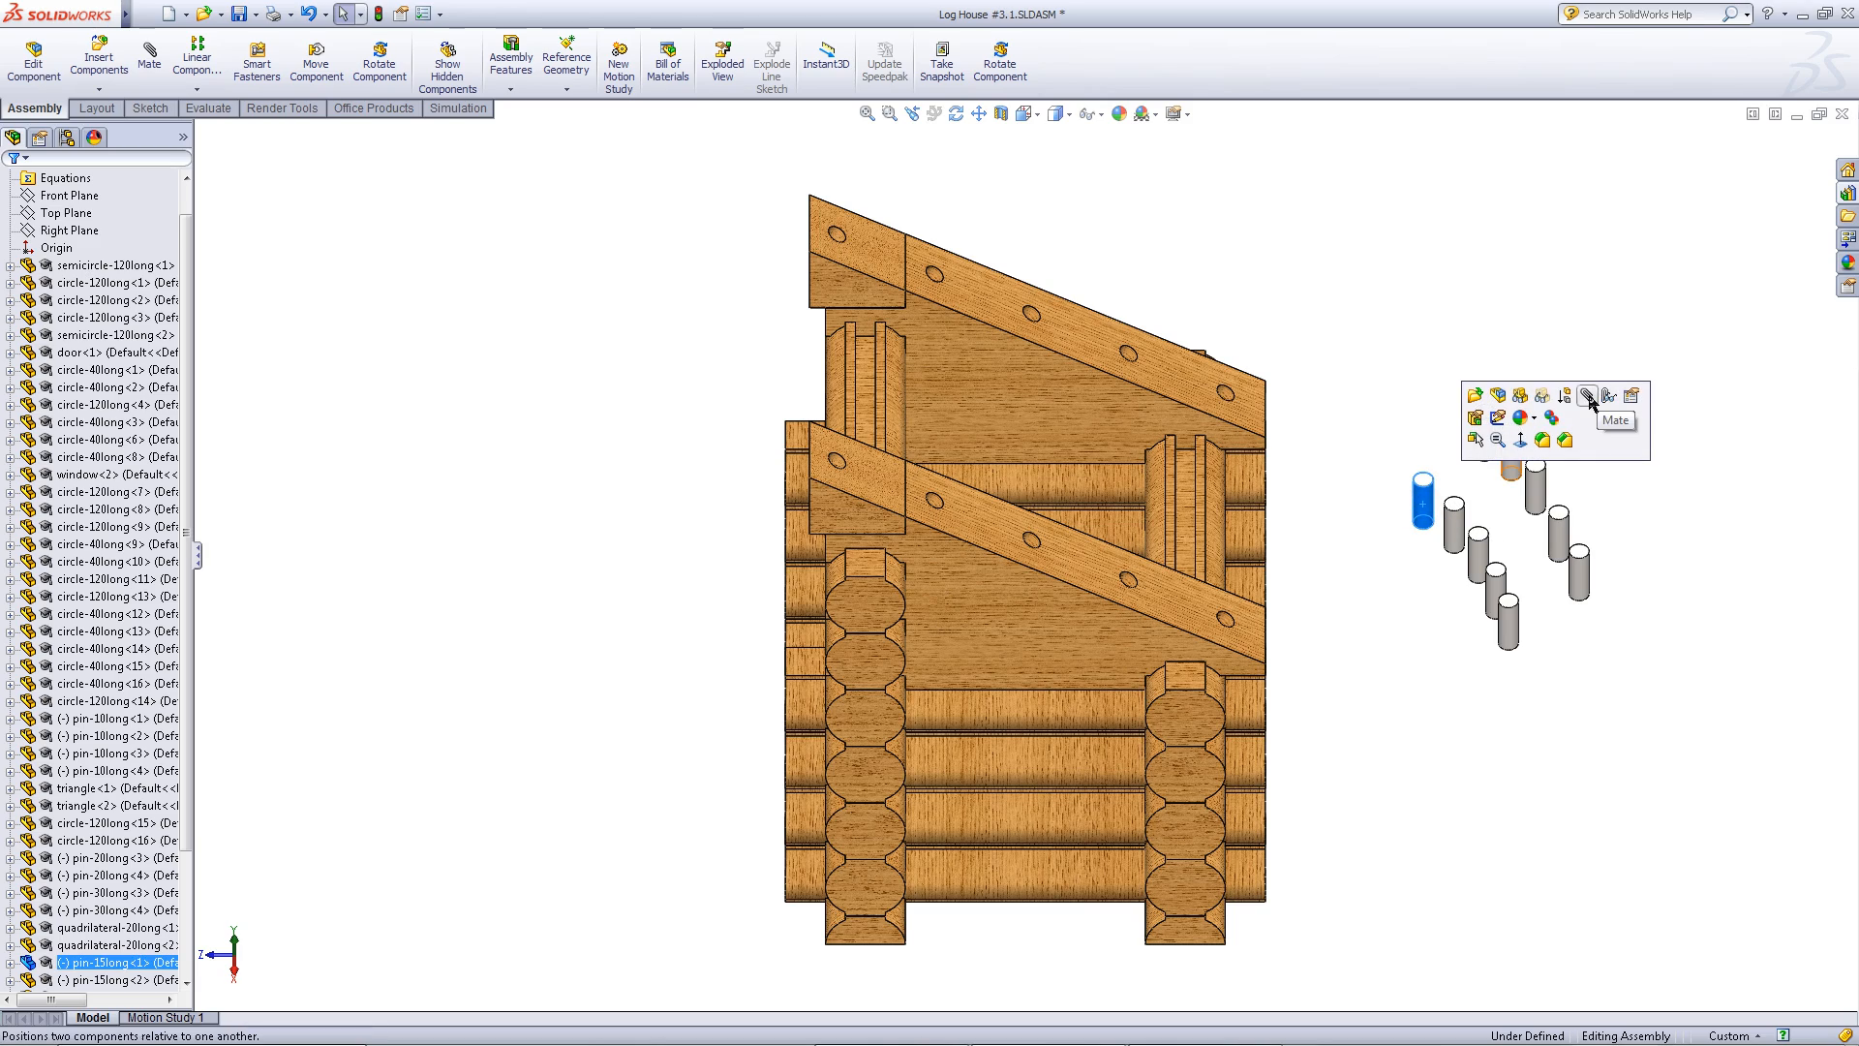
click(1589, 395)
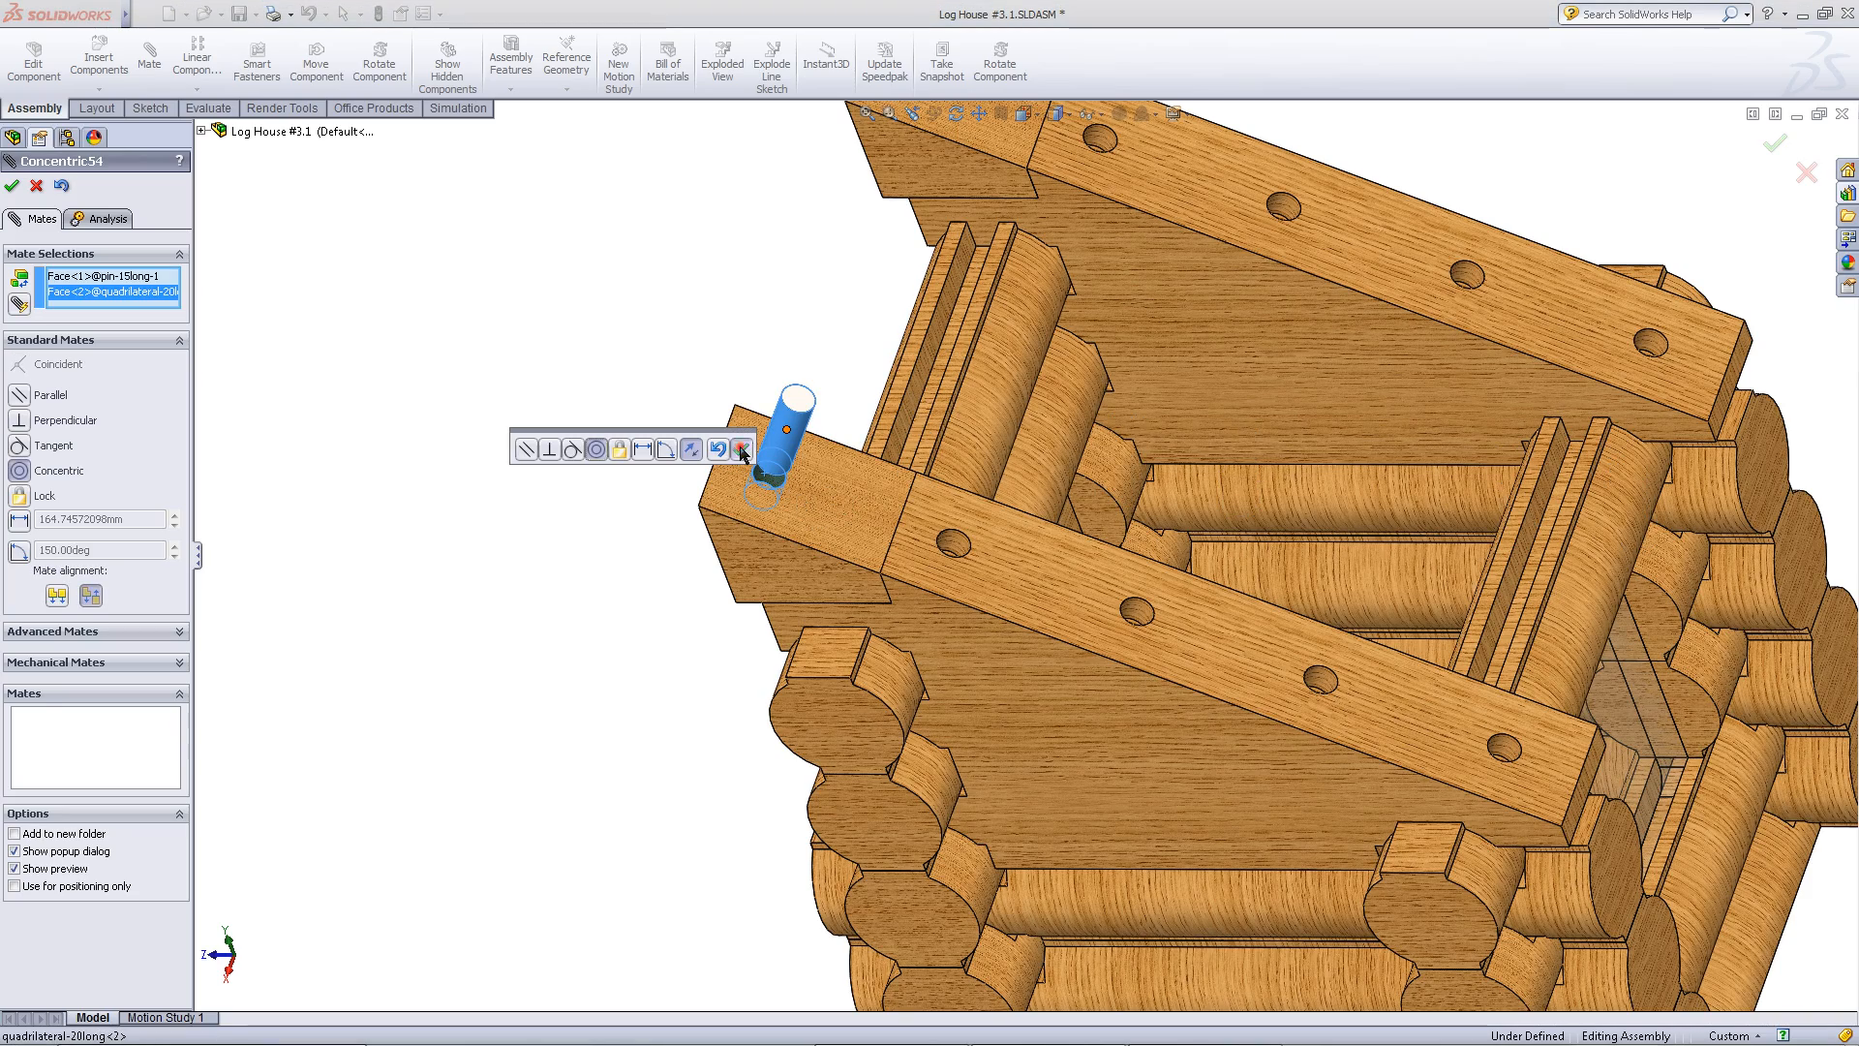
click(717, 449)
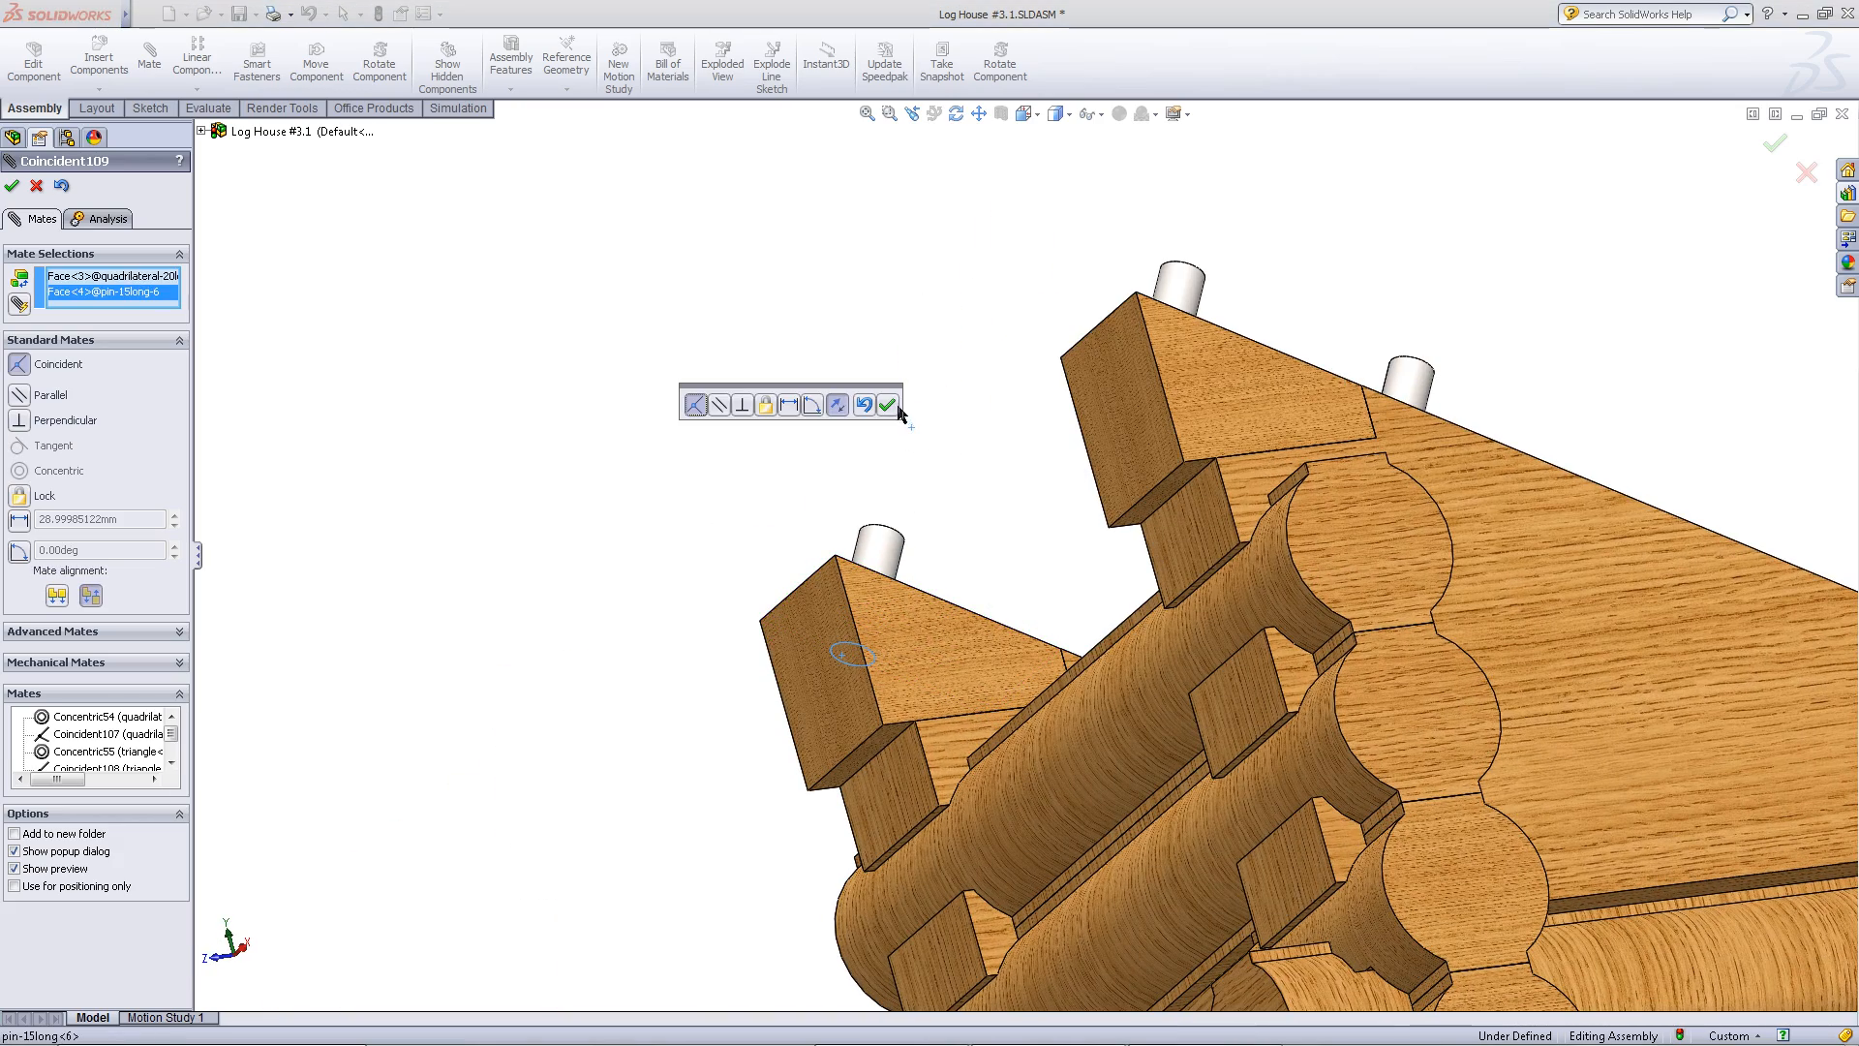
click(889, 405)
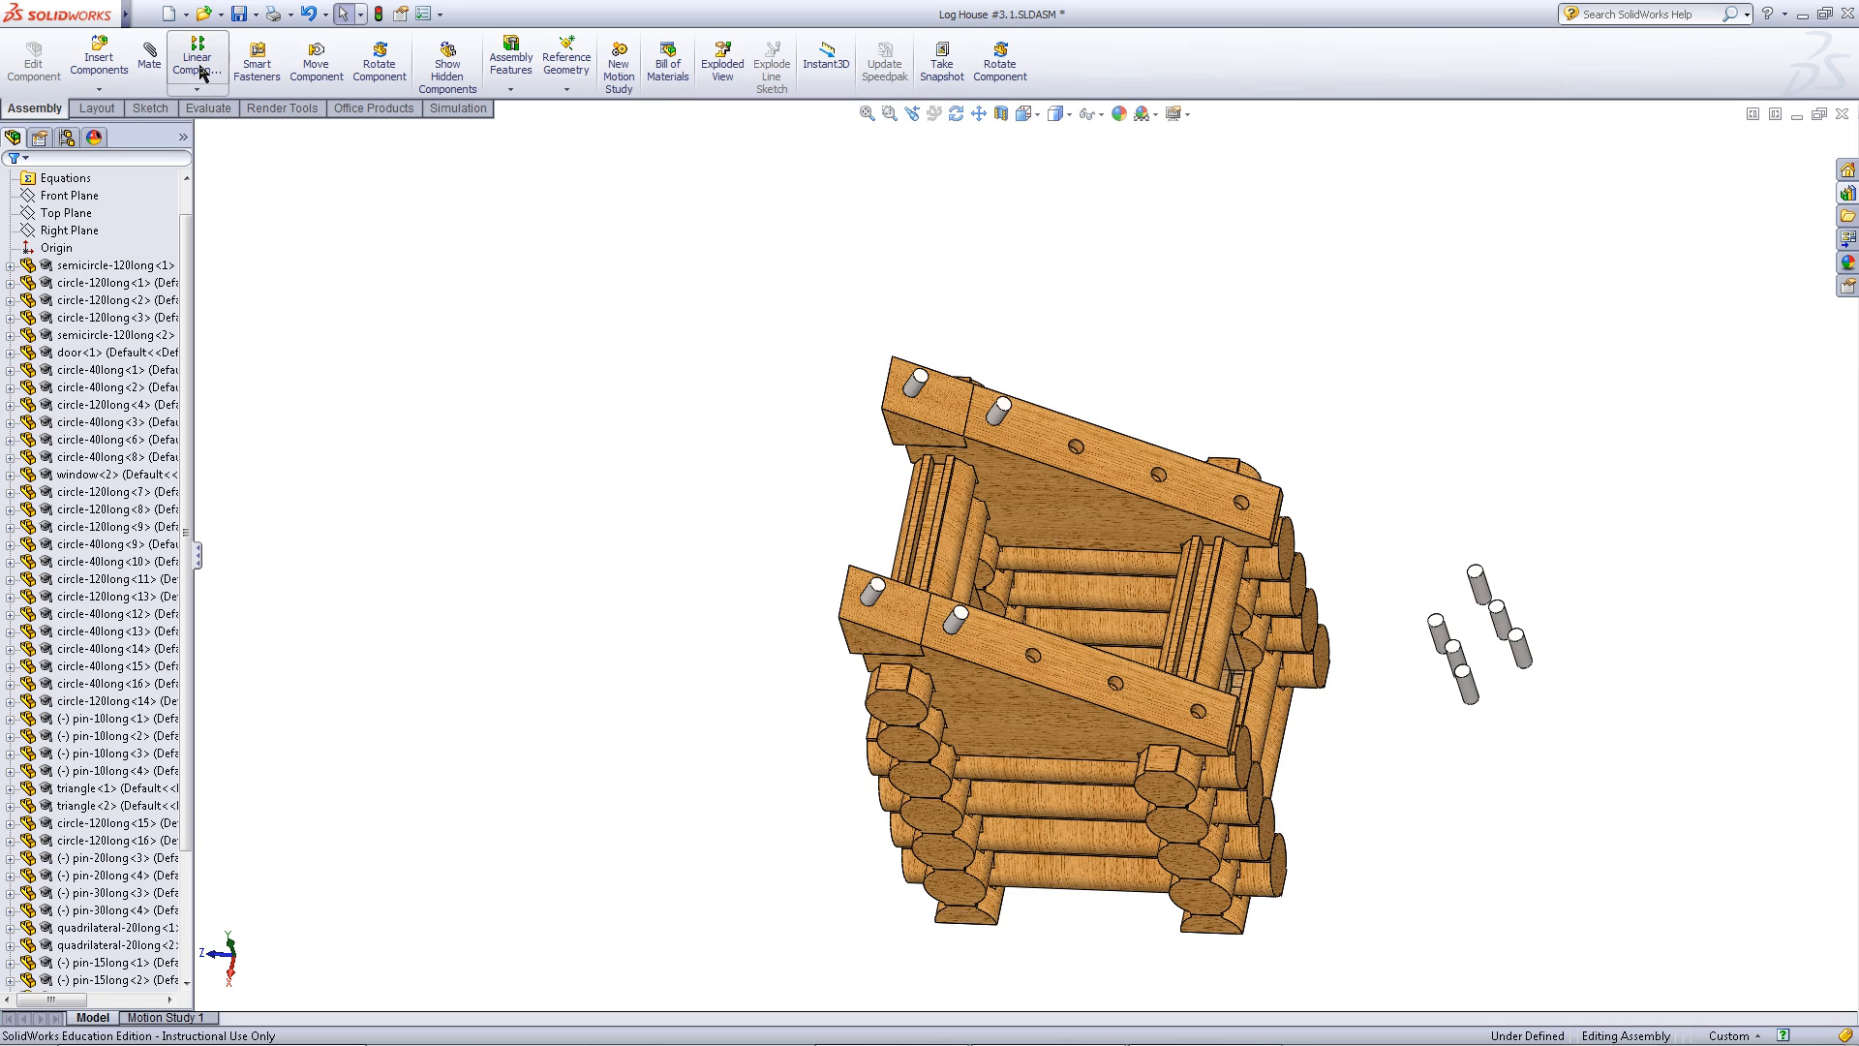
- Pattern the end pin along the front support edge as a linear component pattern with 4 instances at 28mm
click(197, 60)
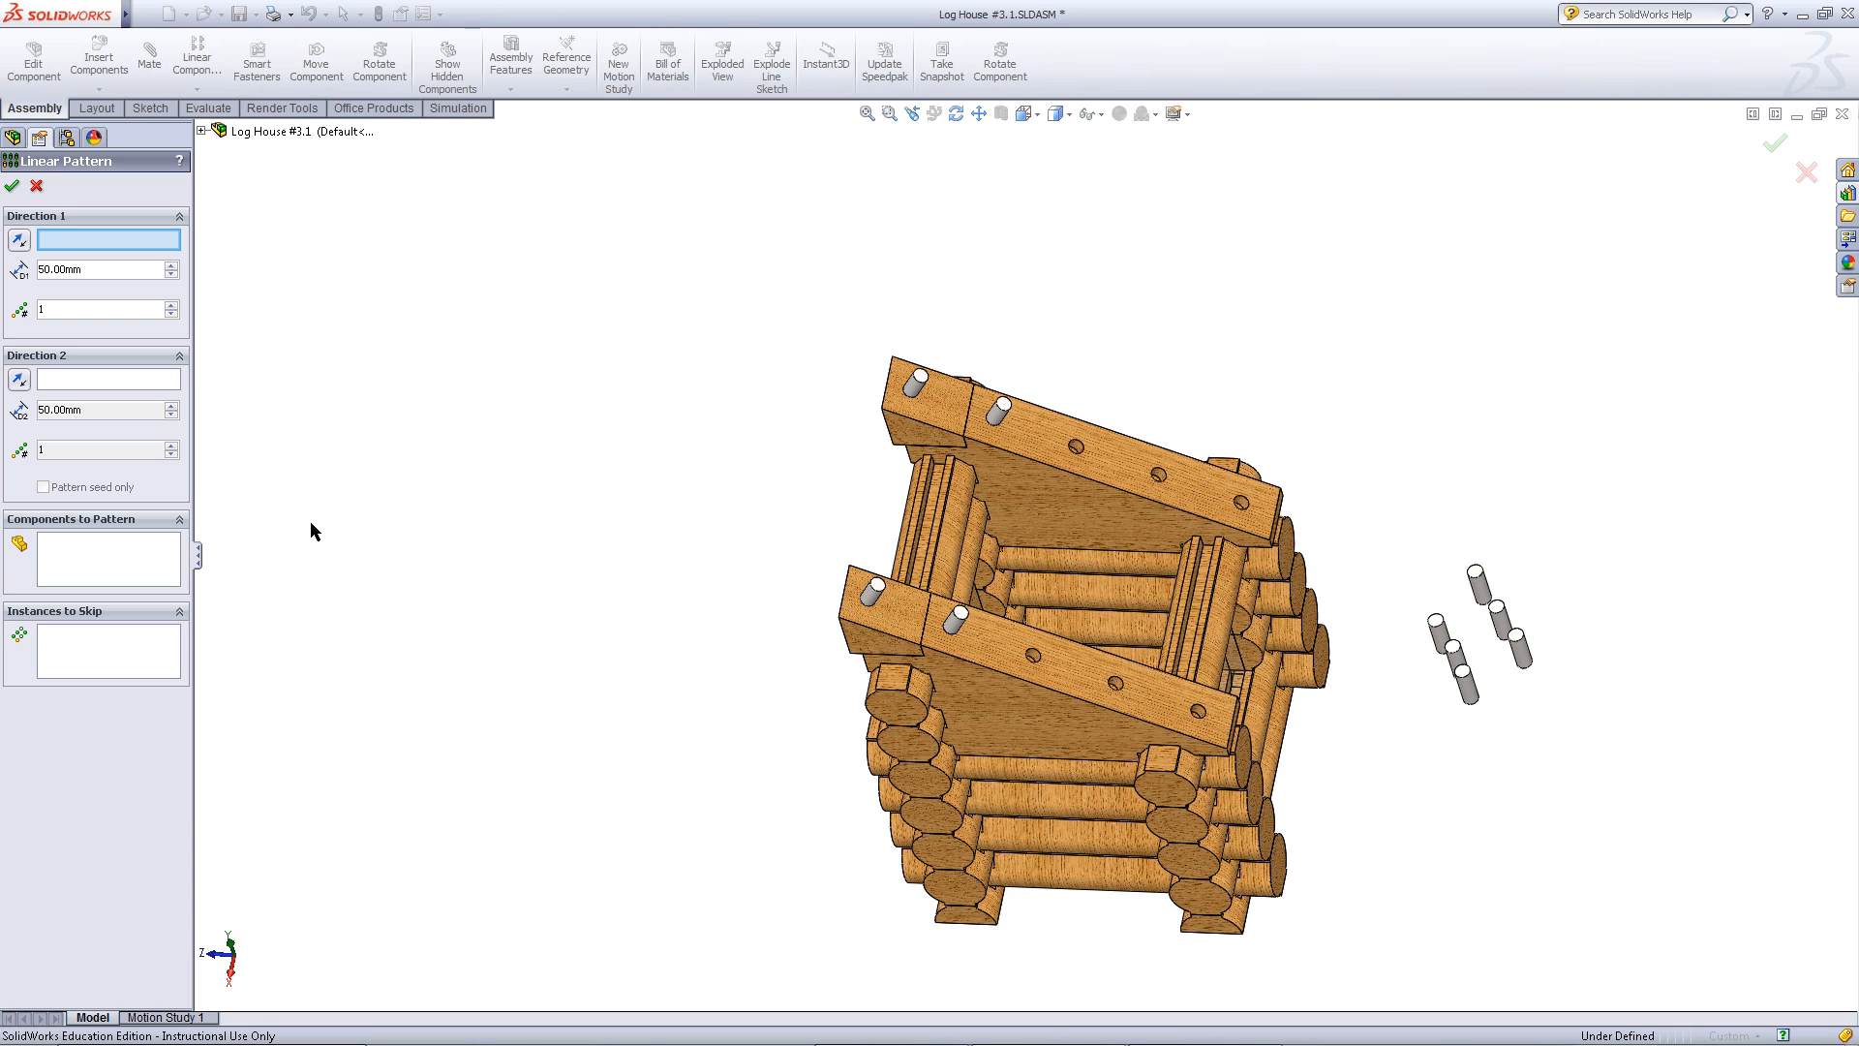
mouse_move(503, 396)
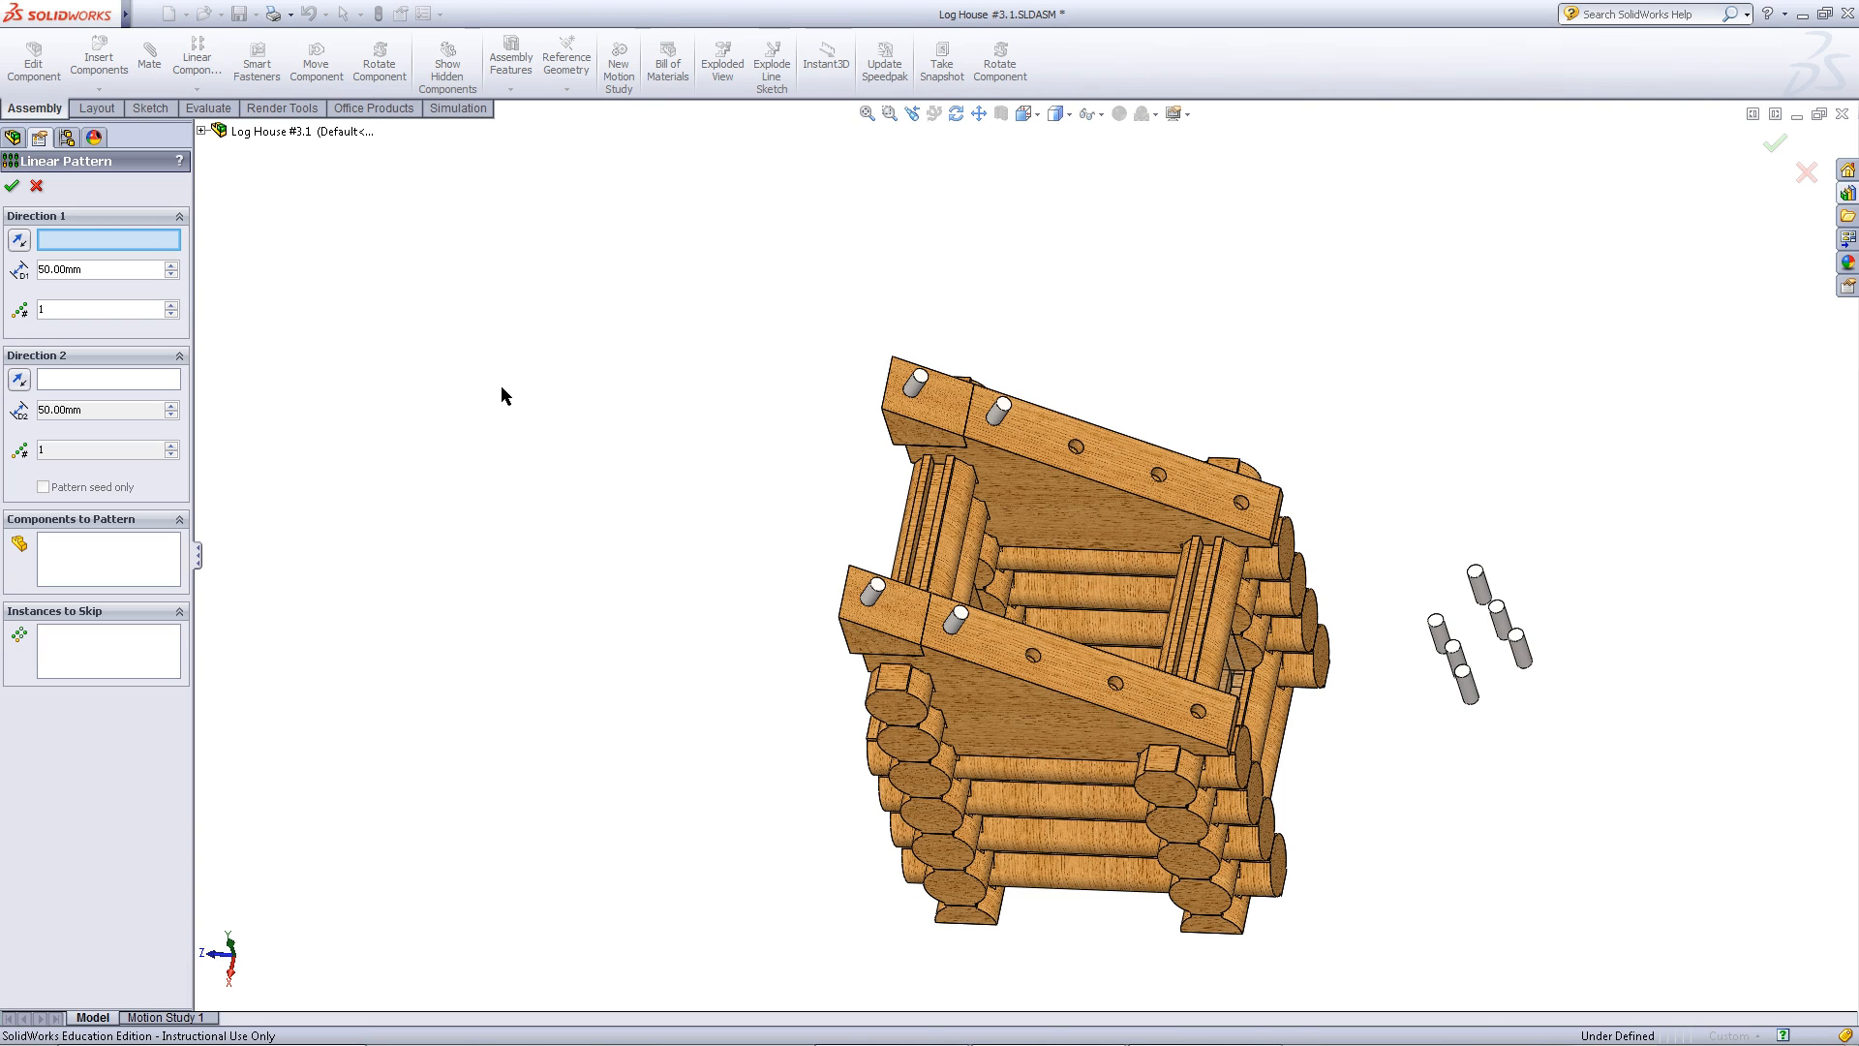
click(1056, 692)
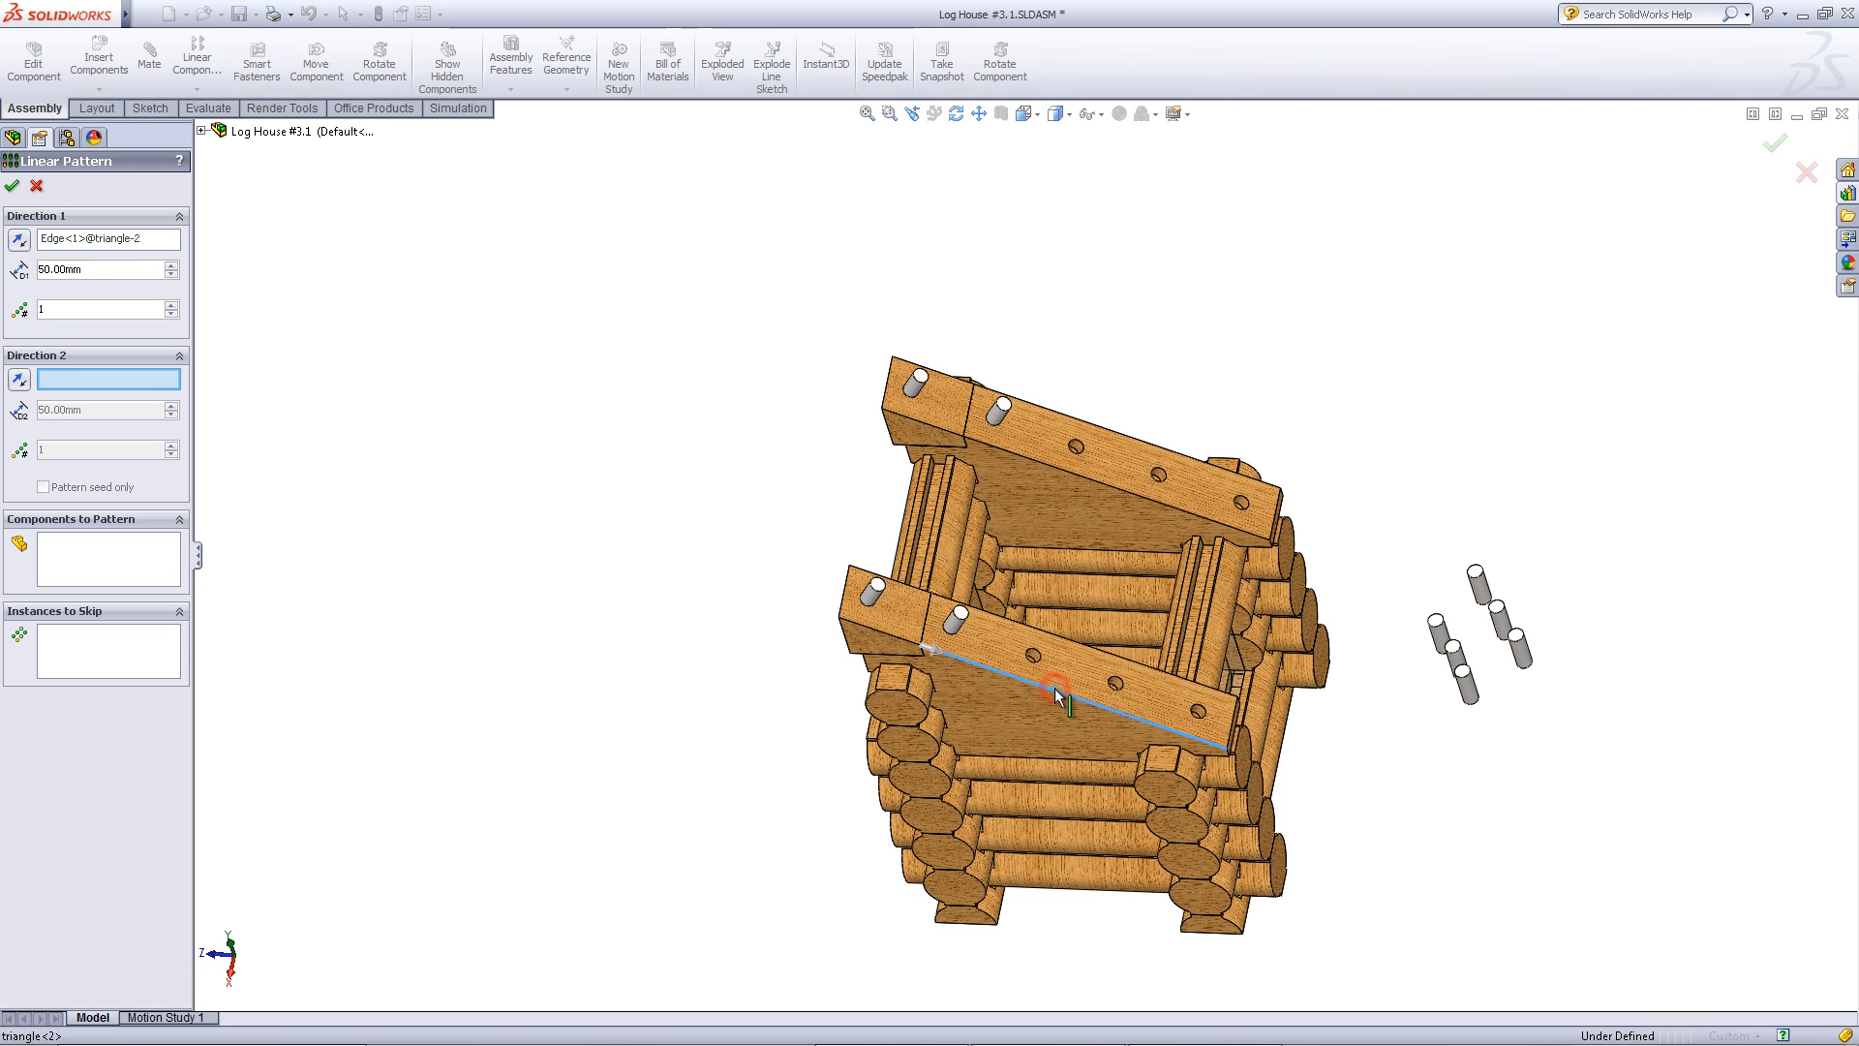
click(109, 558)
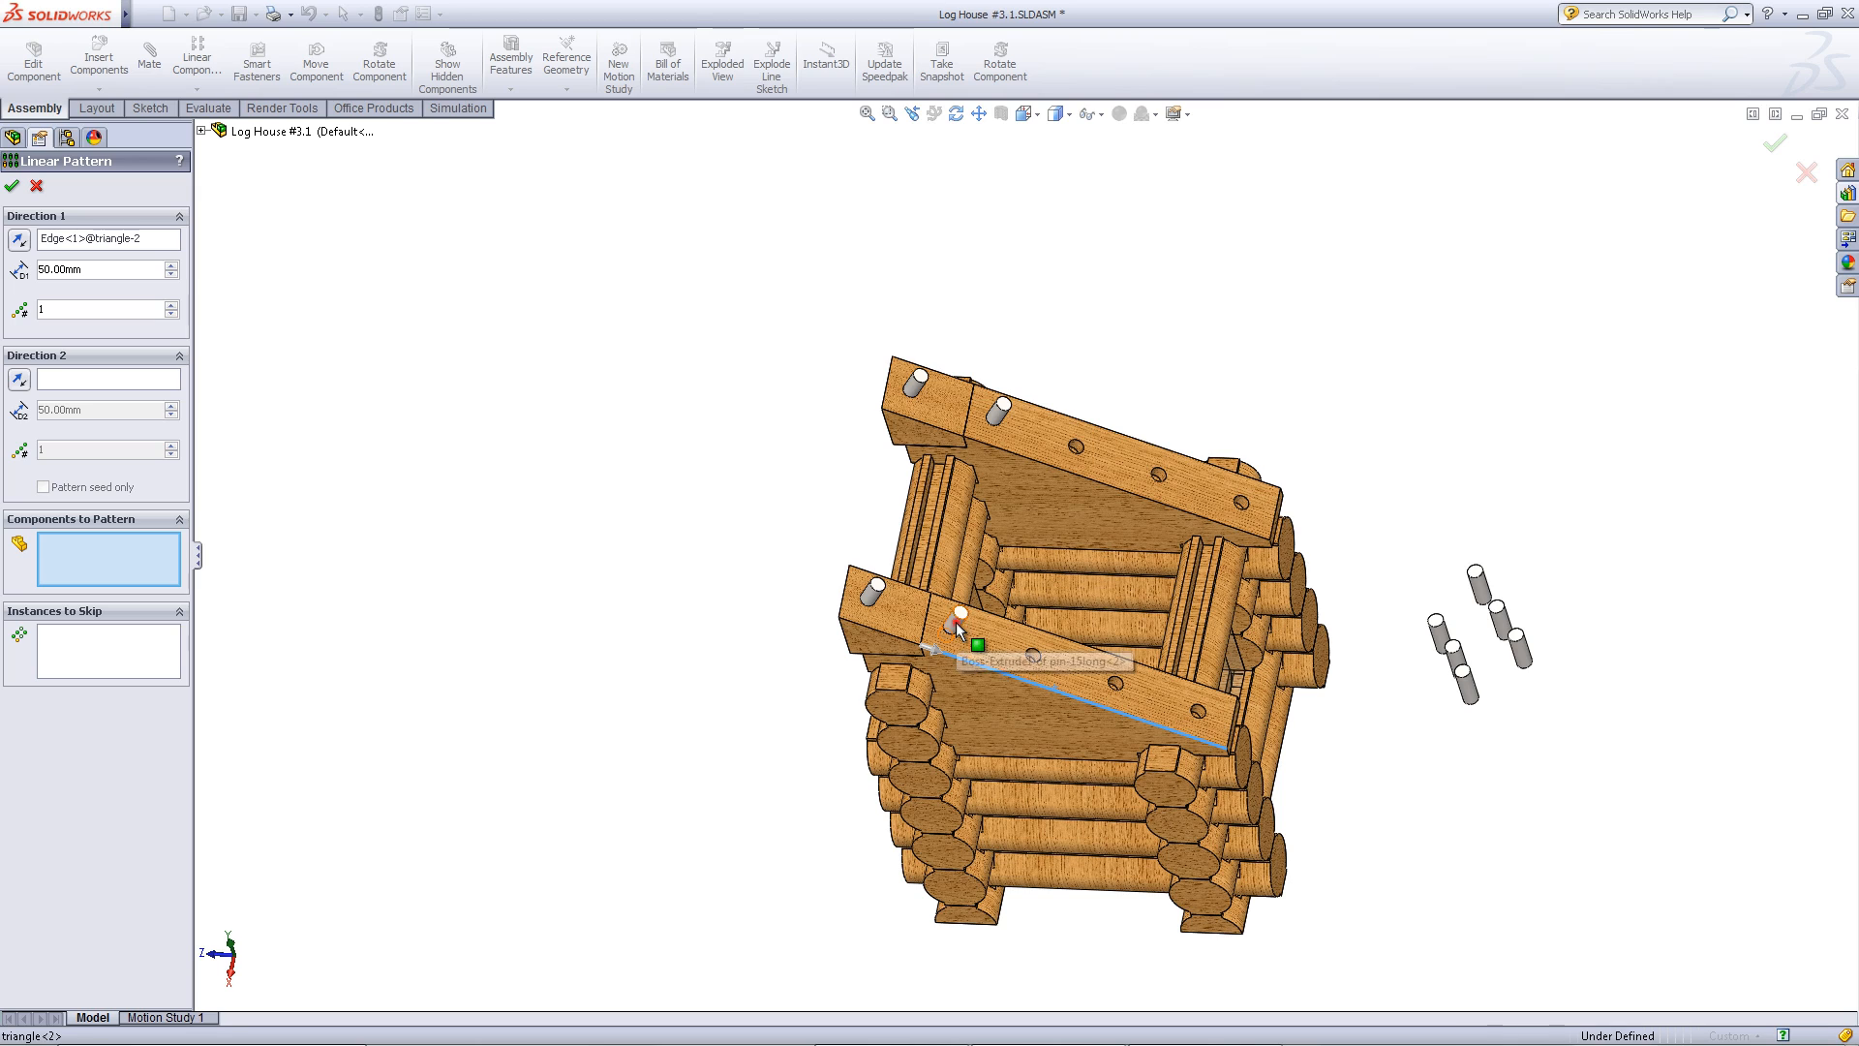
click(960, 614)
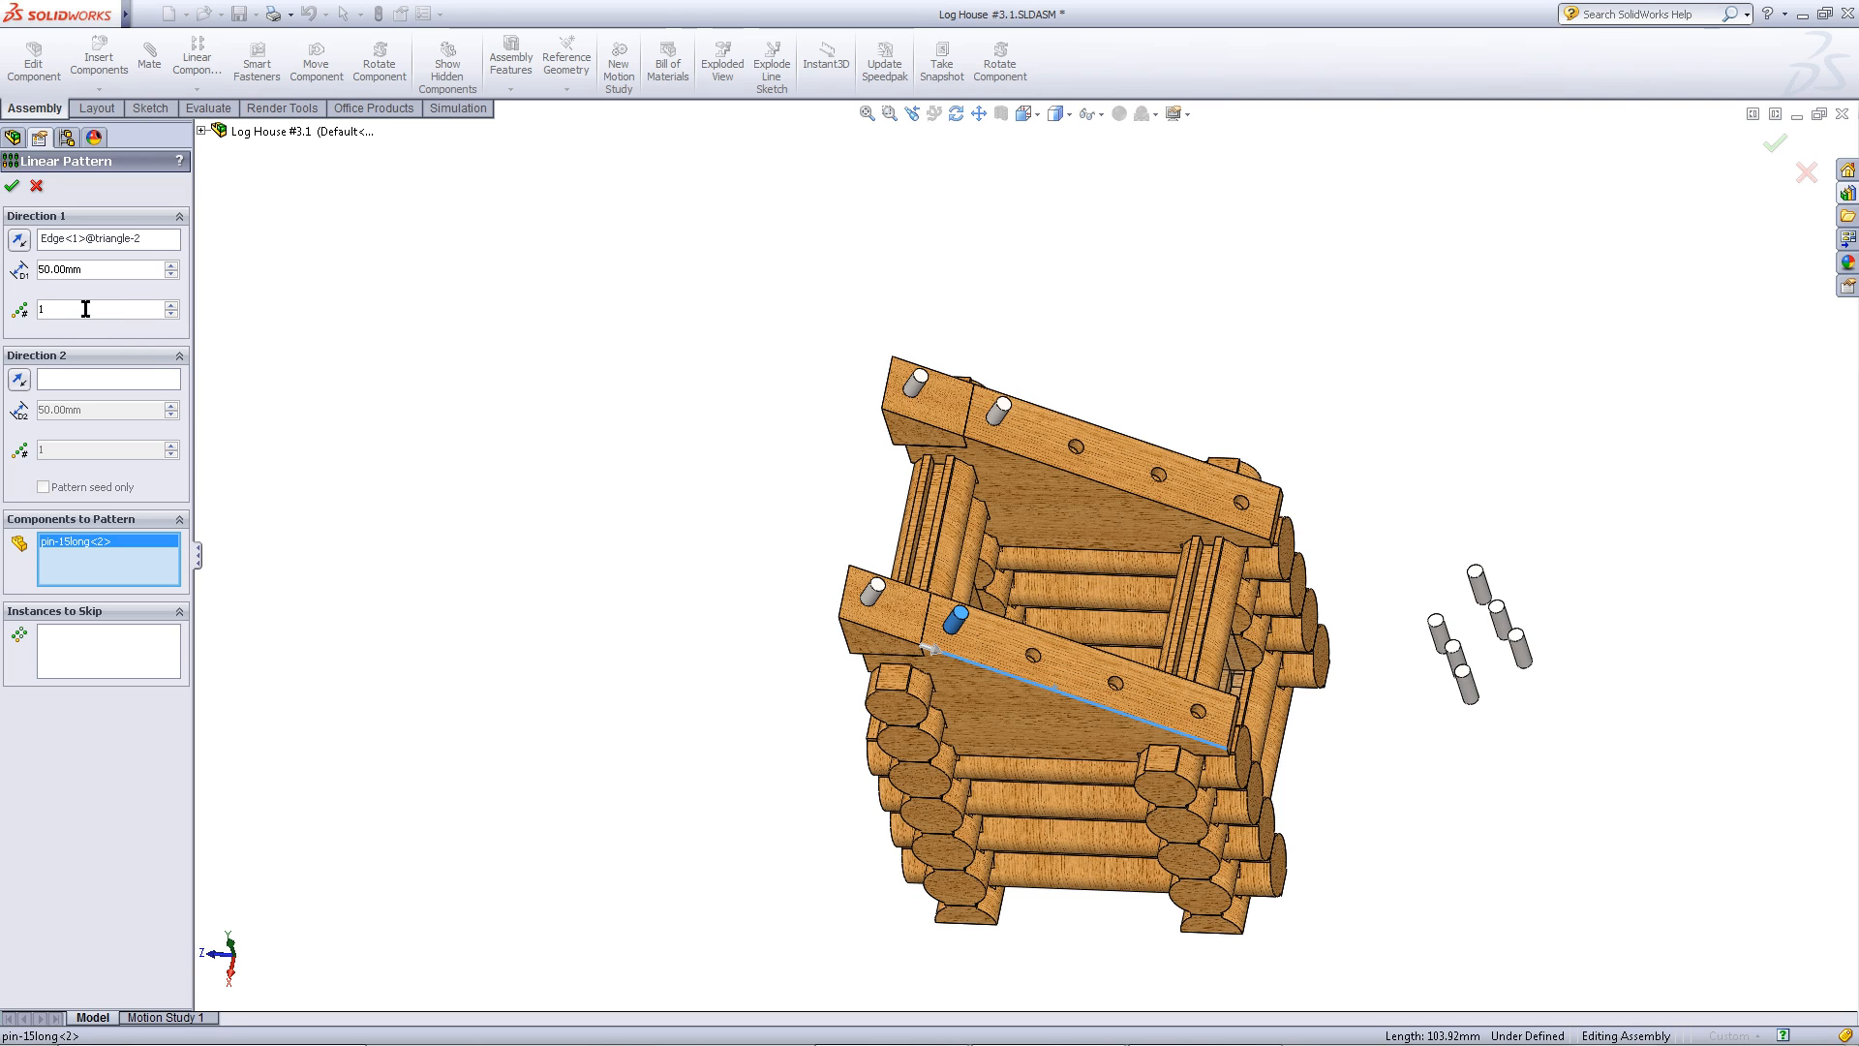
click(101, 308)
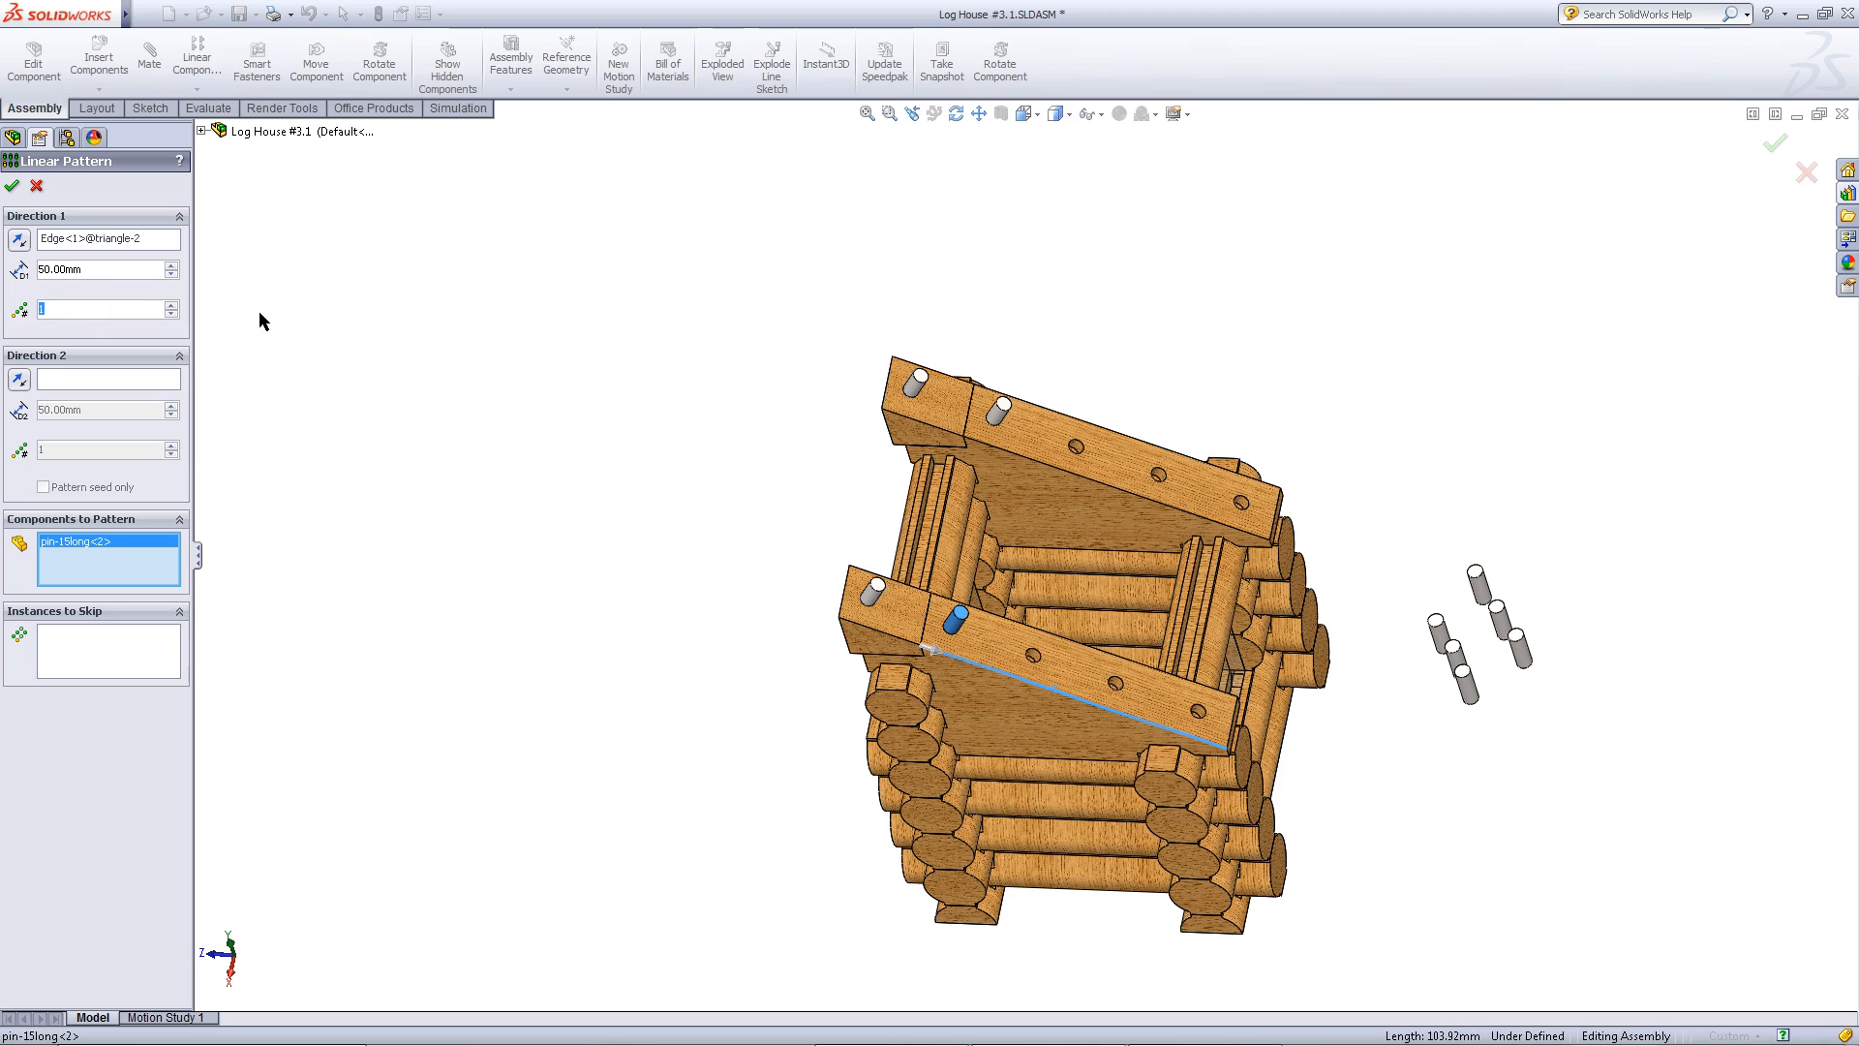
text(4)
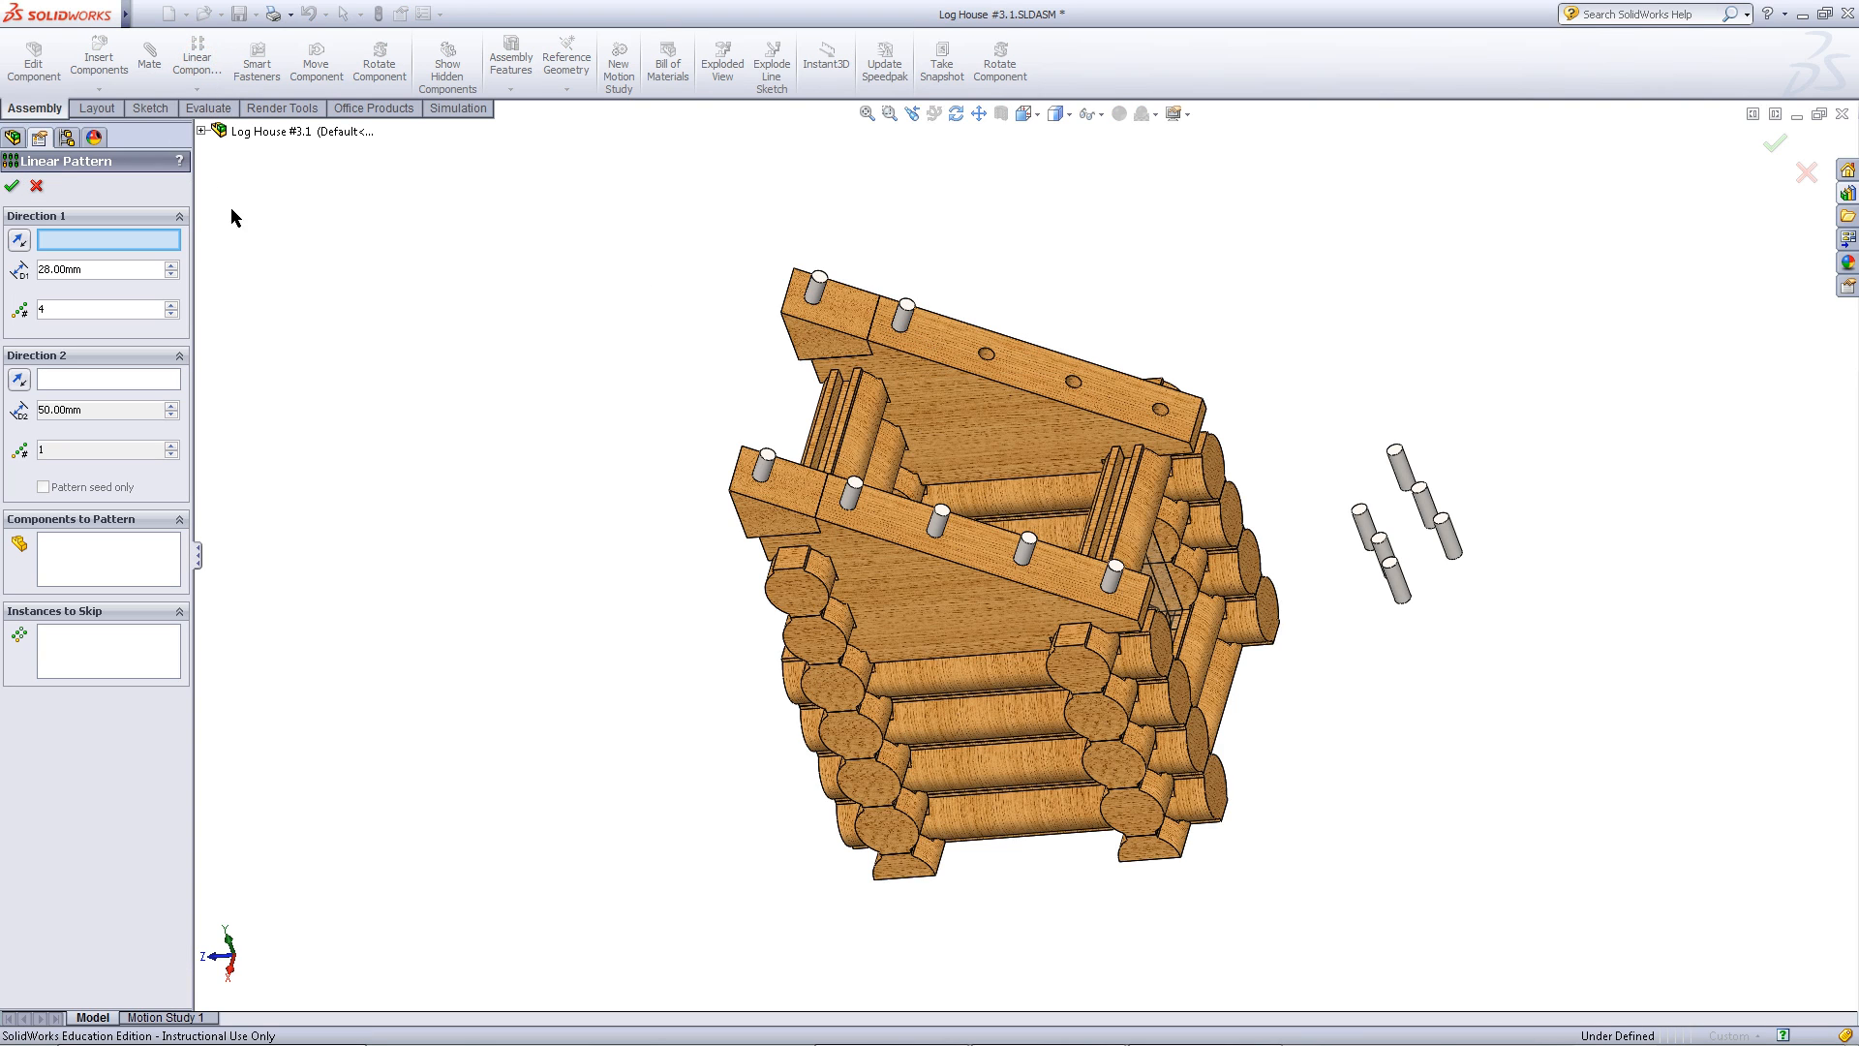
- Pattern the end pin along the back support edge, 4 instances at 28mm, and confirm
click(924, 359)
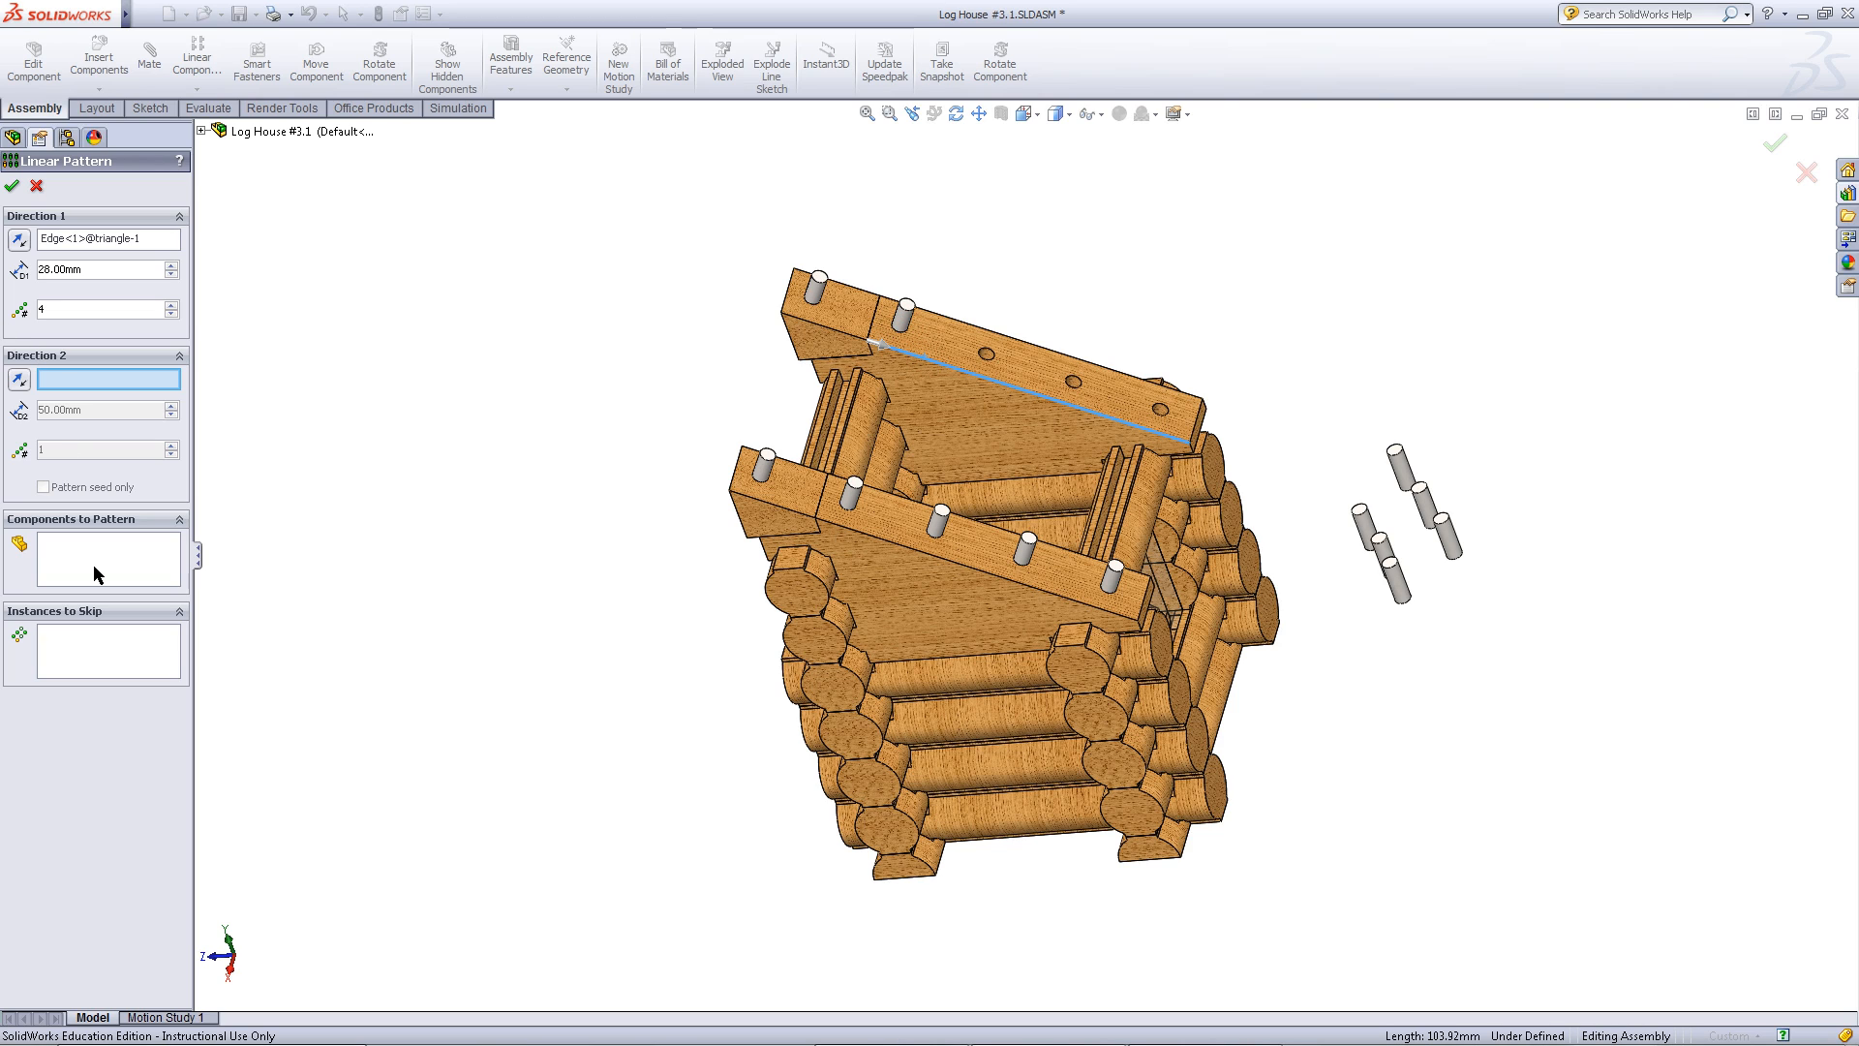
click(917, 310)
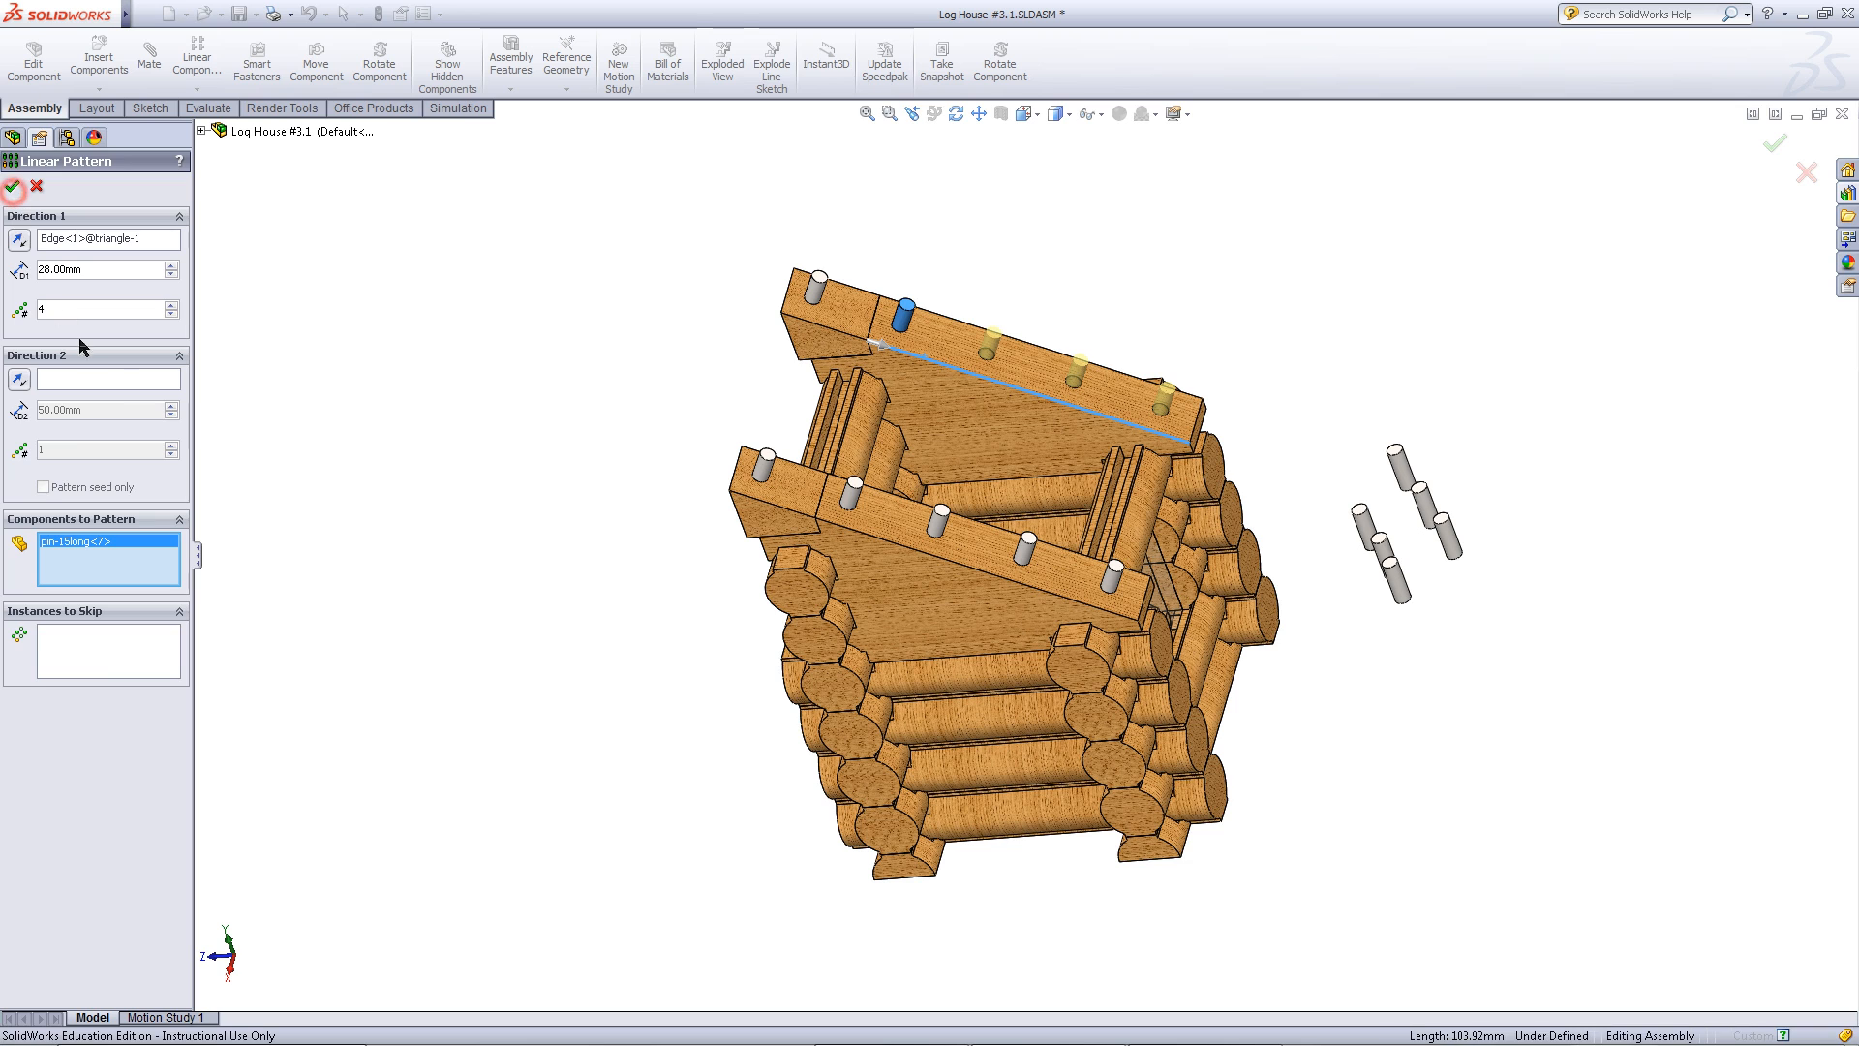
click(14, 186)
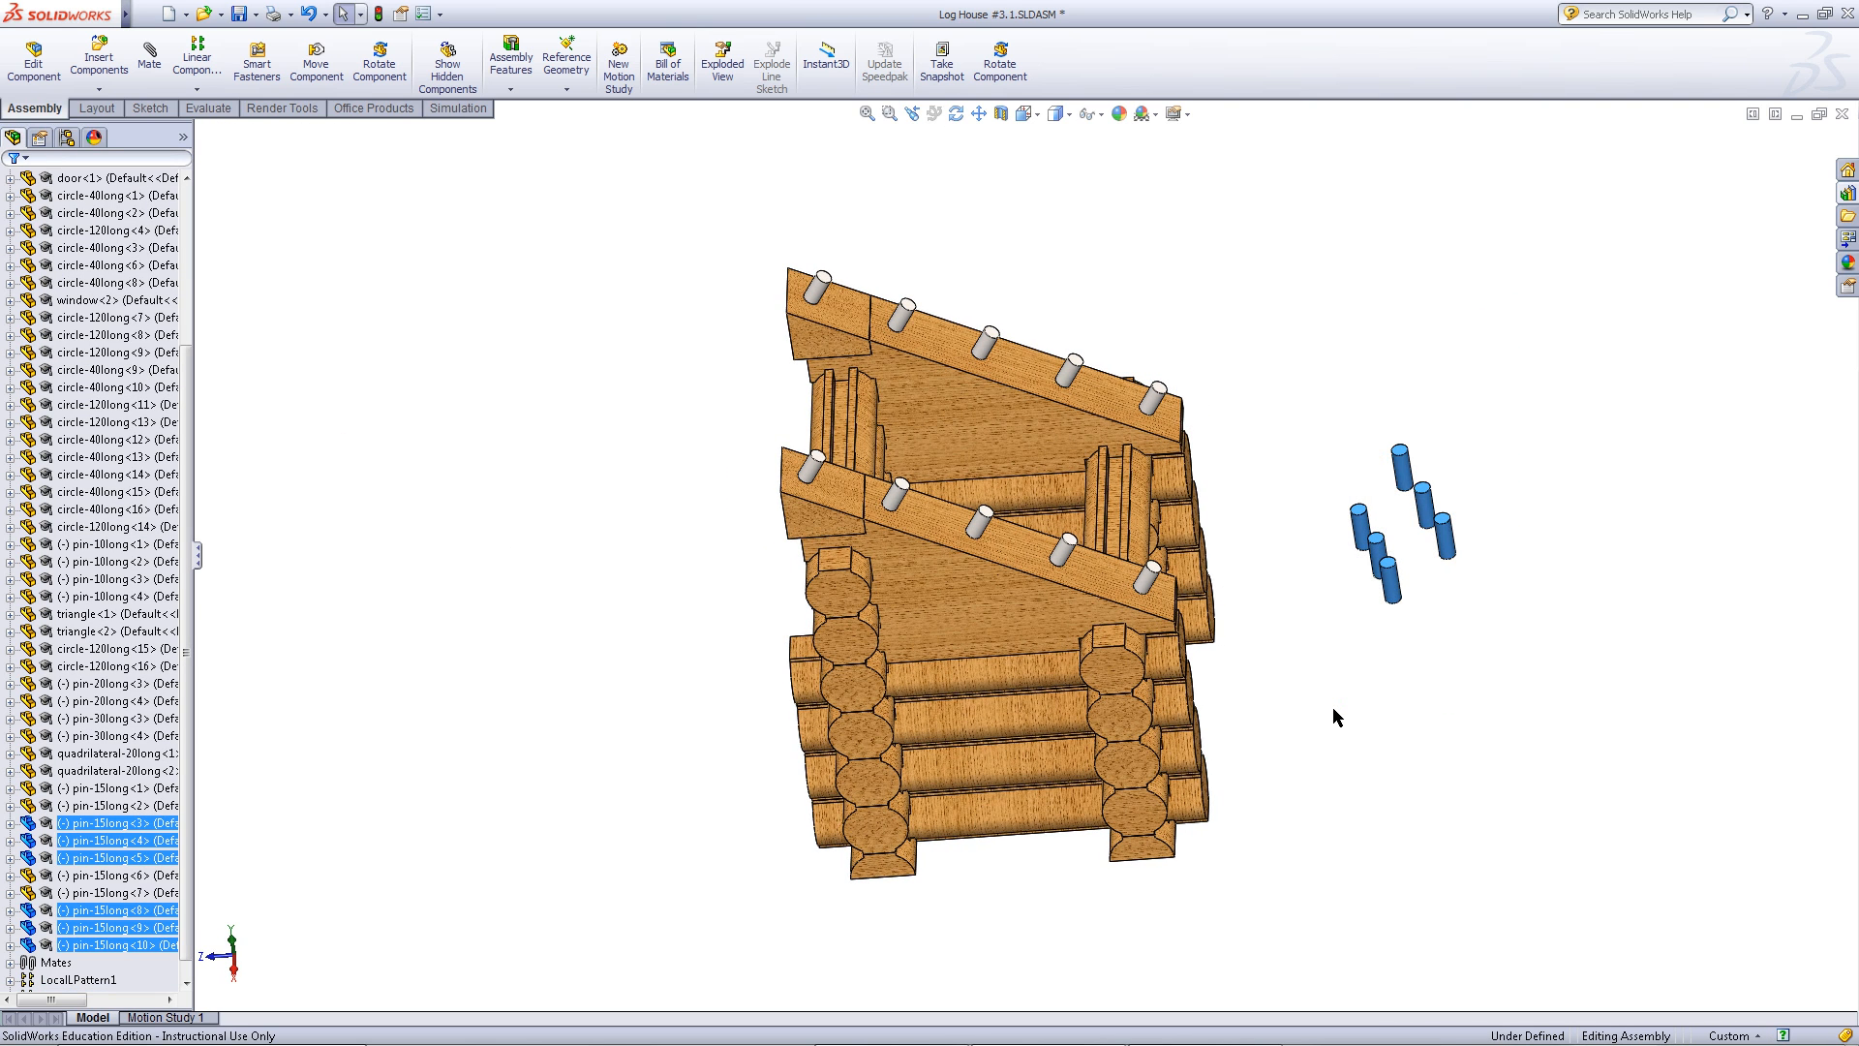
- Delete the selected loose leftover 15mm pins, confirming Yes to All
key(Delete)
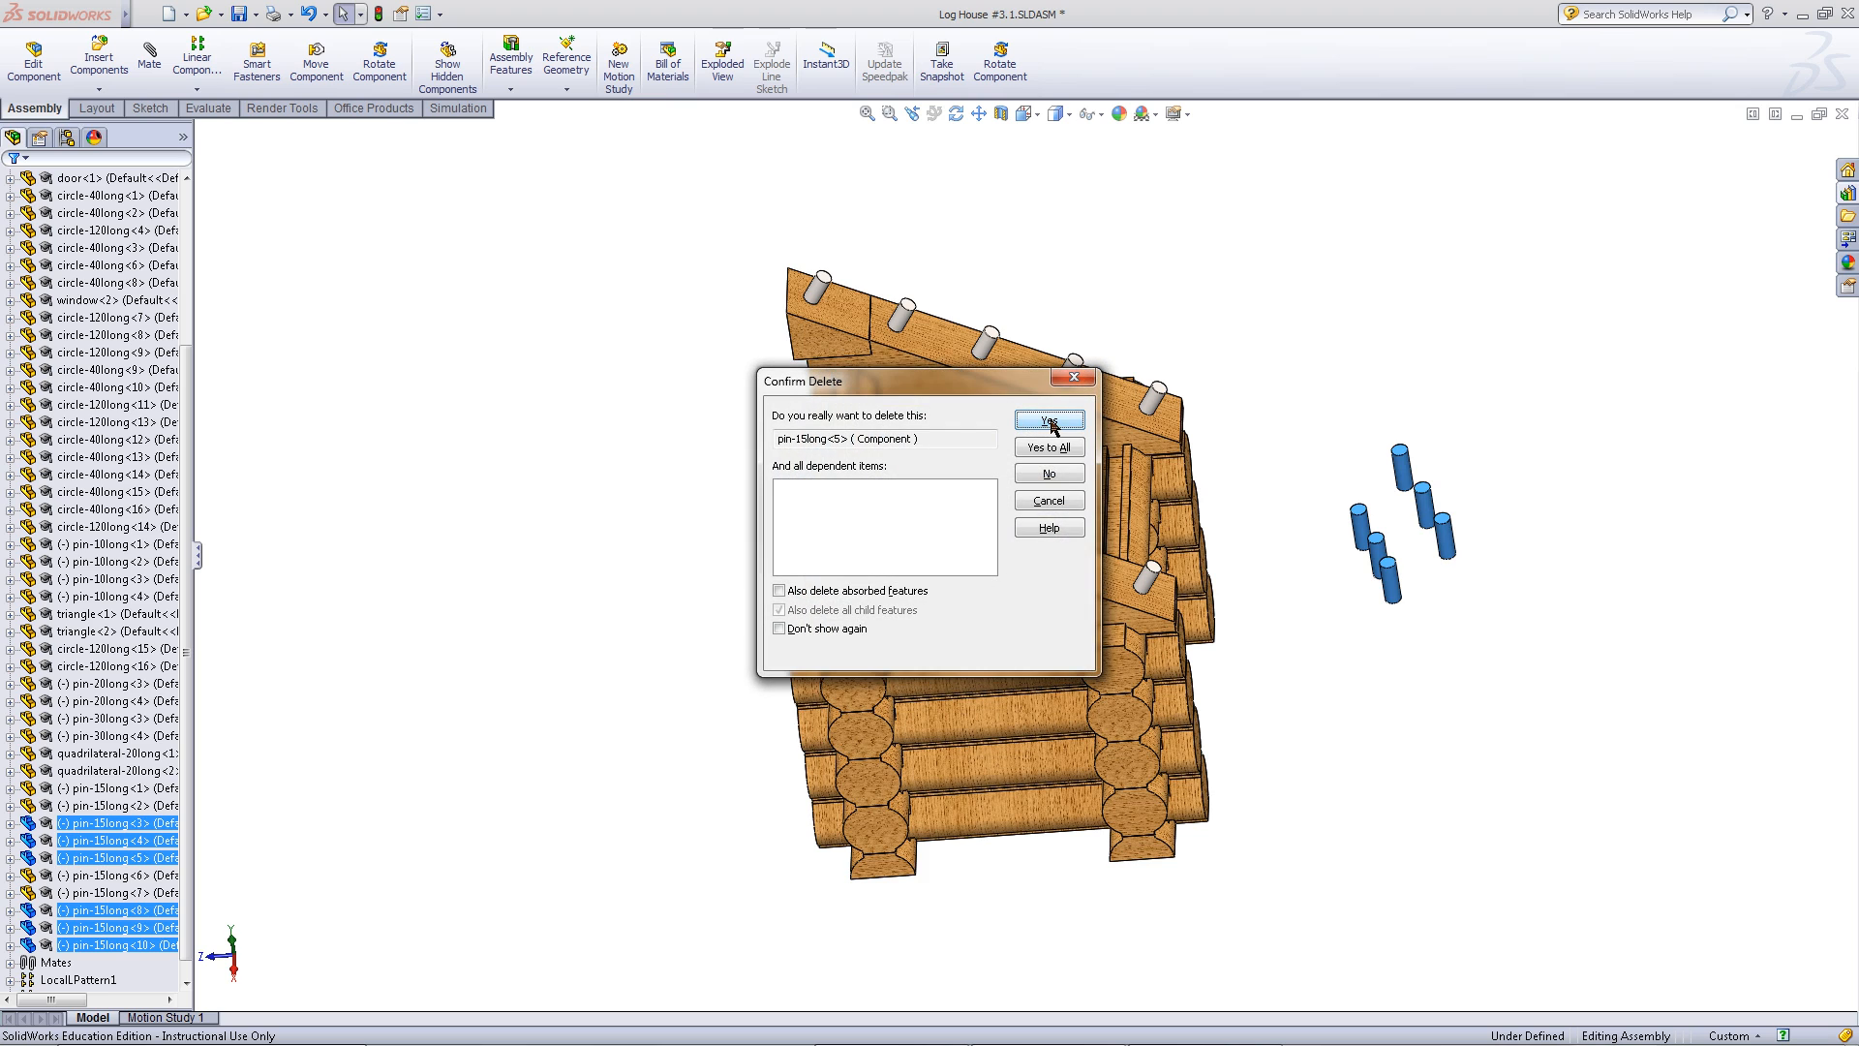
click(1048, 420)
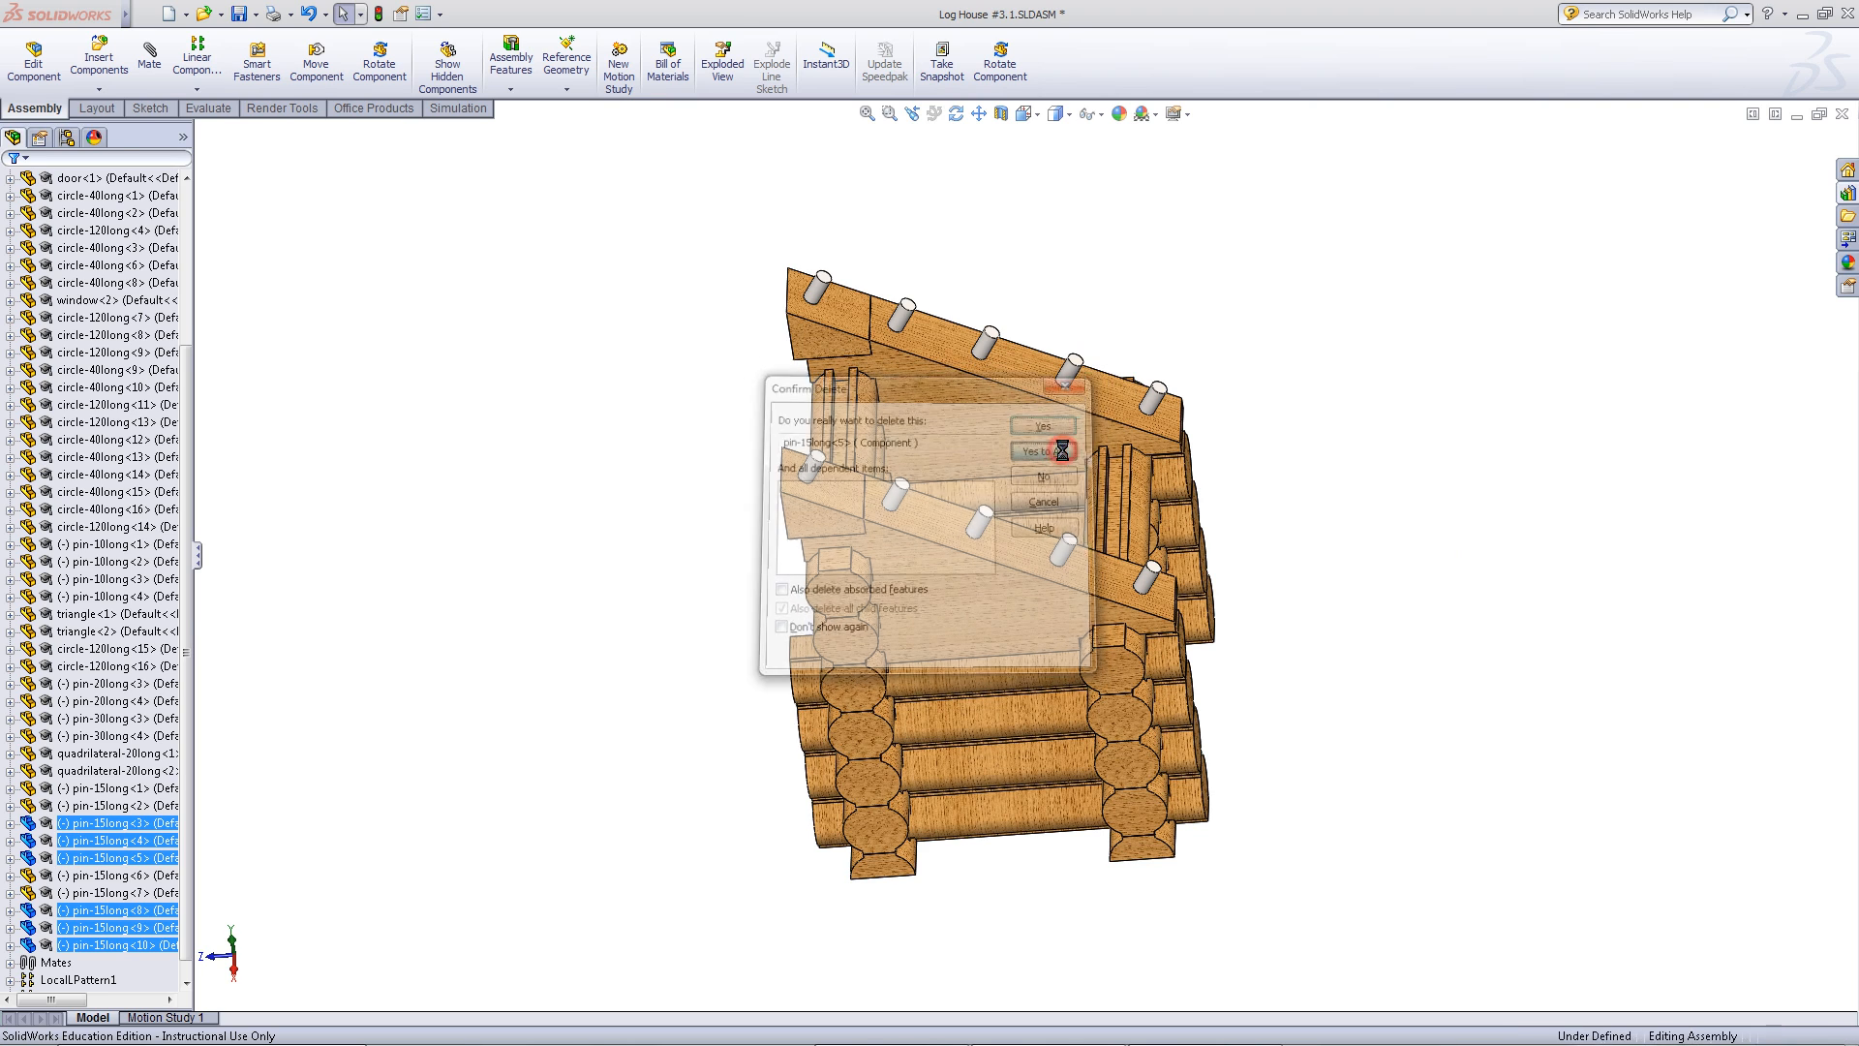
click(1040, 427)
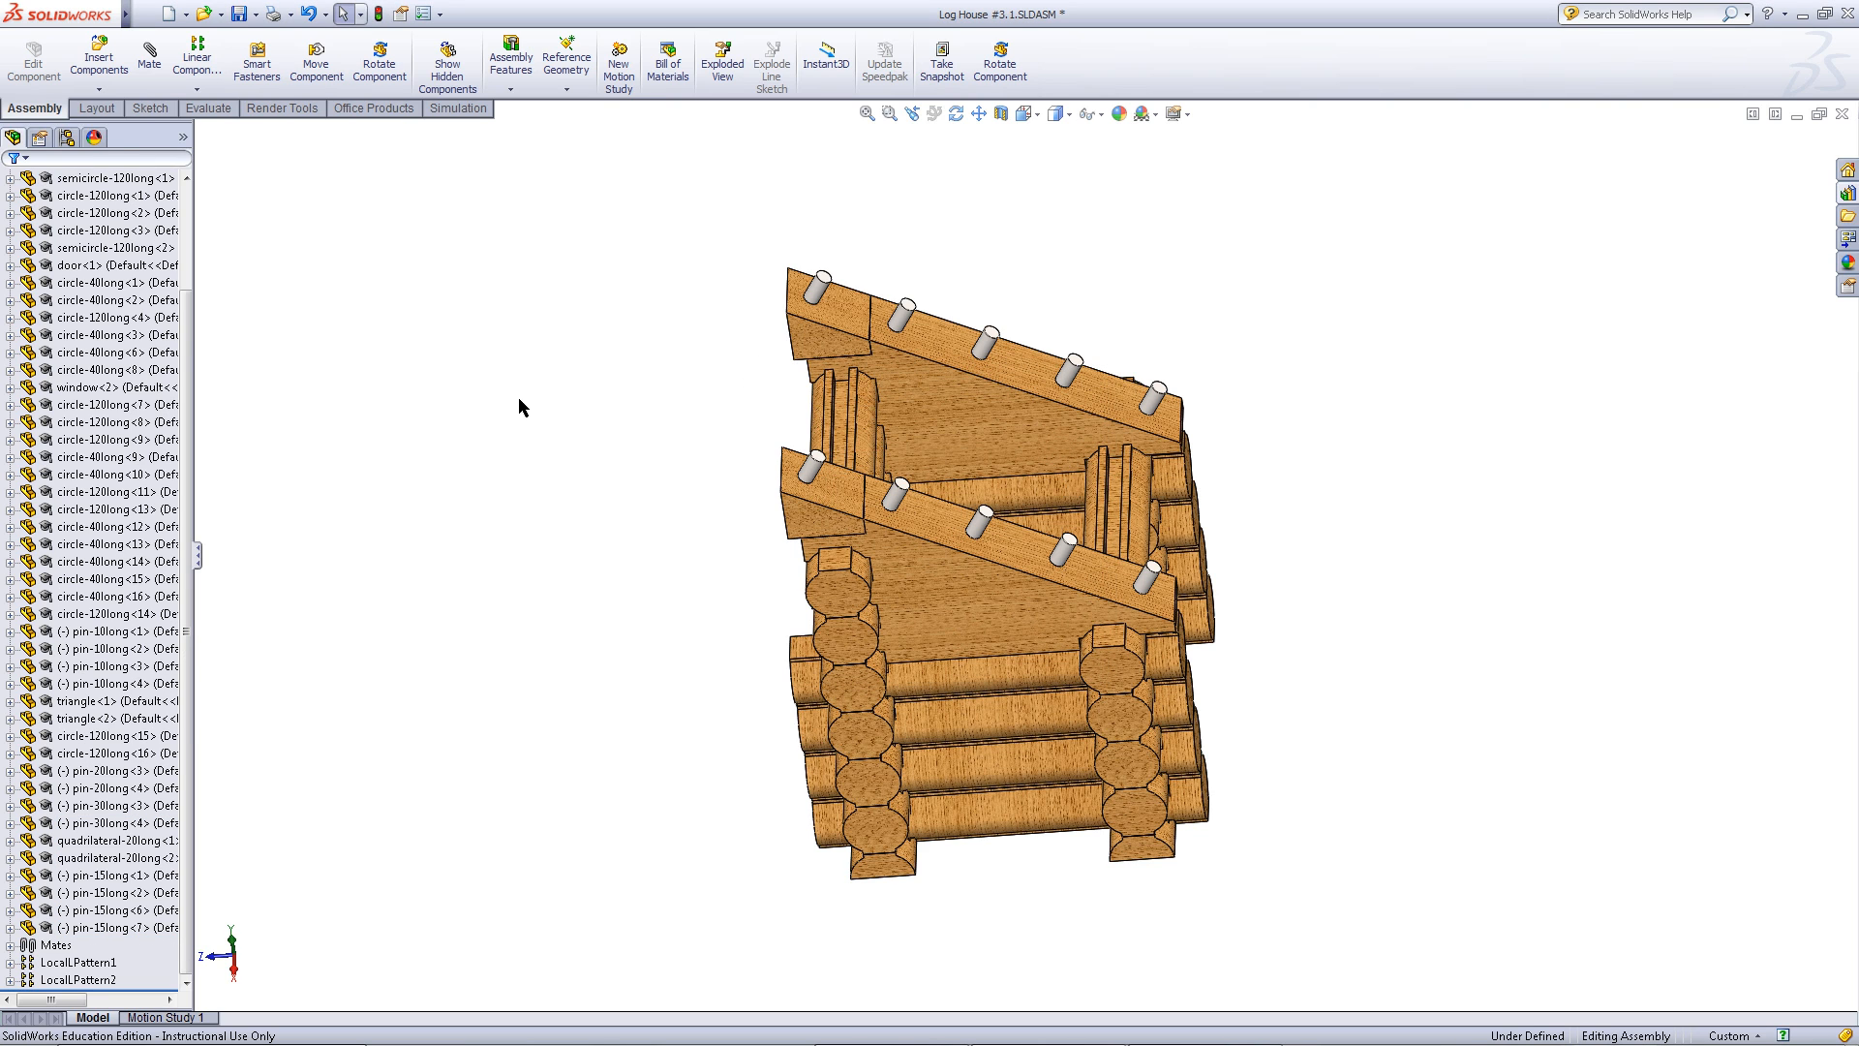